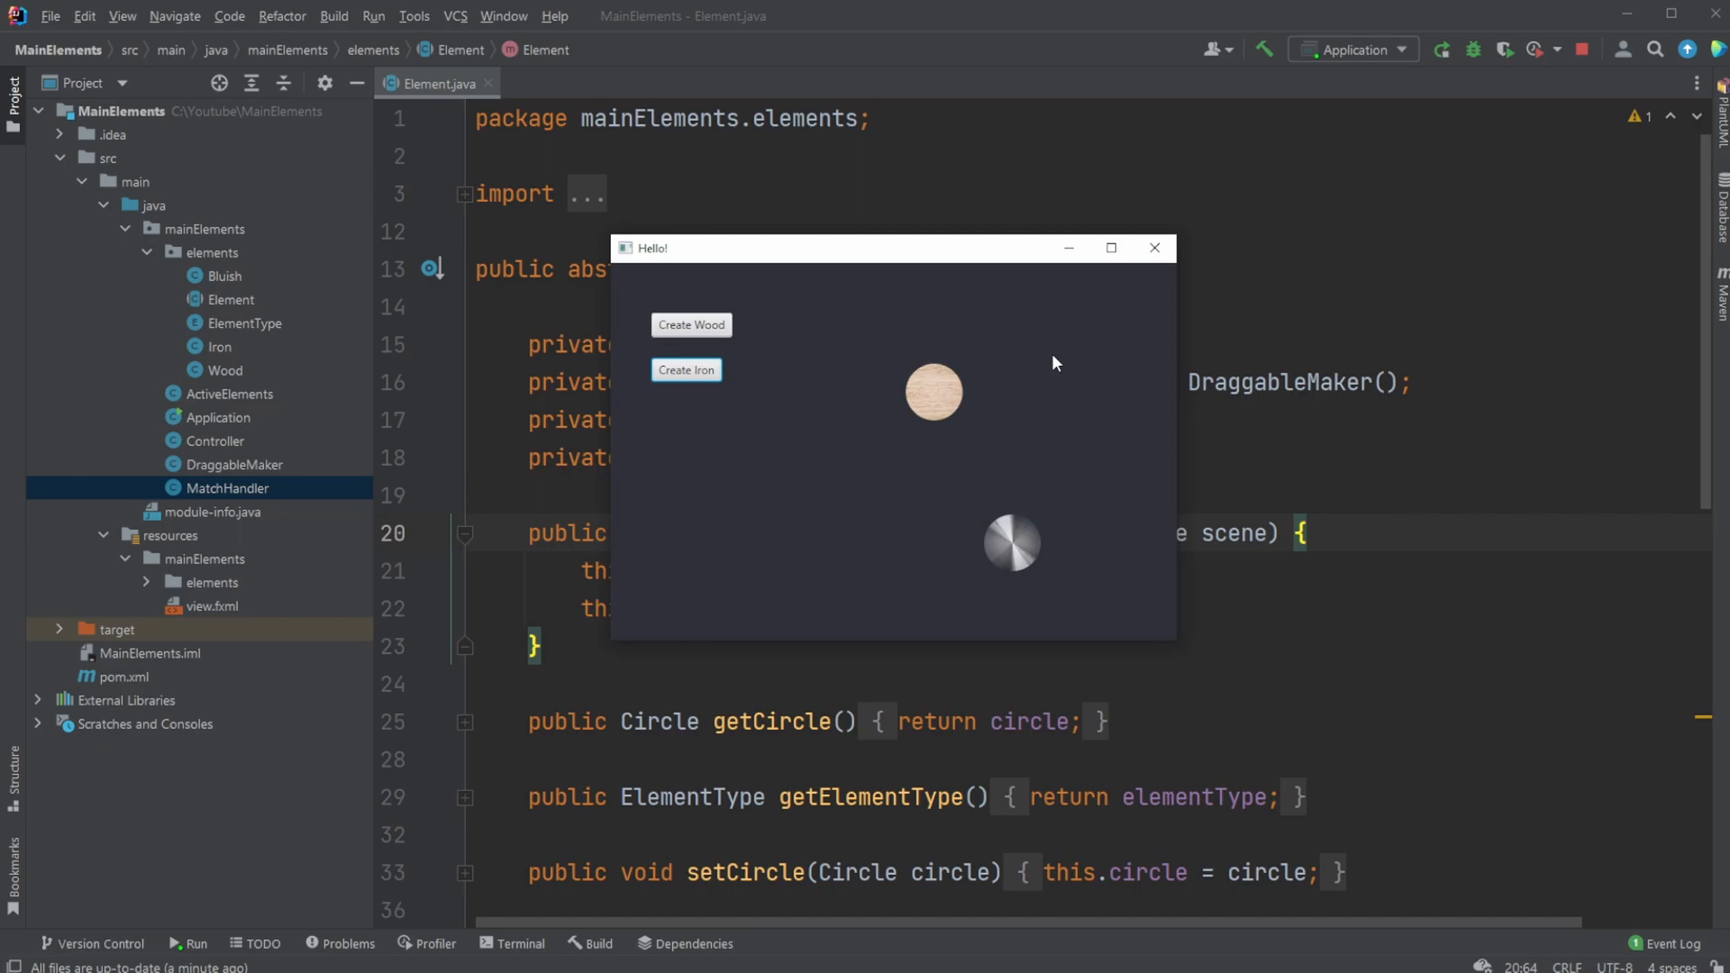
{"action": "mouse_move", "coordinate": [1015, 562]}
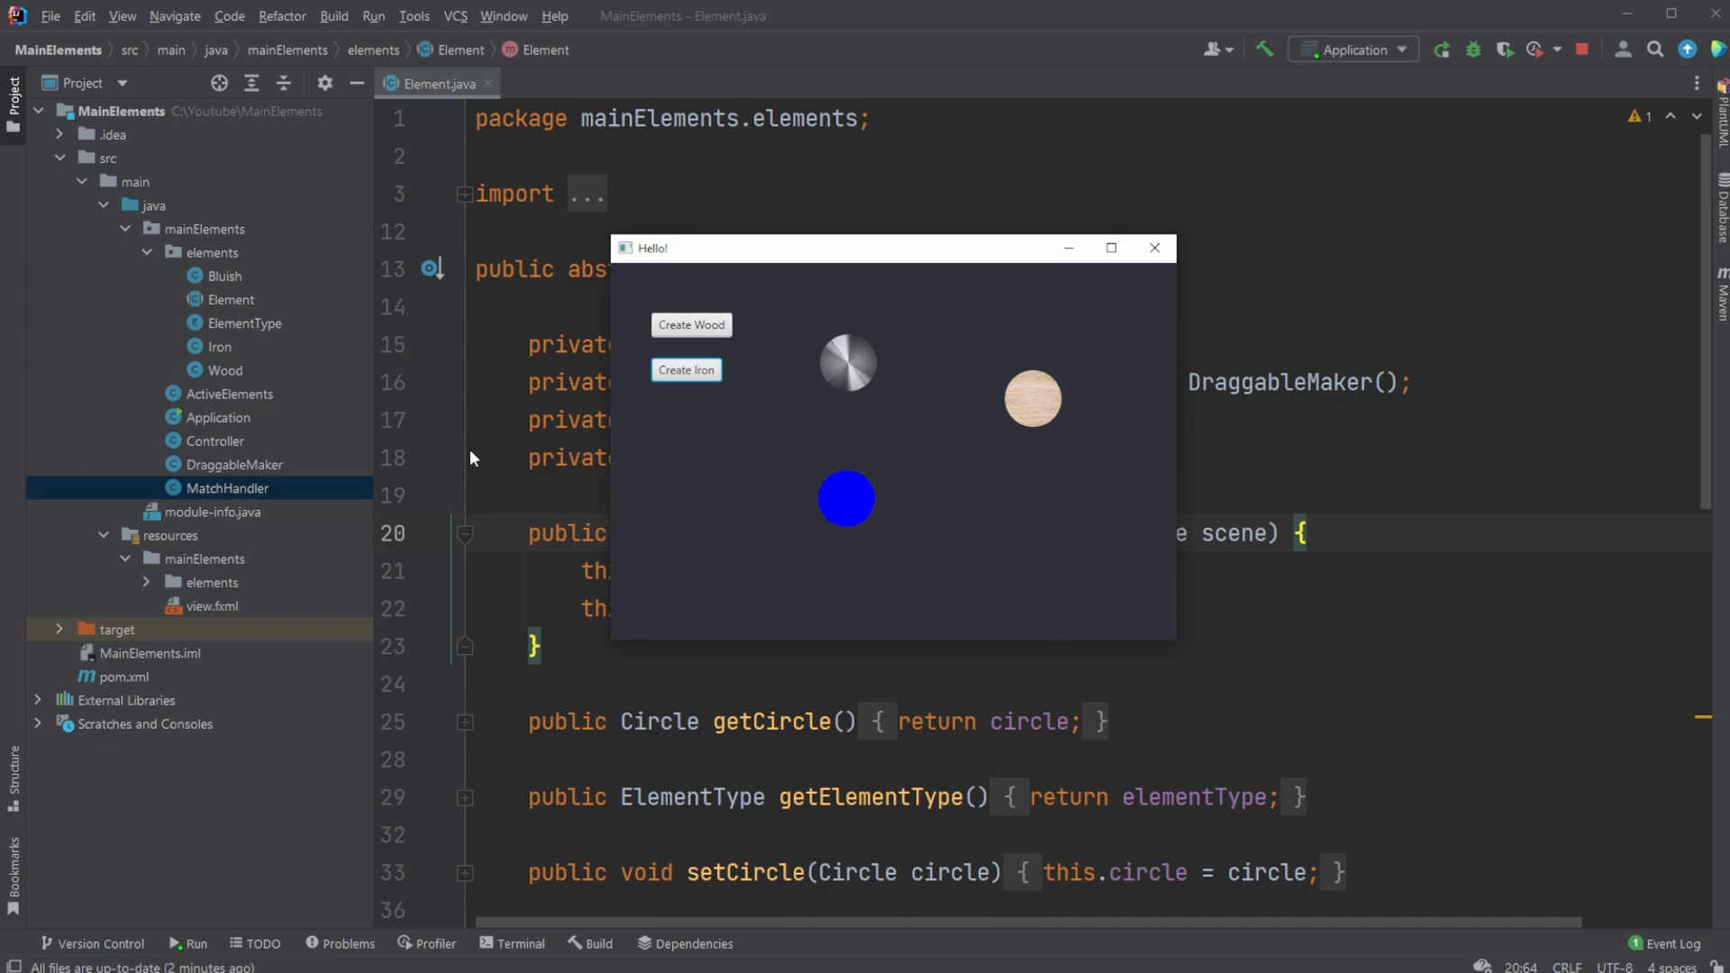
{"action": "mouse_move", "coordinate": [853, 540]}
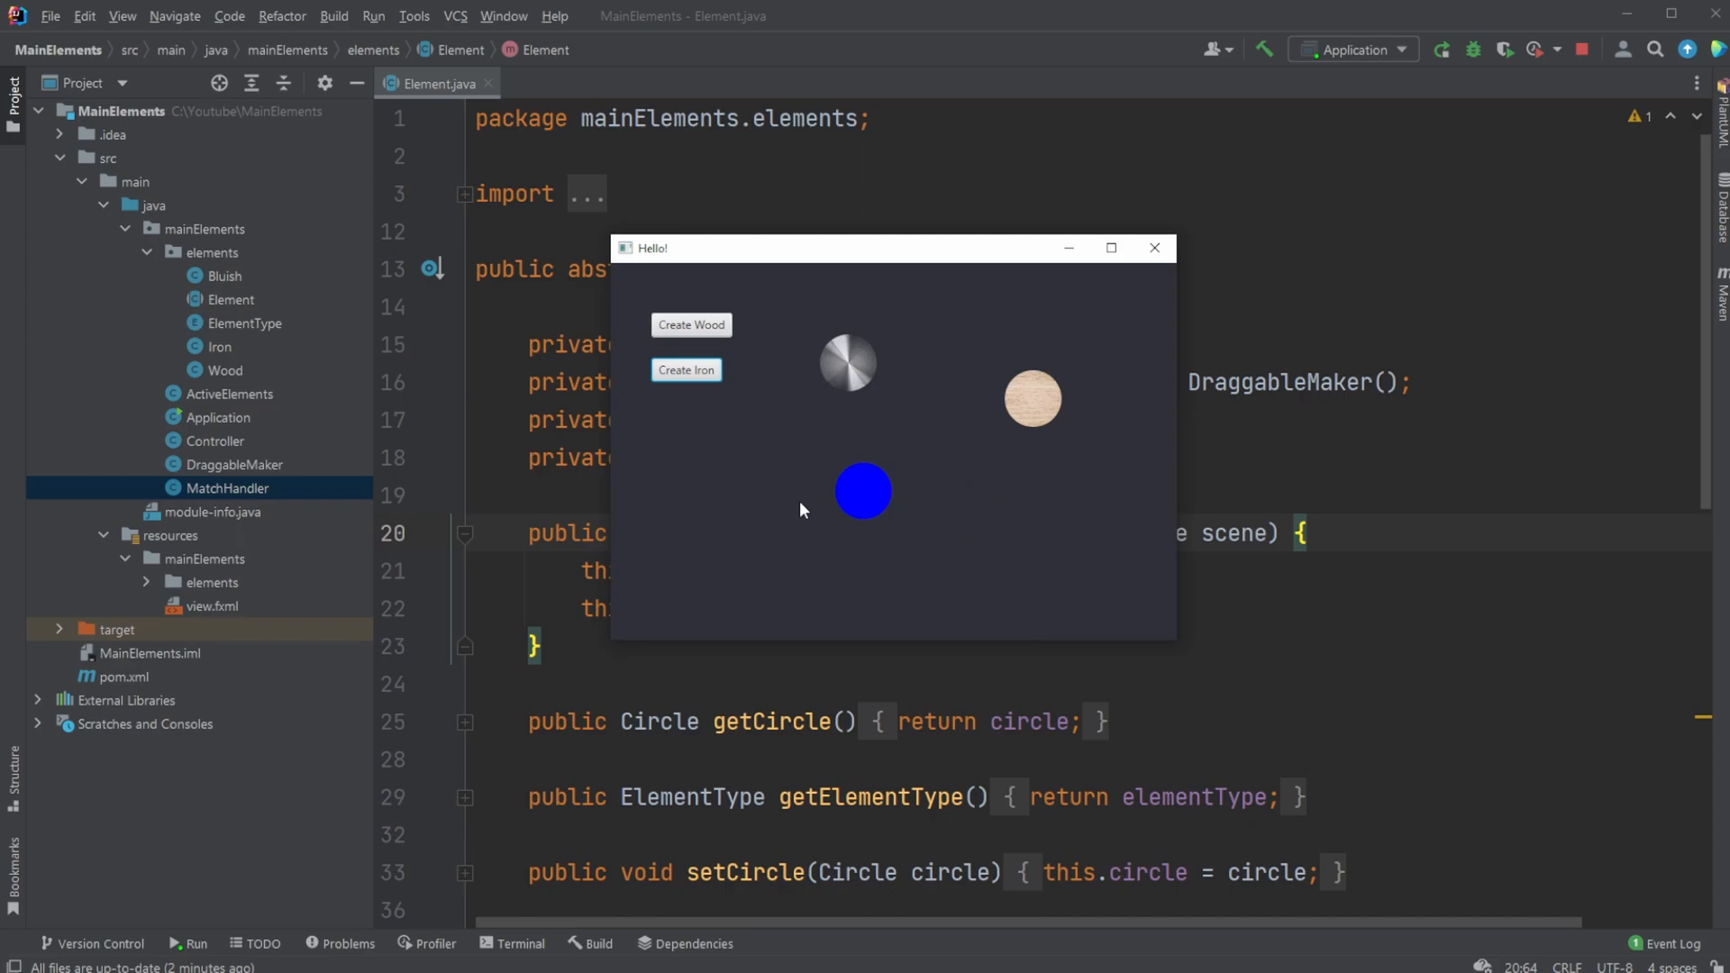
{"action": "mouse_move", "coordinate": [922, 540]}
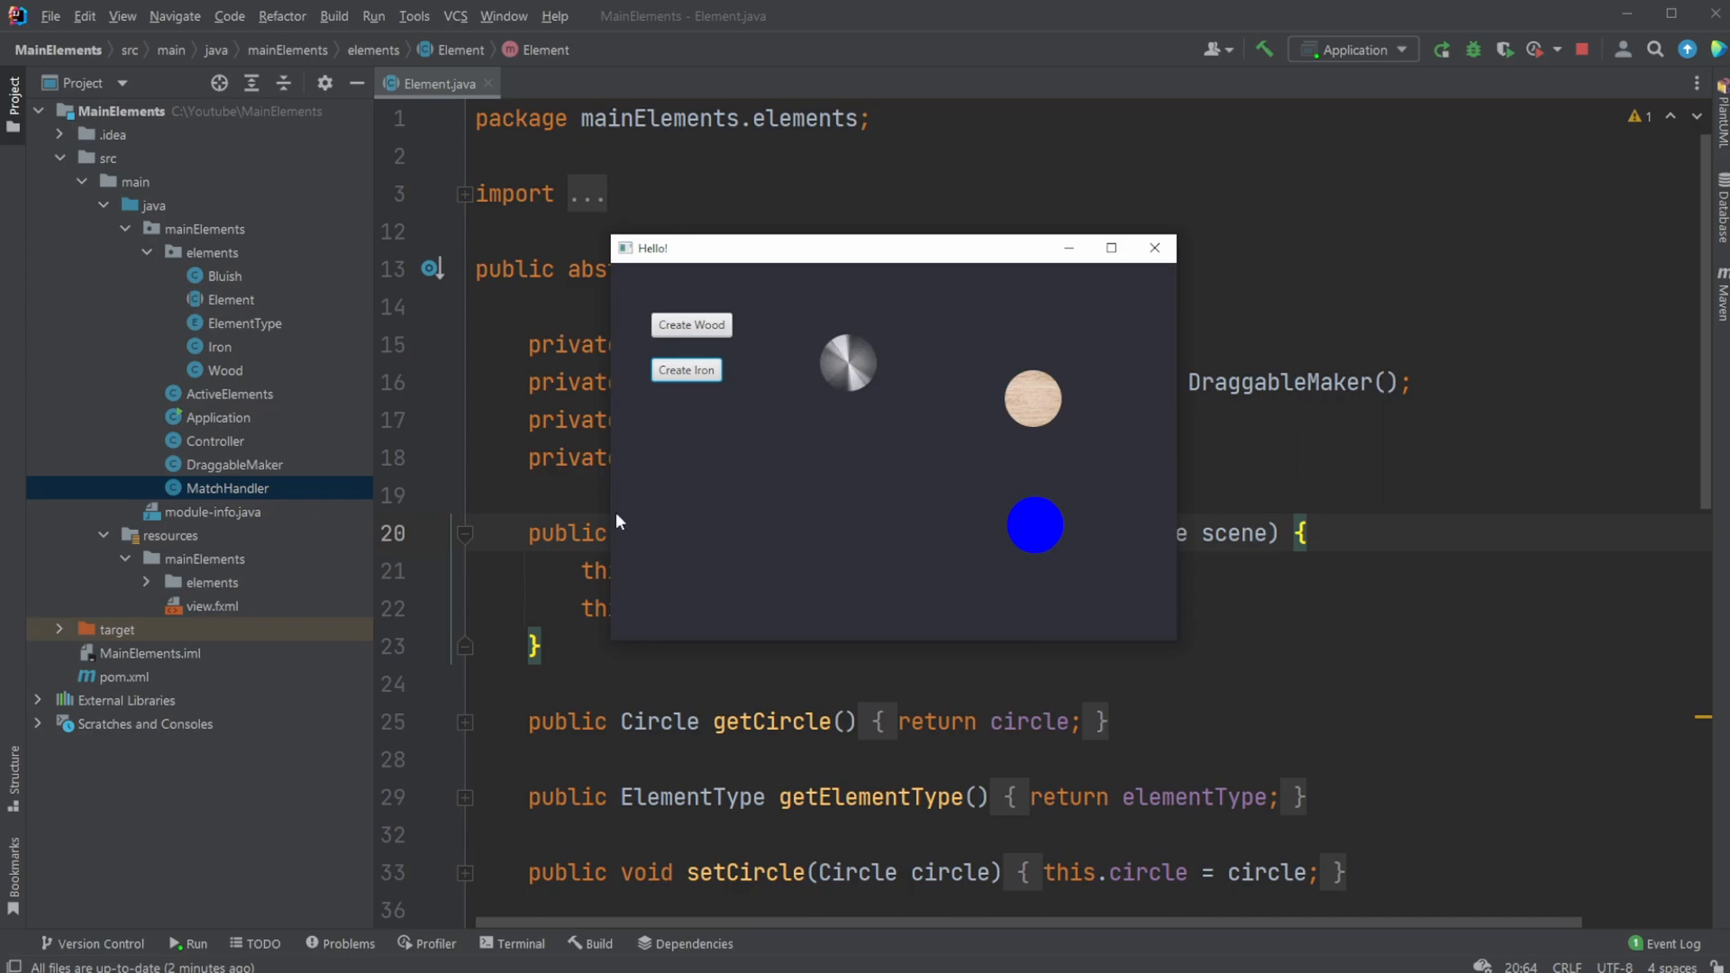
{"action": "mouse_move", "coordinate": [249, 307]}
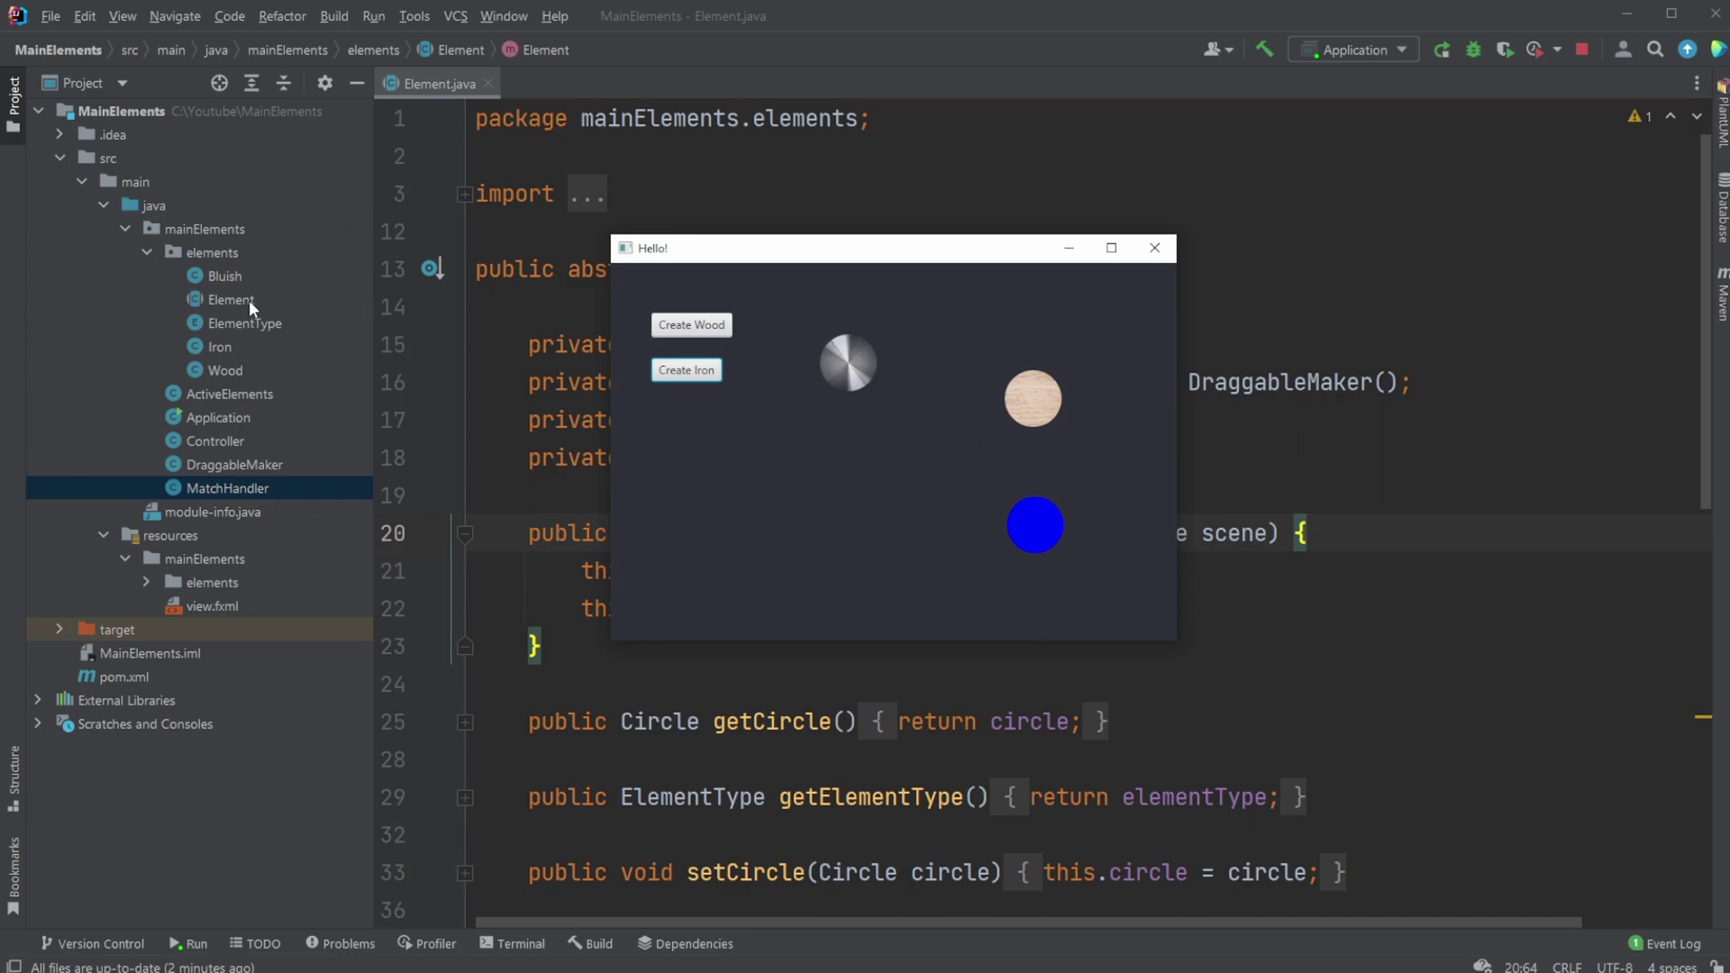
{"action": "mouse_move", "coordinate": [1052, 404]}
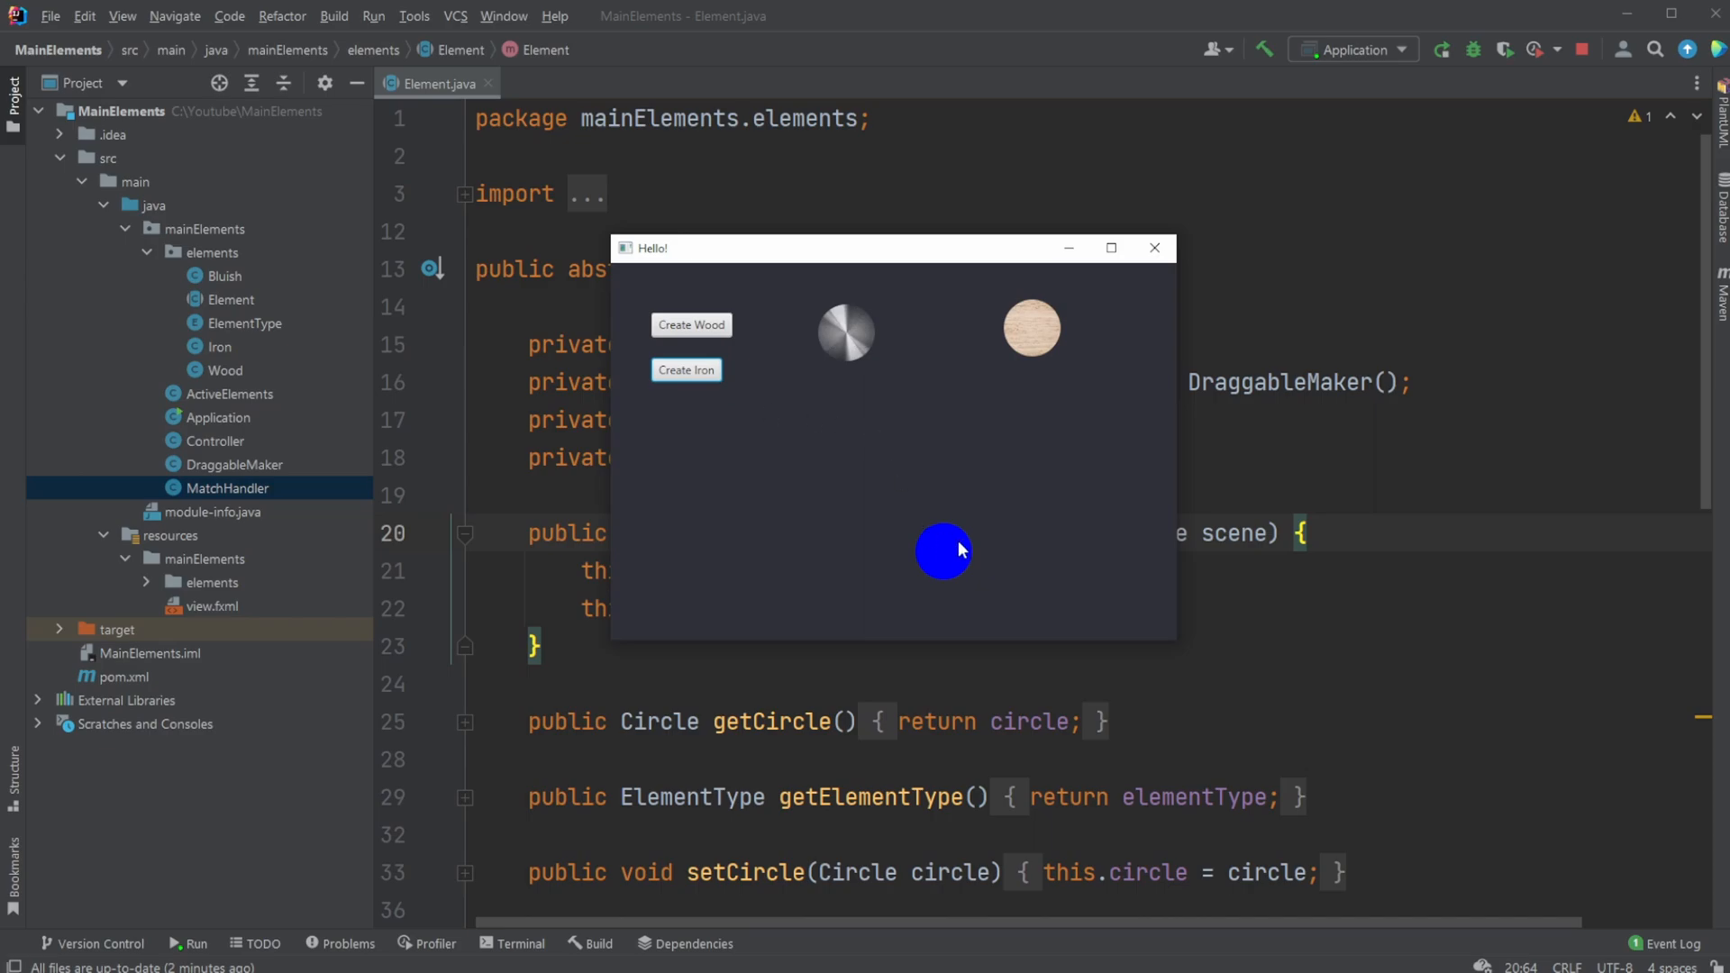
{"action": "mouse_move", "coordinate": [383, 324]}
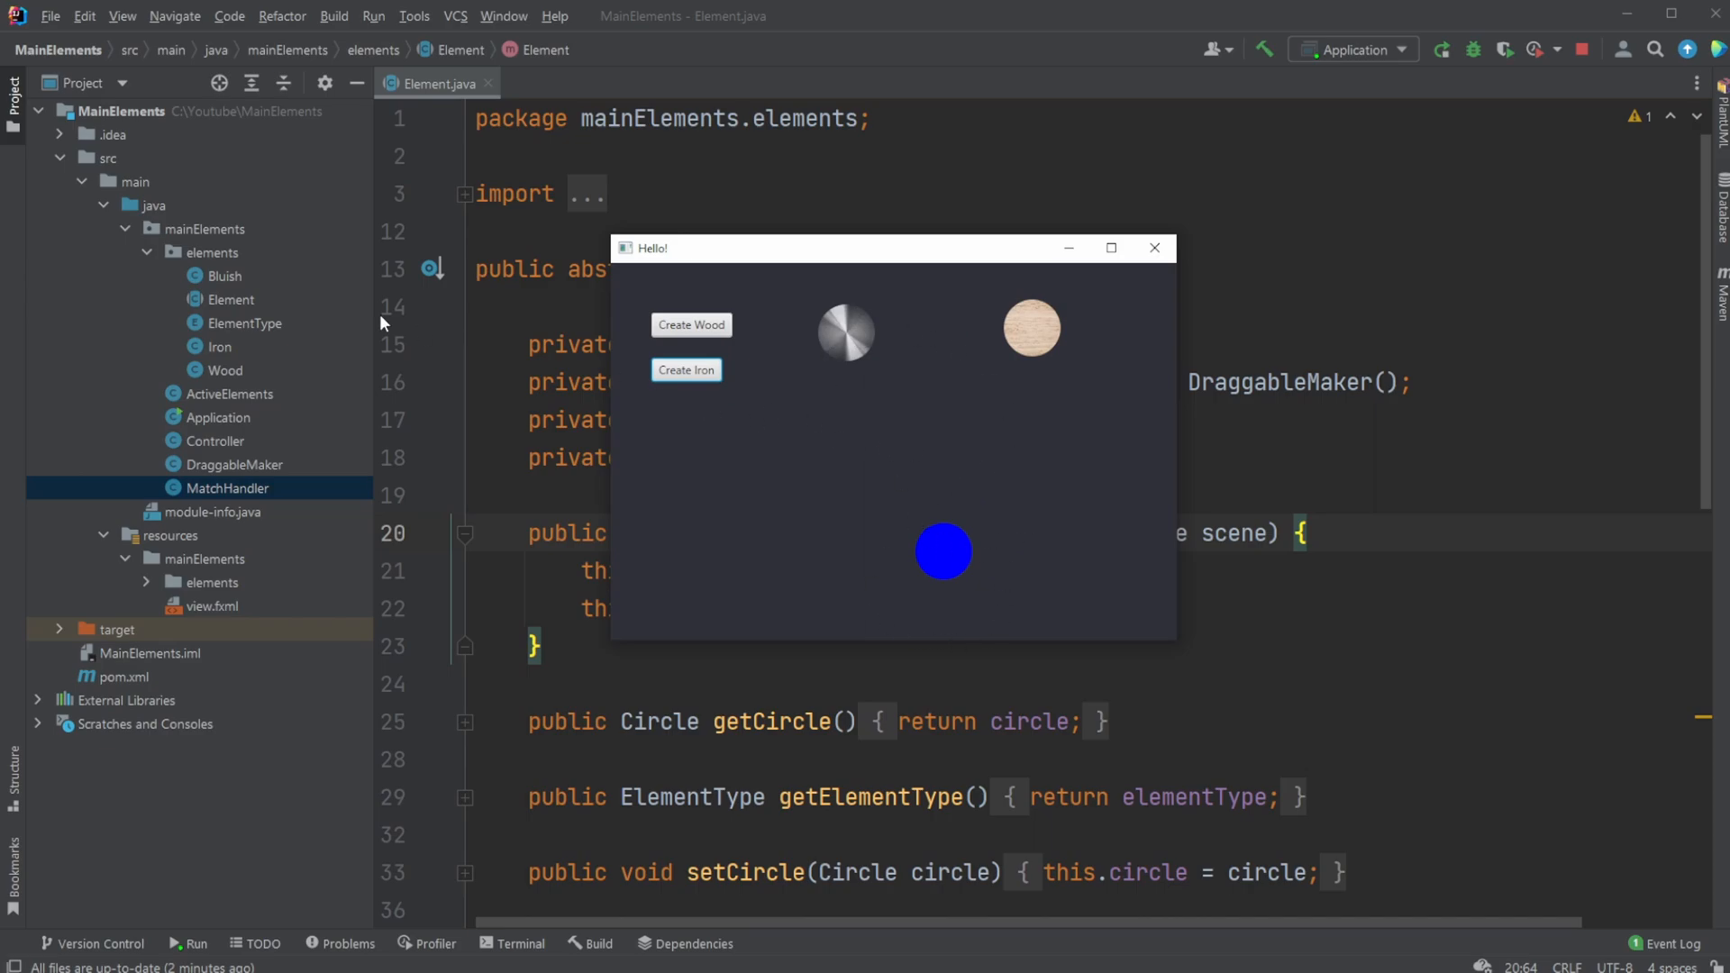
{"action": "mouse_move", "coordinate": [898, 527]}
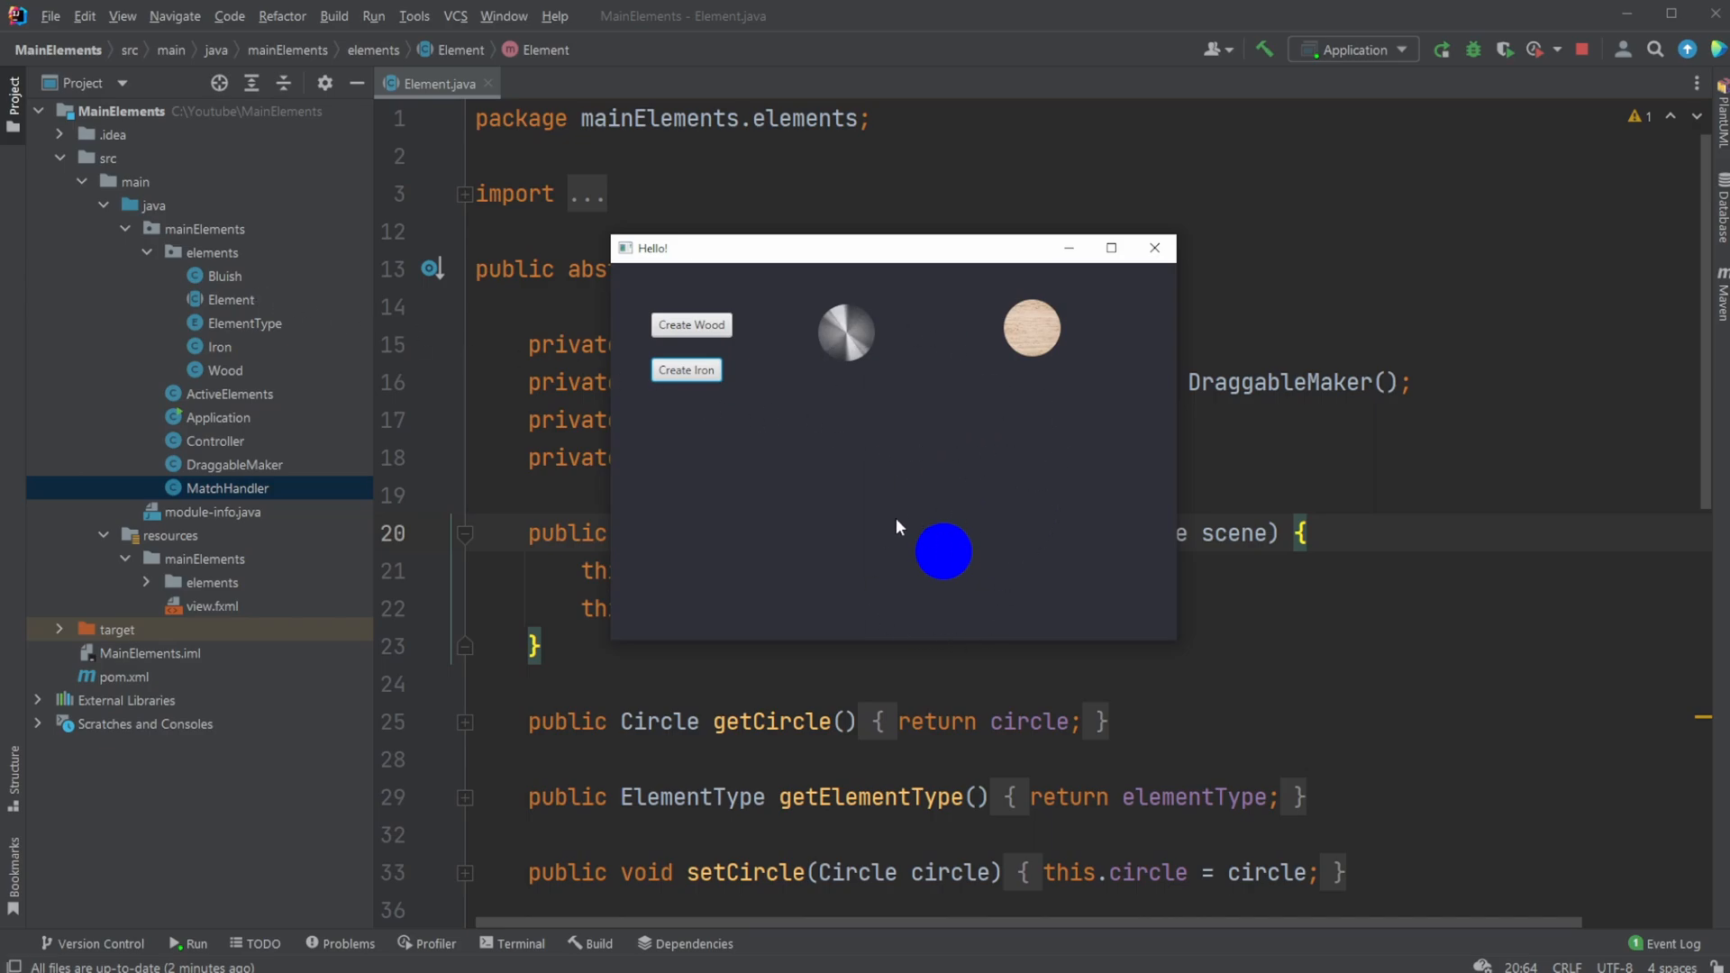
{"action": "mouse_move", "coordinate": [1025, 459]}
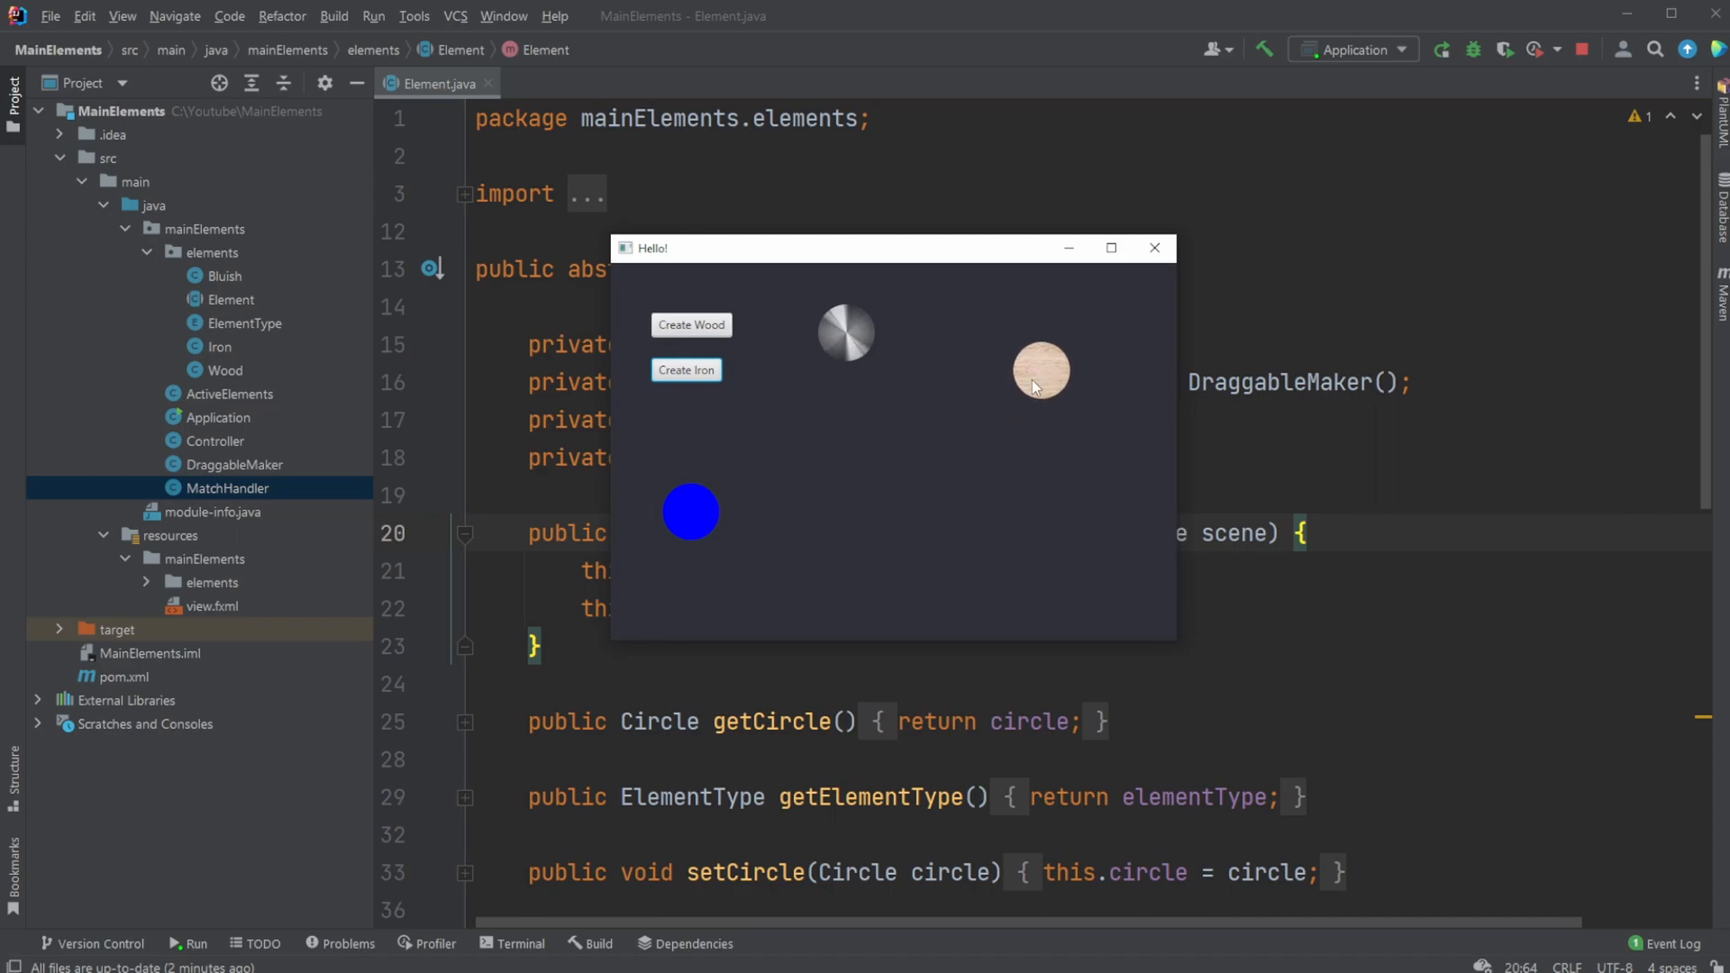
{"action": "mouse_move", "coordinate": [262, 403]}
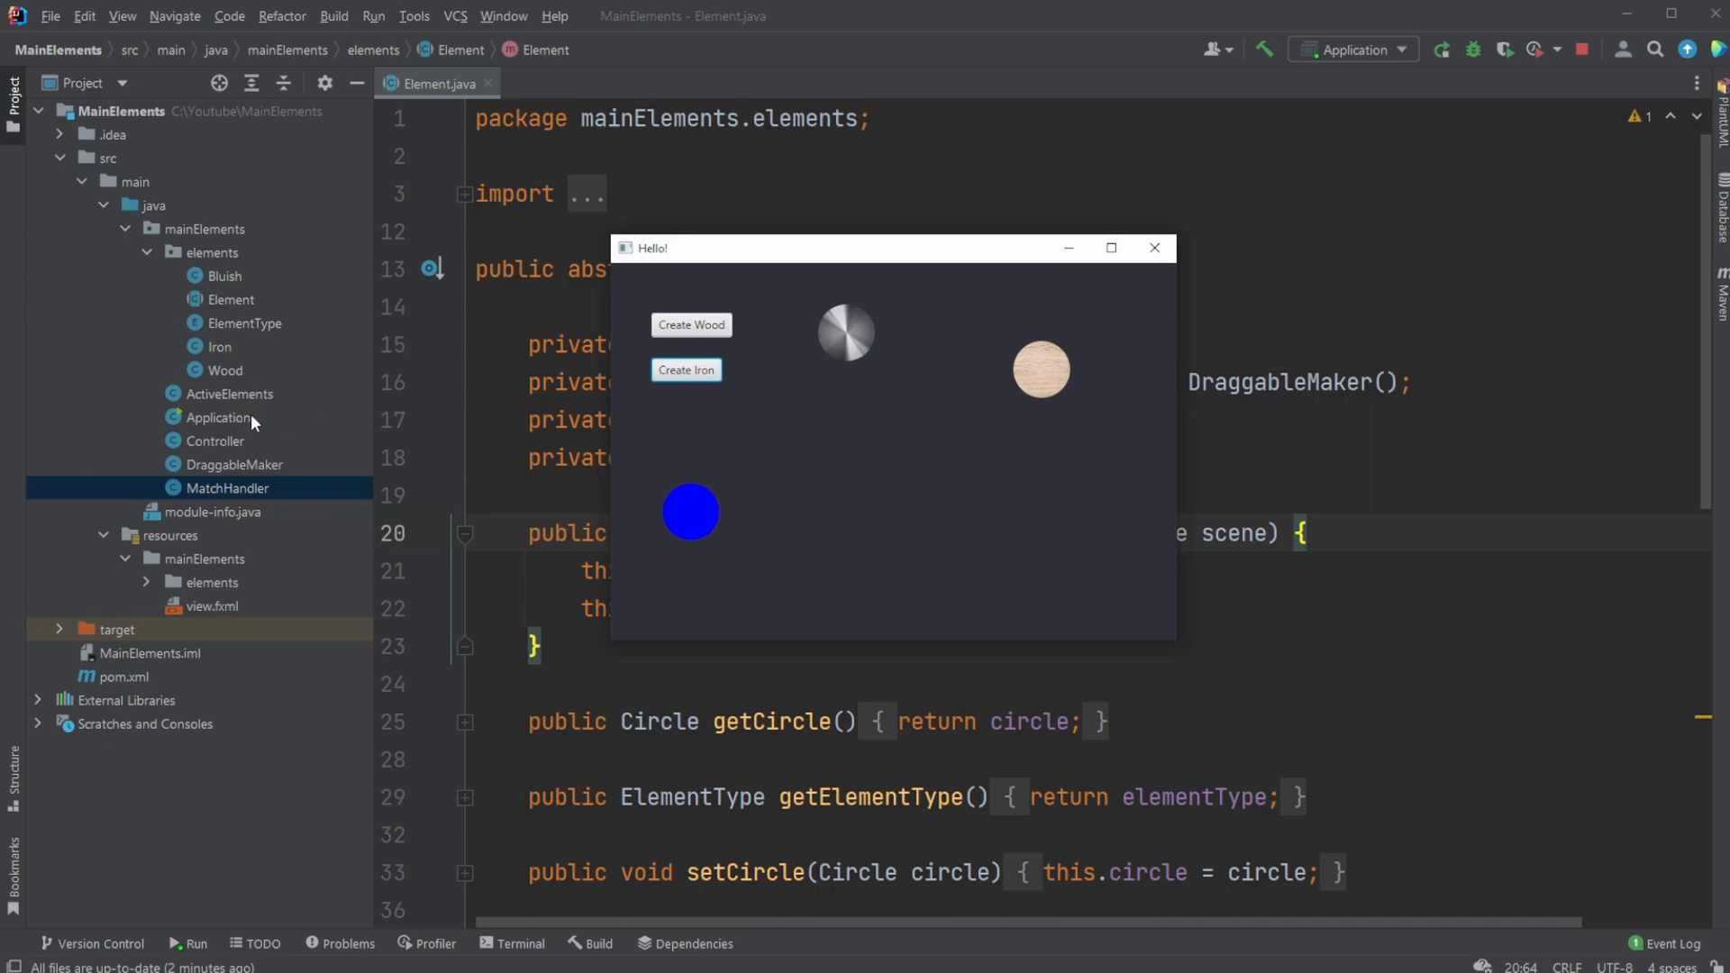
{"action": "mouse_move", "coordinate": [519, 496]}
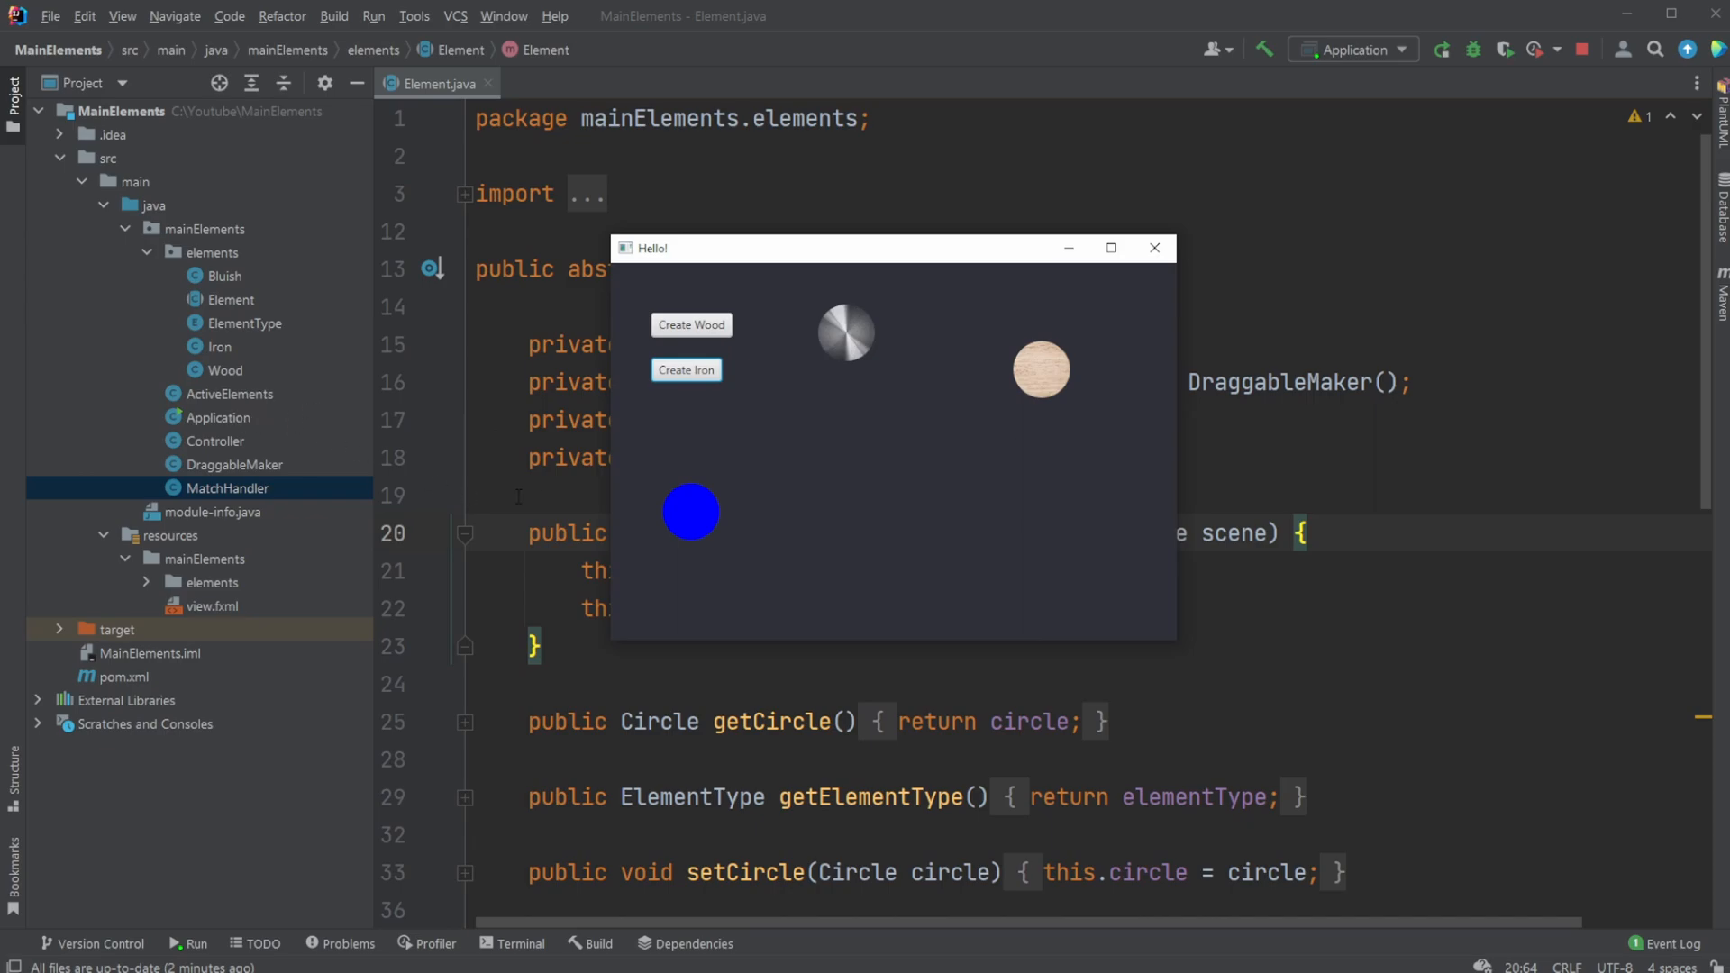
{"action": "mouse_move", "coordinate": [712, 521]}
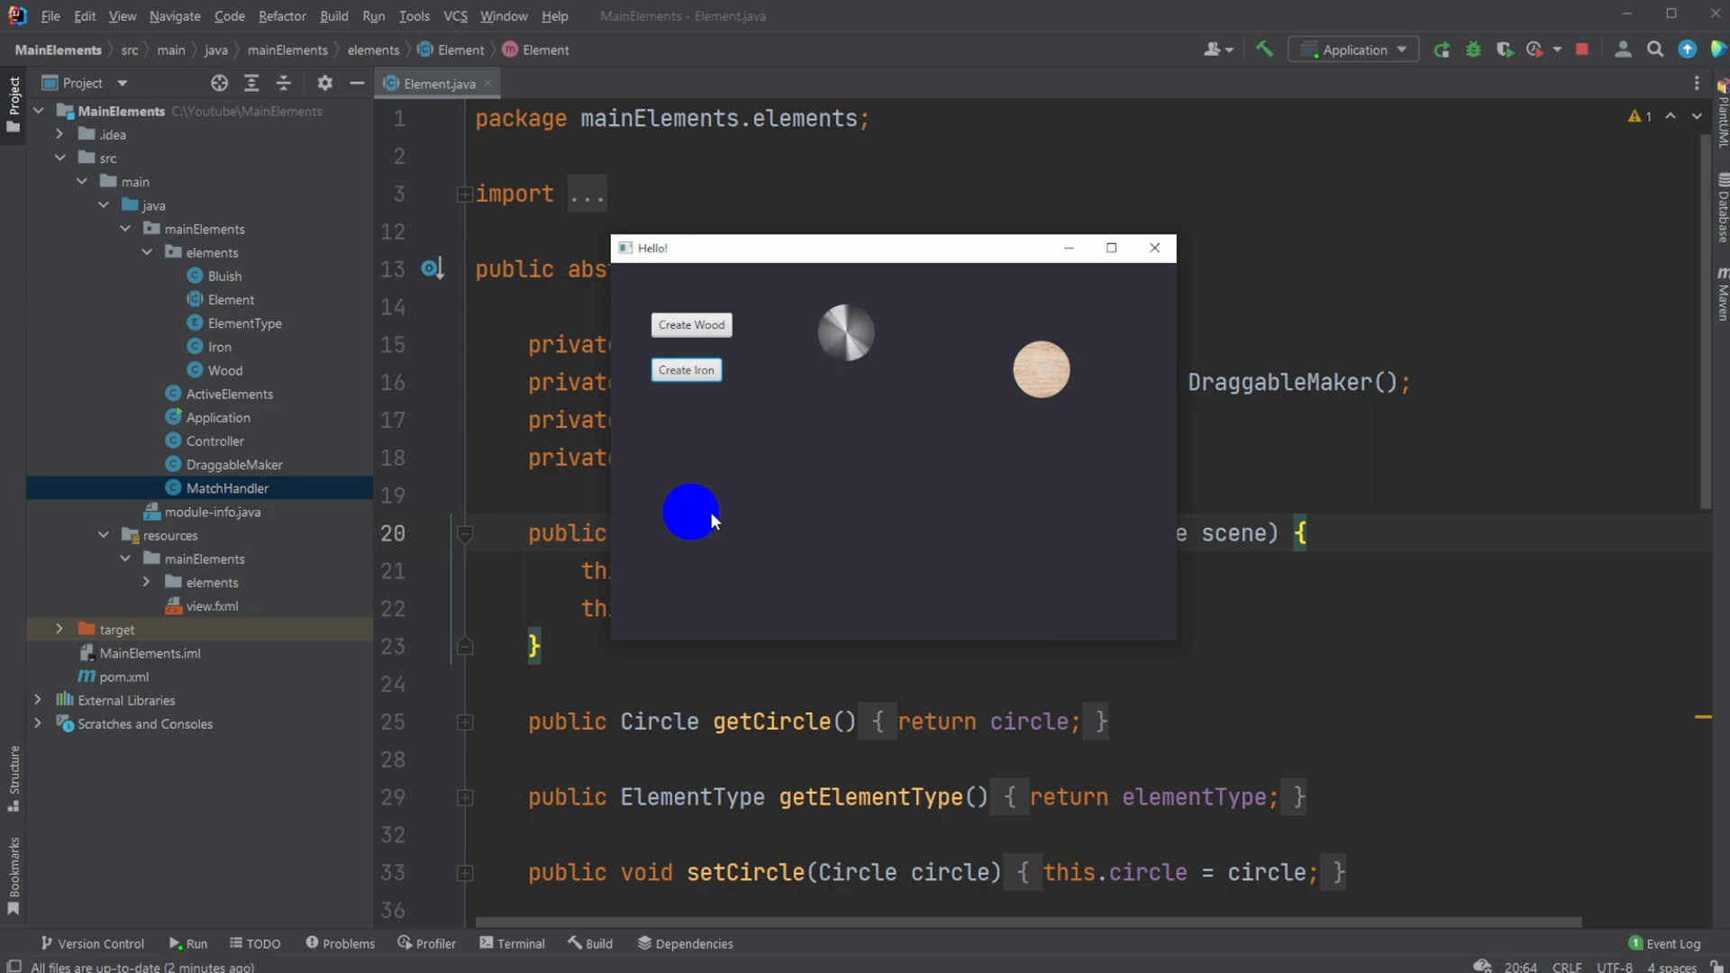
{"action": "mouse_move", "coordinate": [218, 392]}
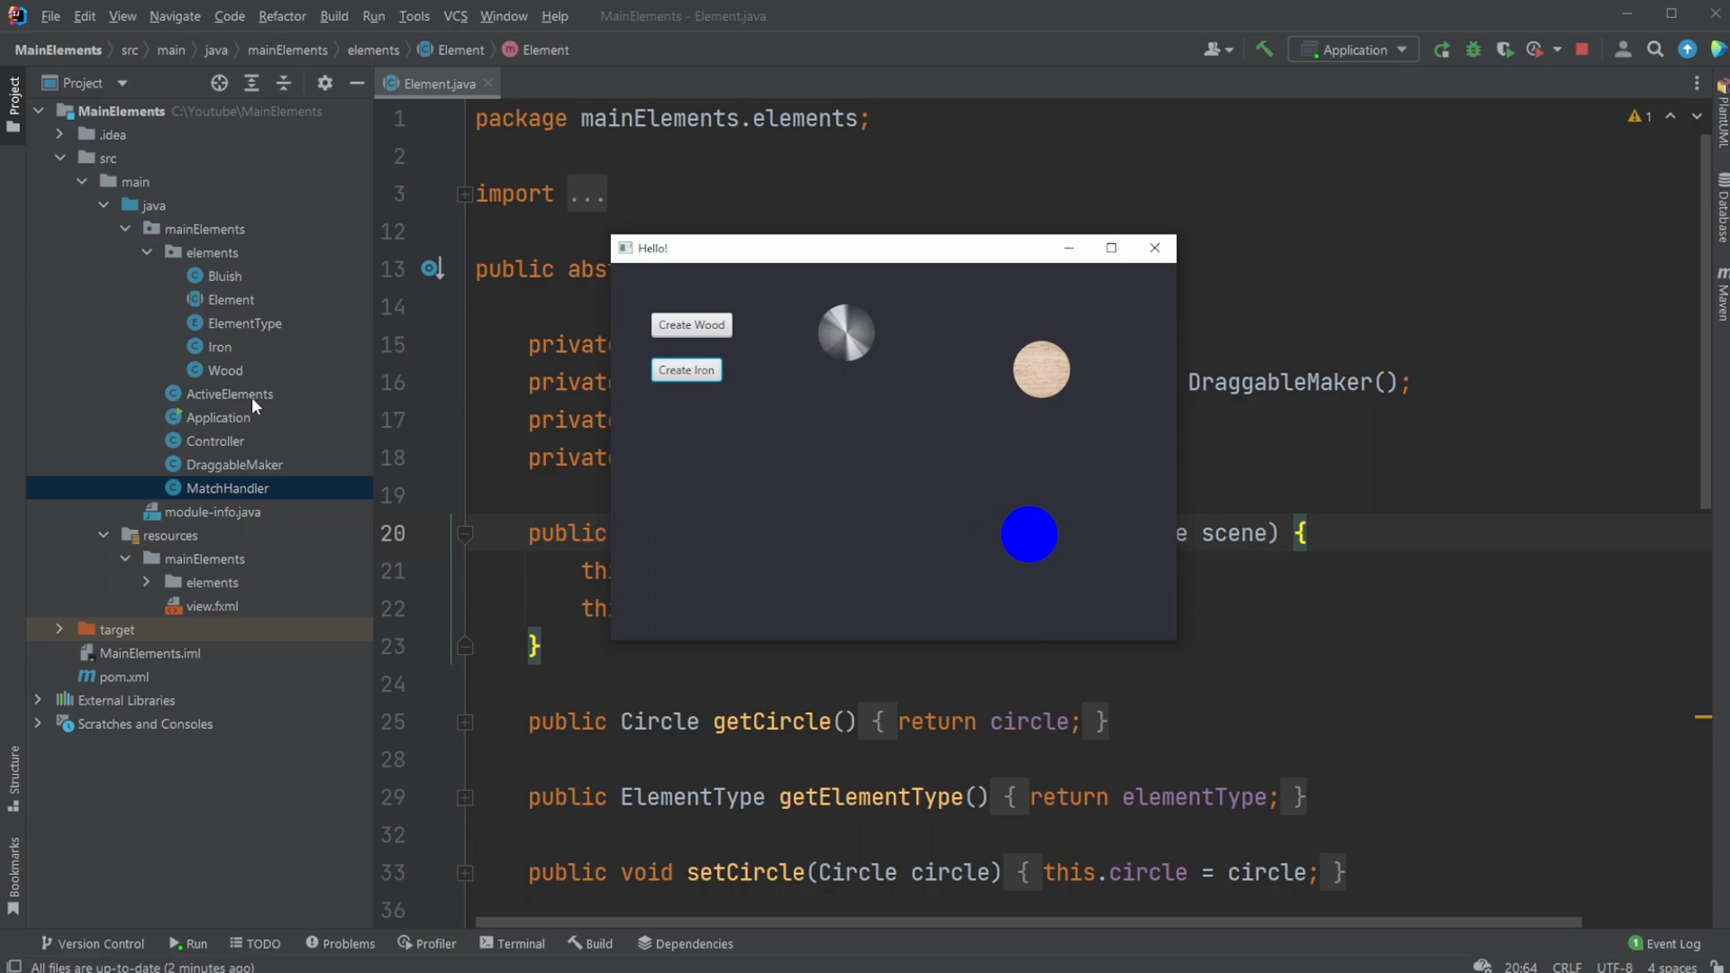
{"action": "mouse_move", "coordinate": [244, 417]}
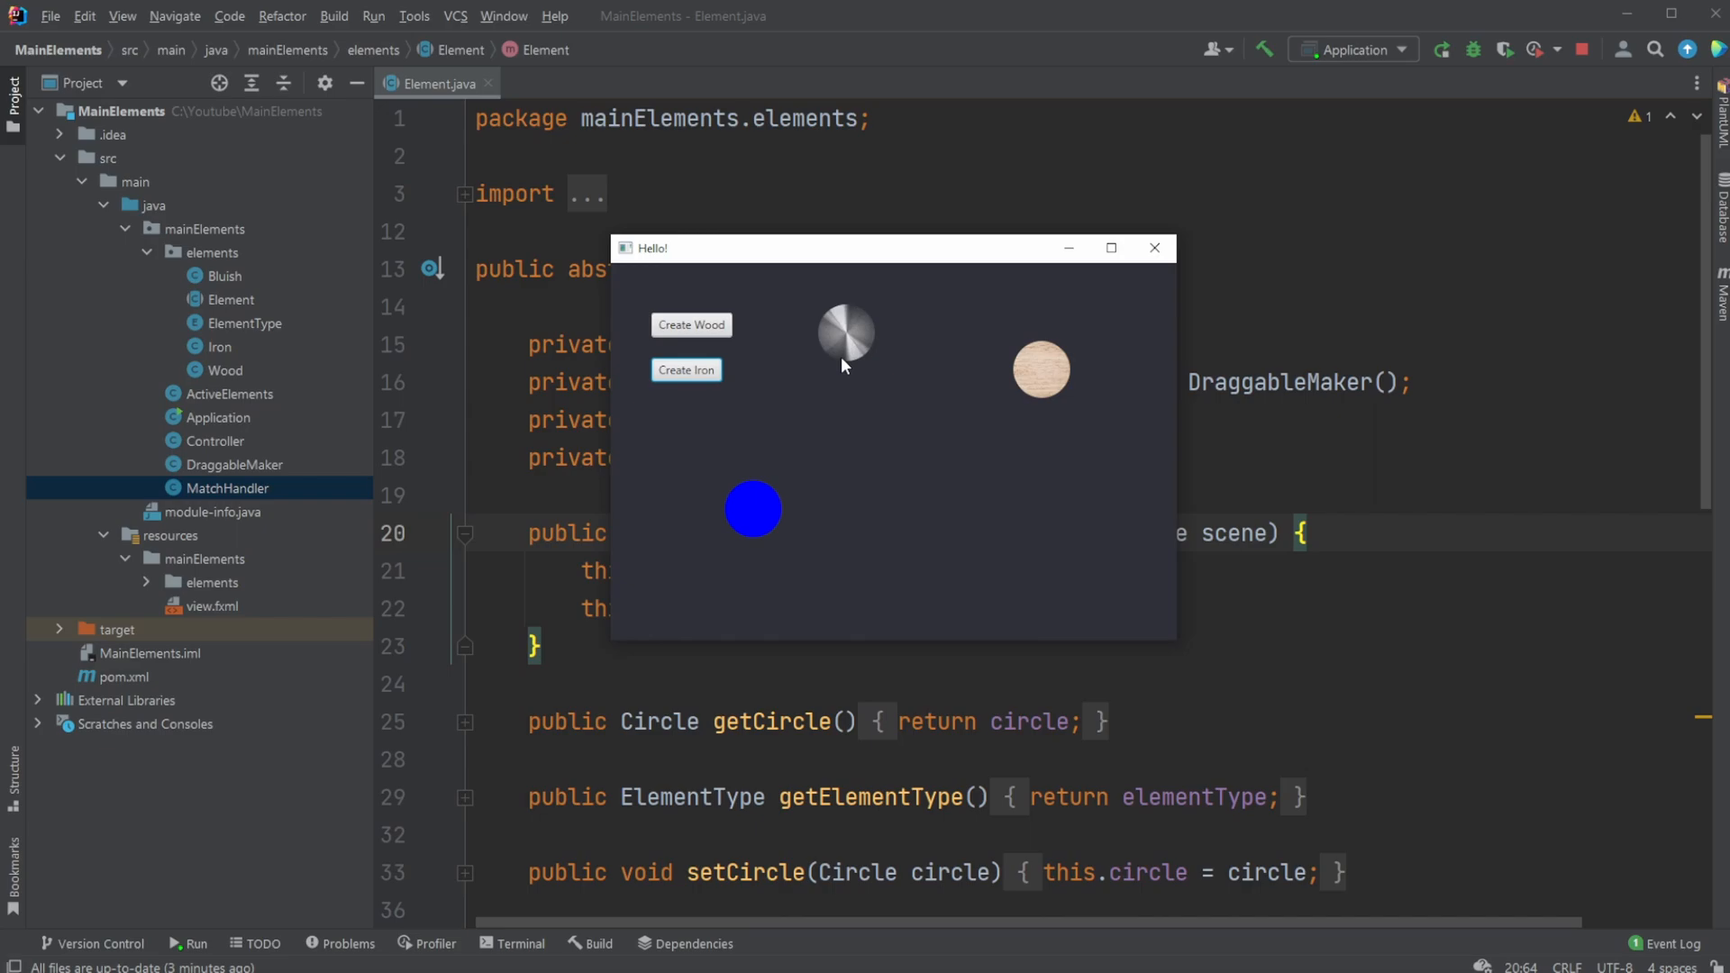
{"action": "mouse_move", "coordinate": [835, 404]}
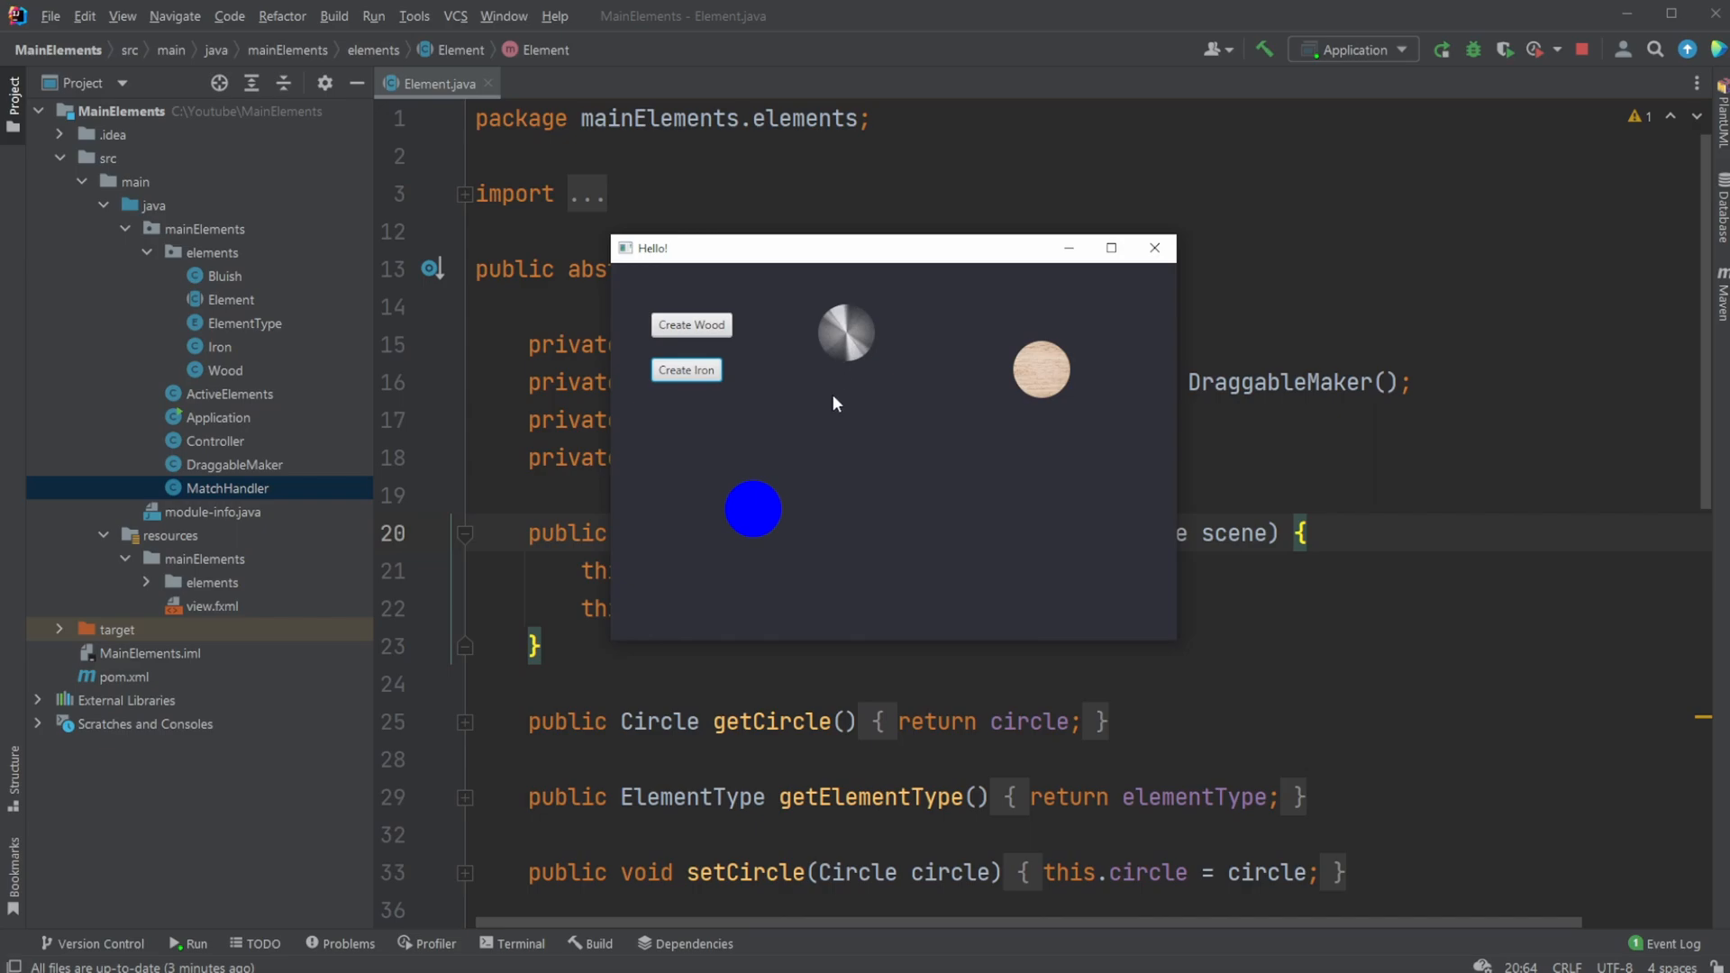
{"action": "mouse_move", "coordinate": [276, 323]}
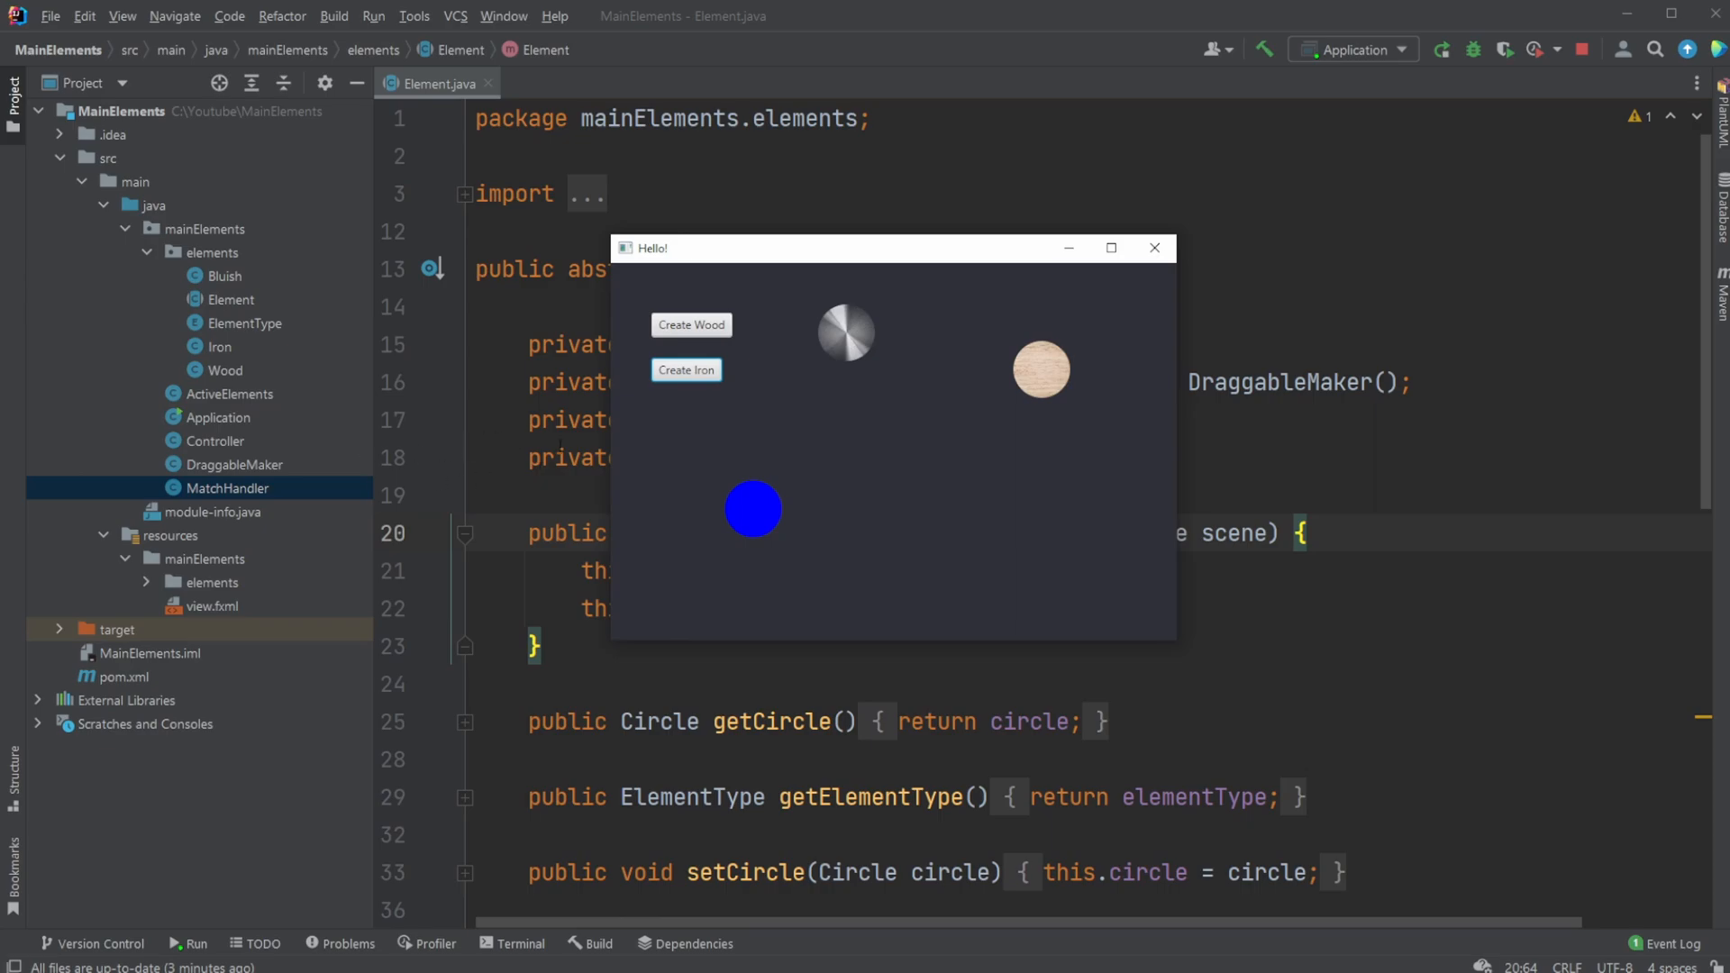
{"action": "mouse_move", "coordinate": [876, 467]}
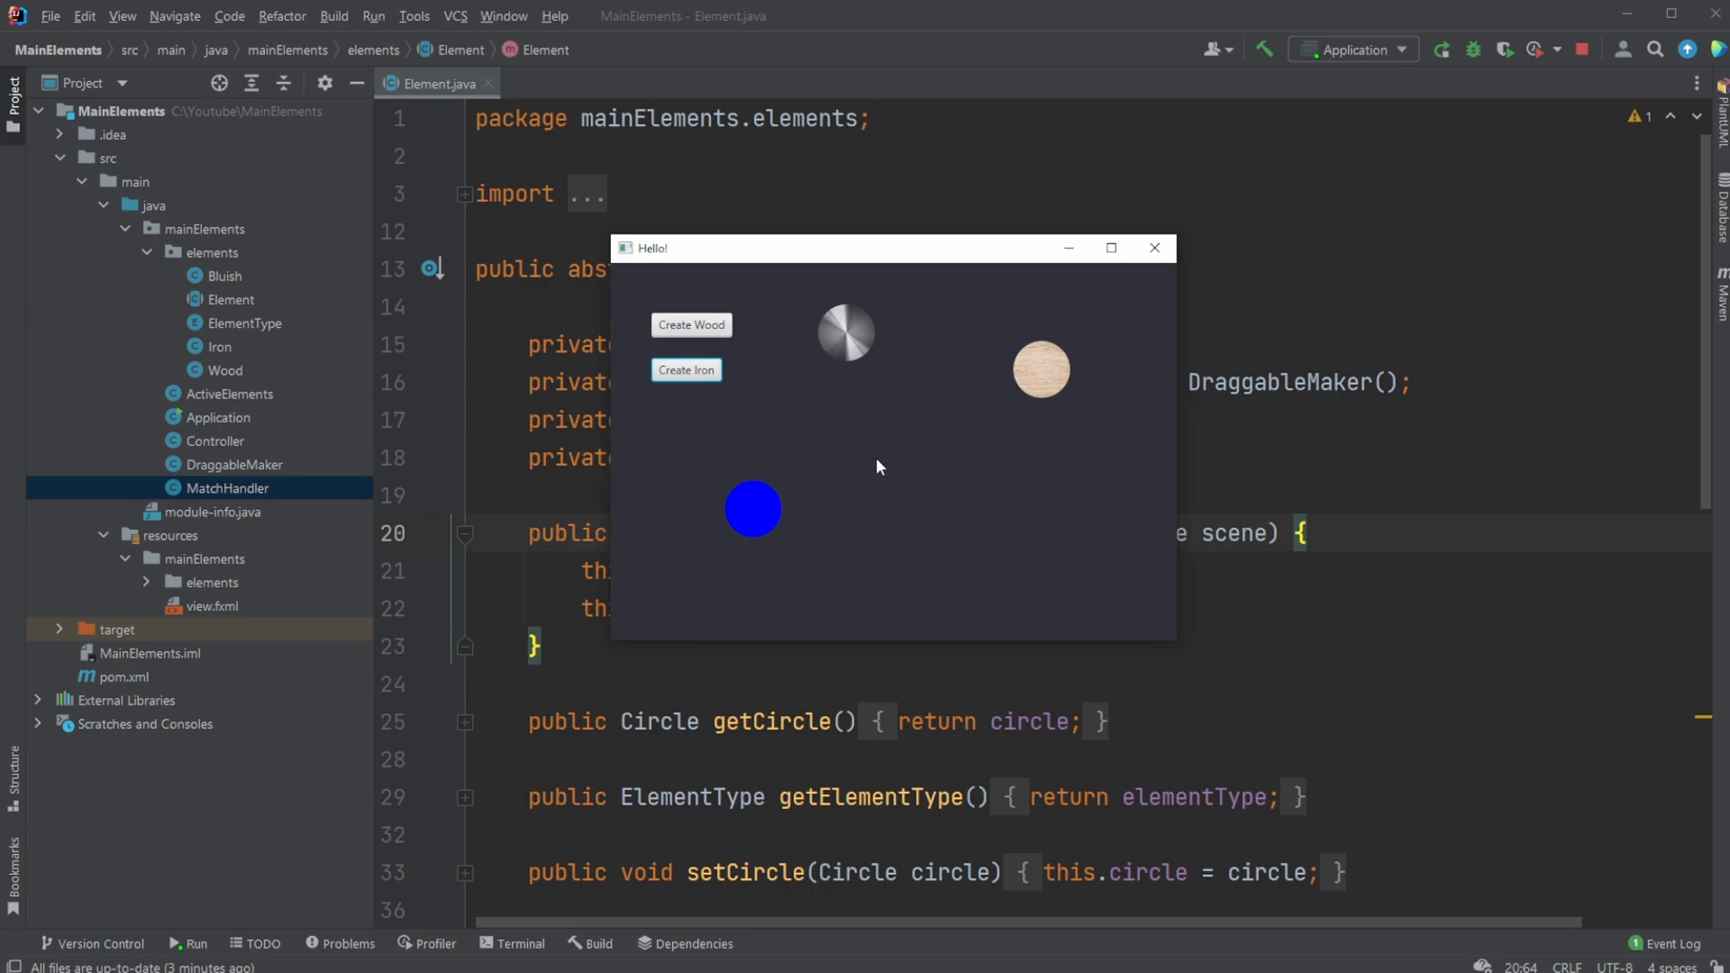
{"action": "mouse_move", "coordinate": [847, 398]}
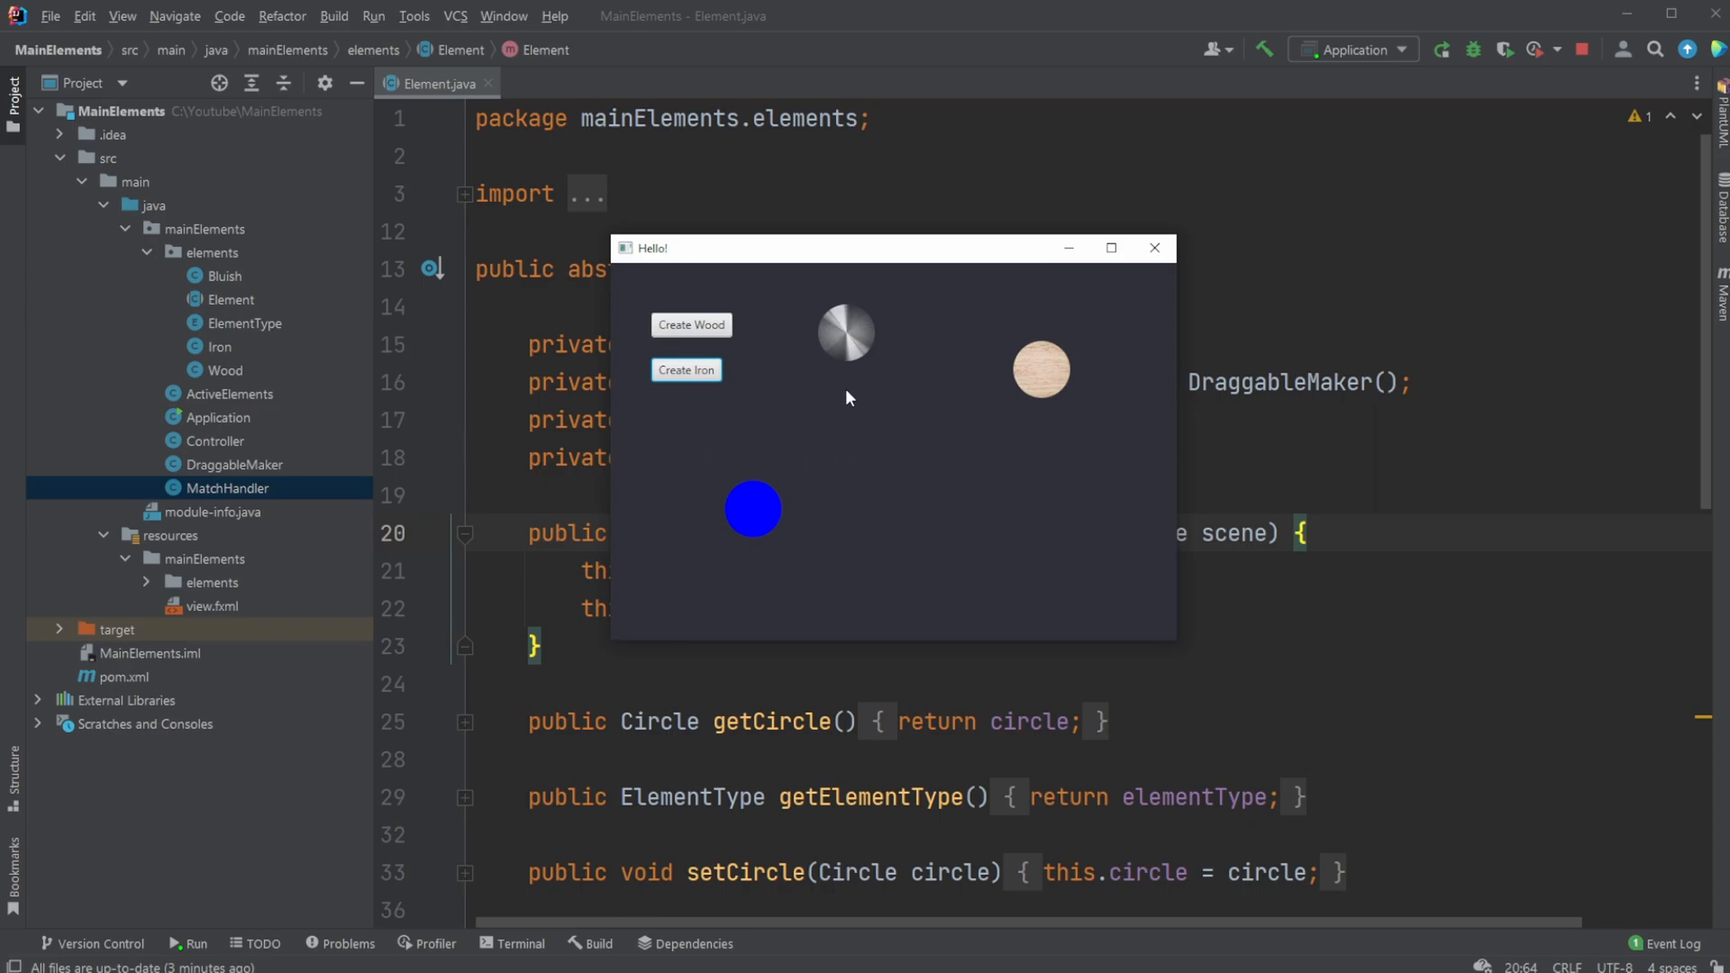
Close the running Hello! demo window after dragging the wood, iron and blue circles
{"action": "left_click", "coordinate": [1154, 247]}
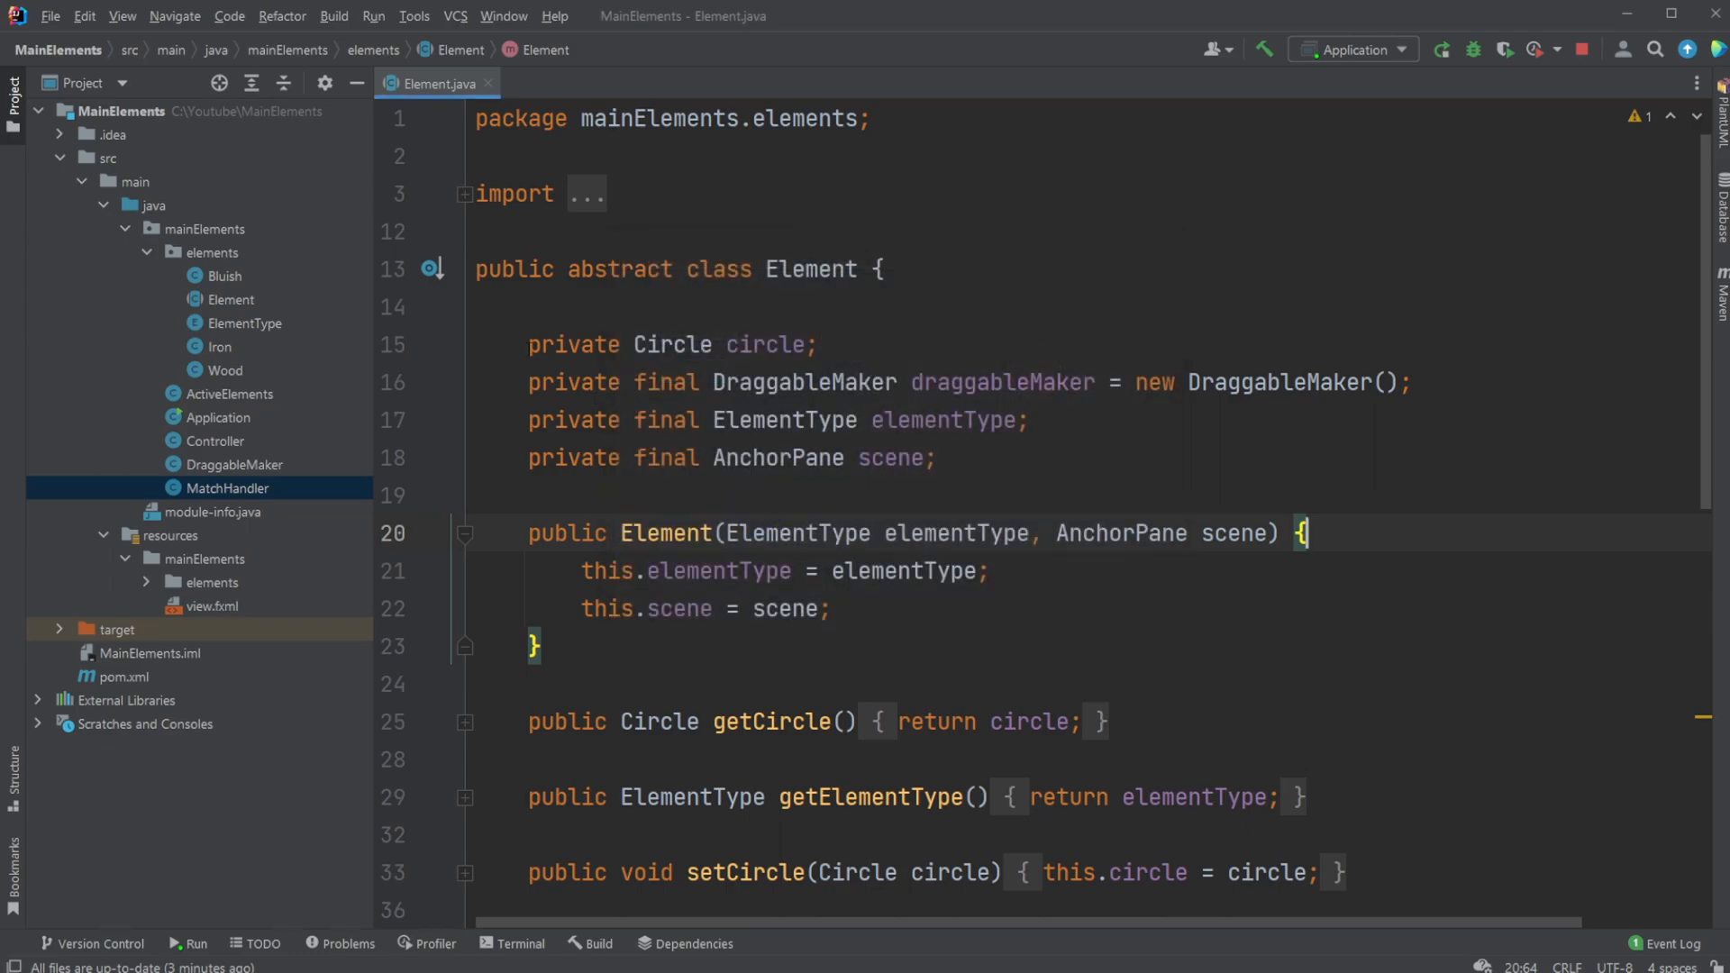
Scroll through Element.java highlighting 'abstract', then open the Wood subclass
{"action": "left_click", "coordinate": [228, 299]}
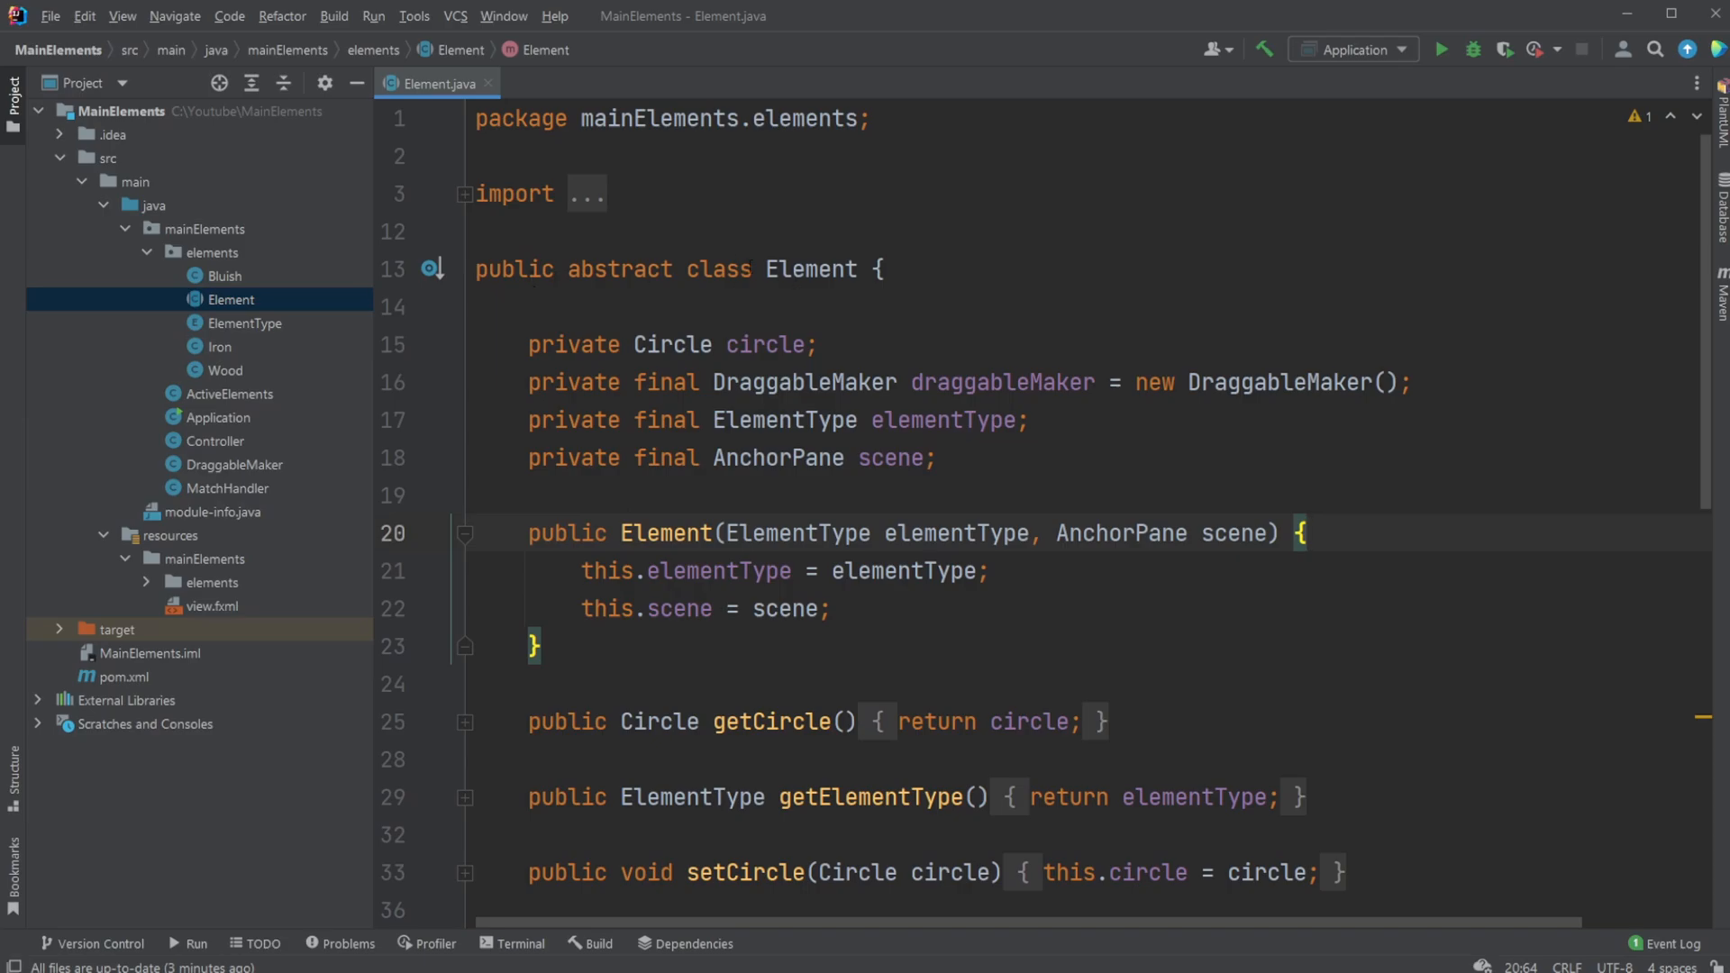
{"action": "left_click", "coordinate": [480, 306]}
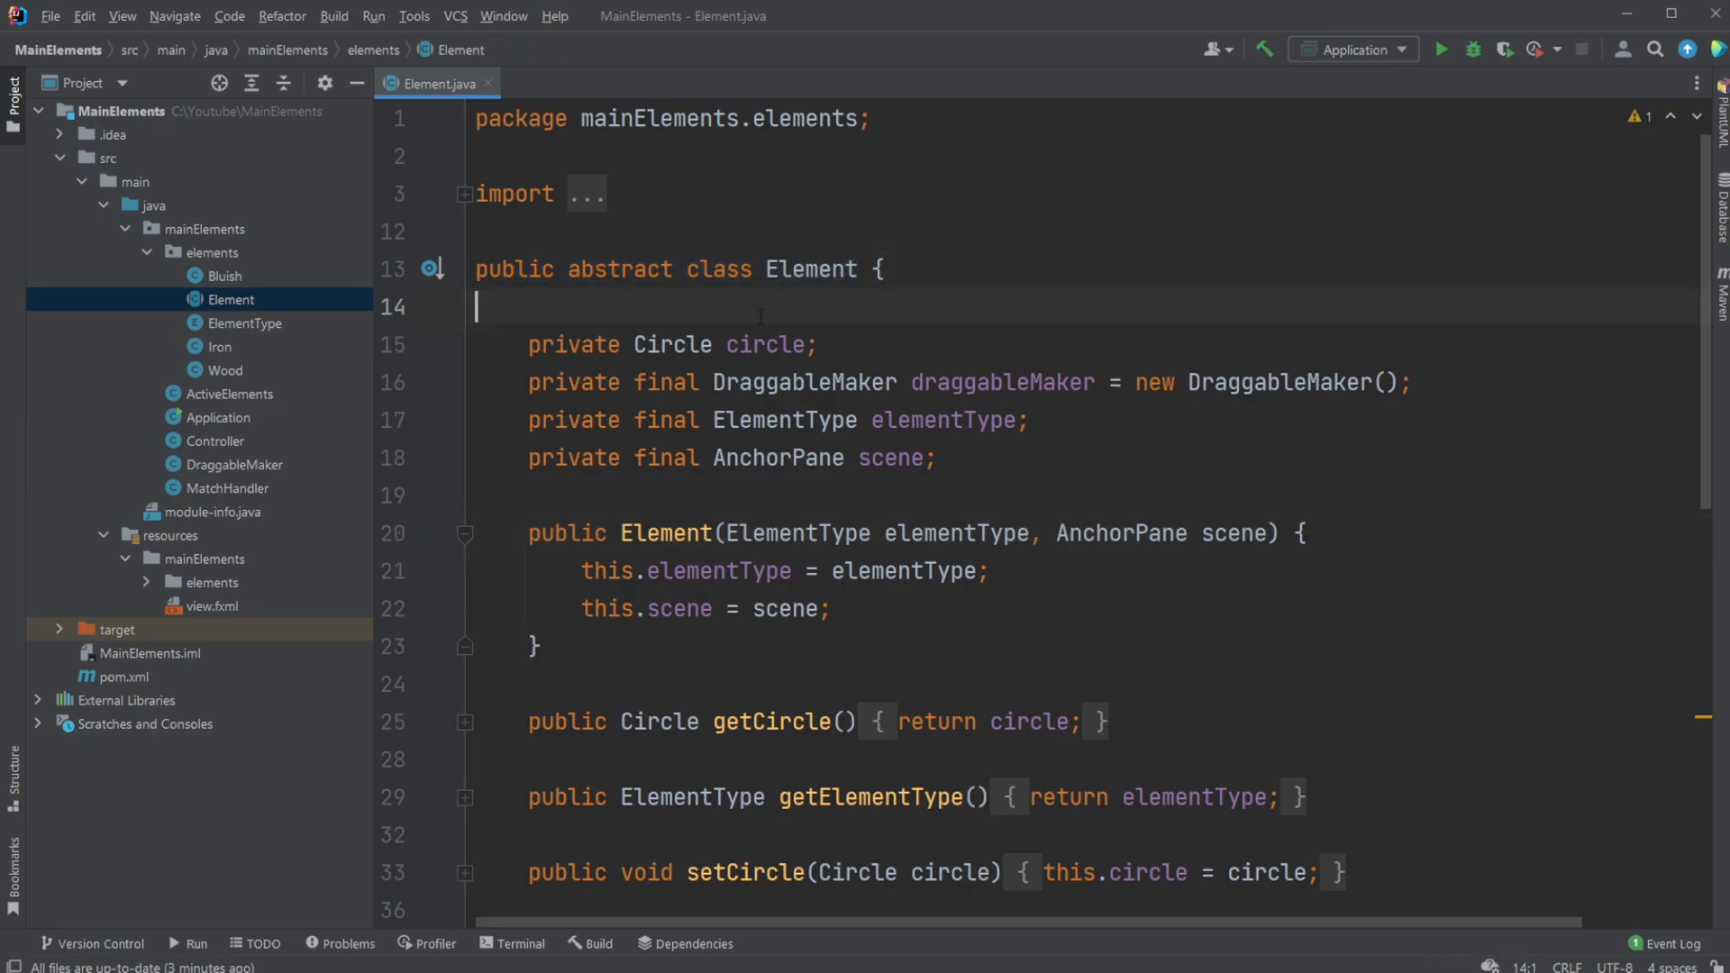
{"action": "scroll", "scroll_direction": "down", "scroll_amount": 3}
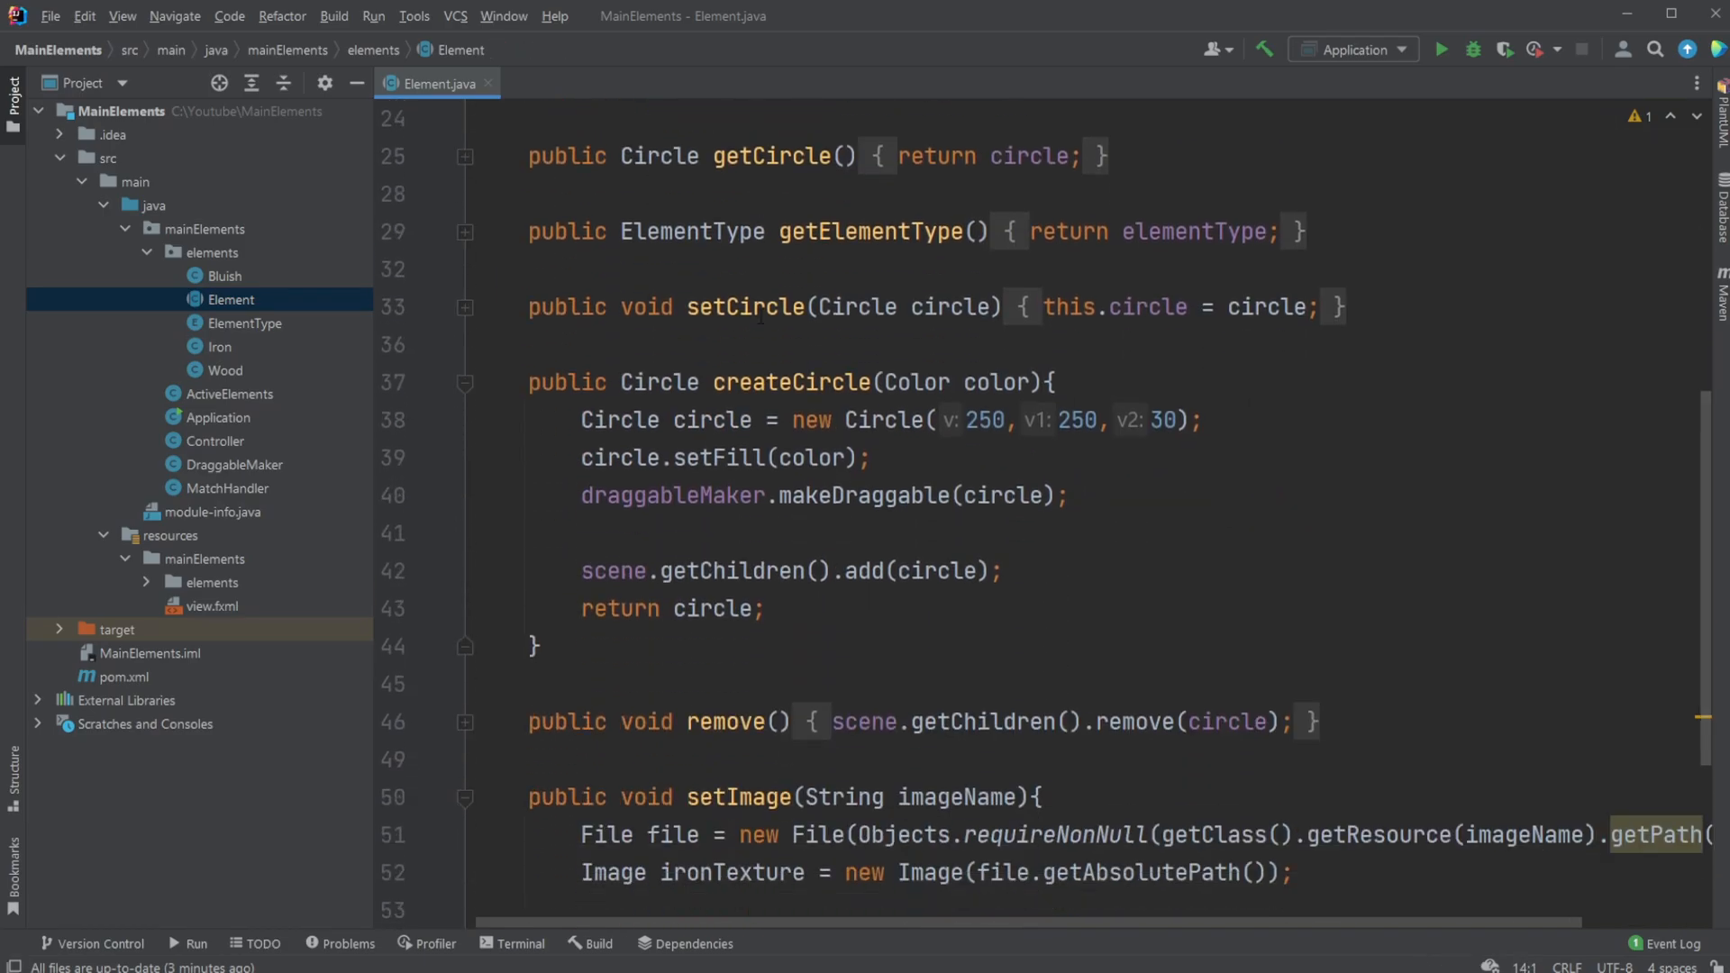
{"action": "scroll", "scroll_direction": "up", "scroll_amount": 3}
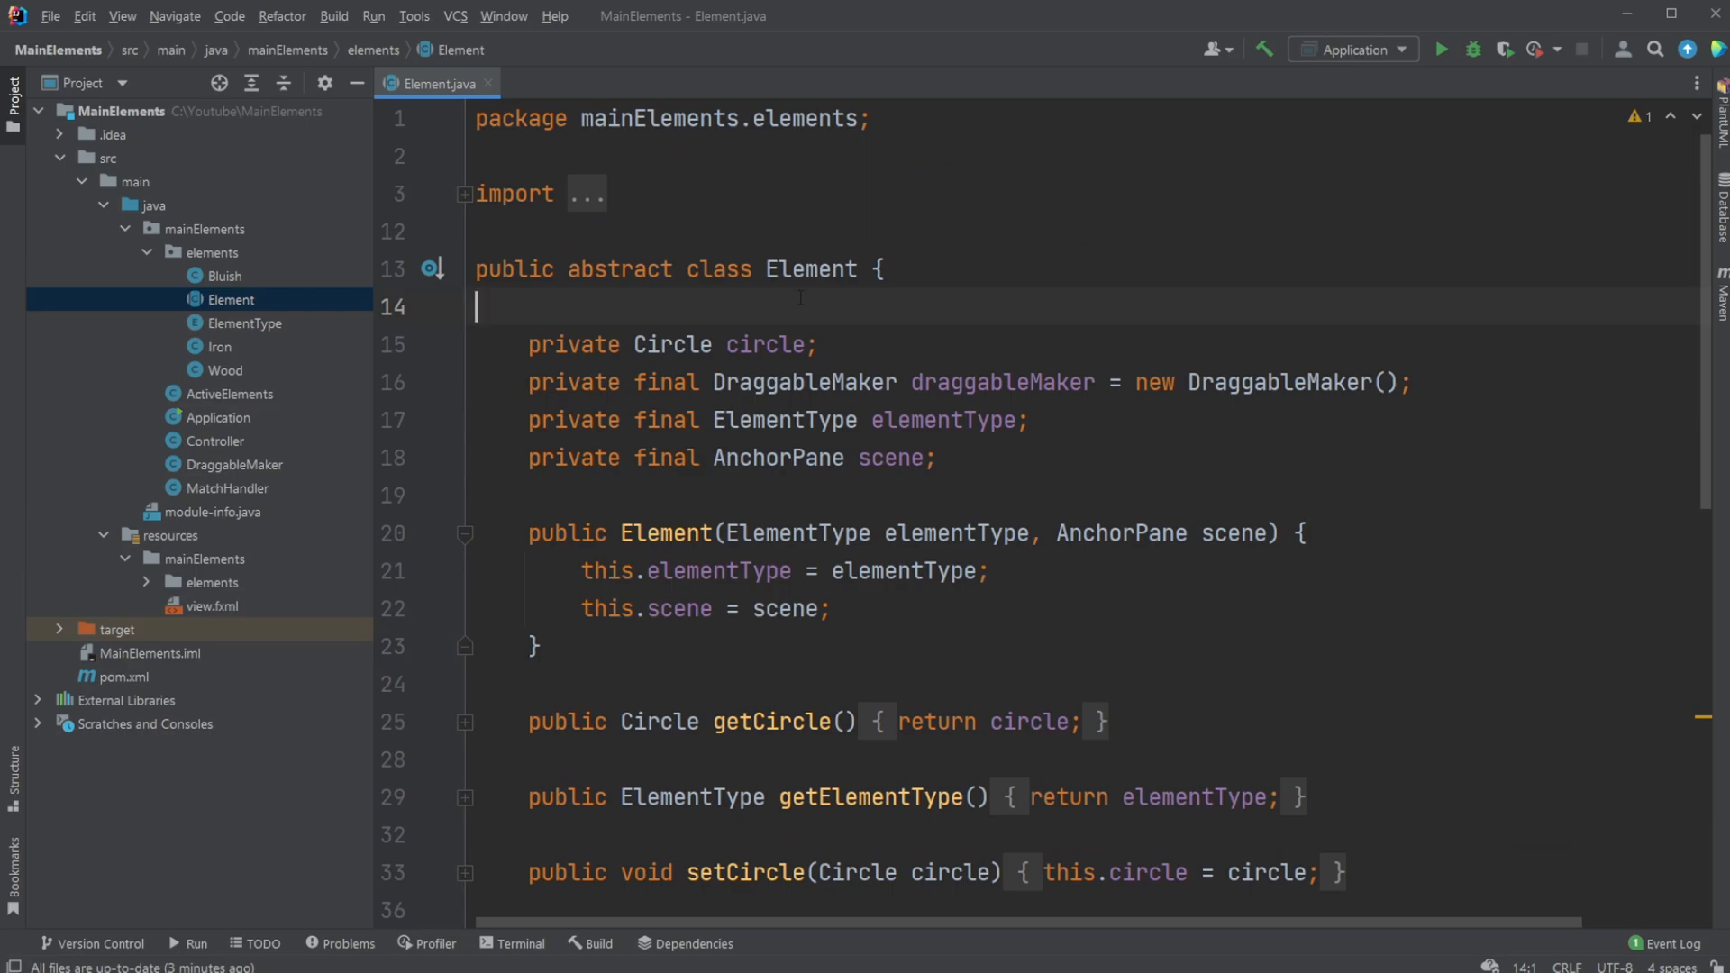
{"action": "double_click", "coordinate": [620, 269]}
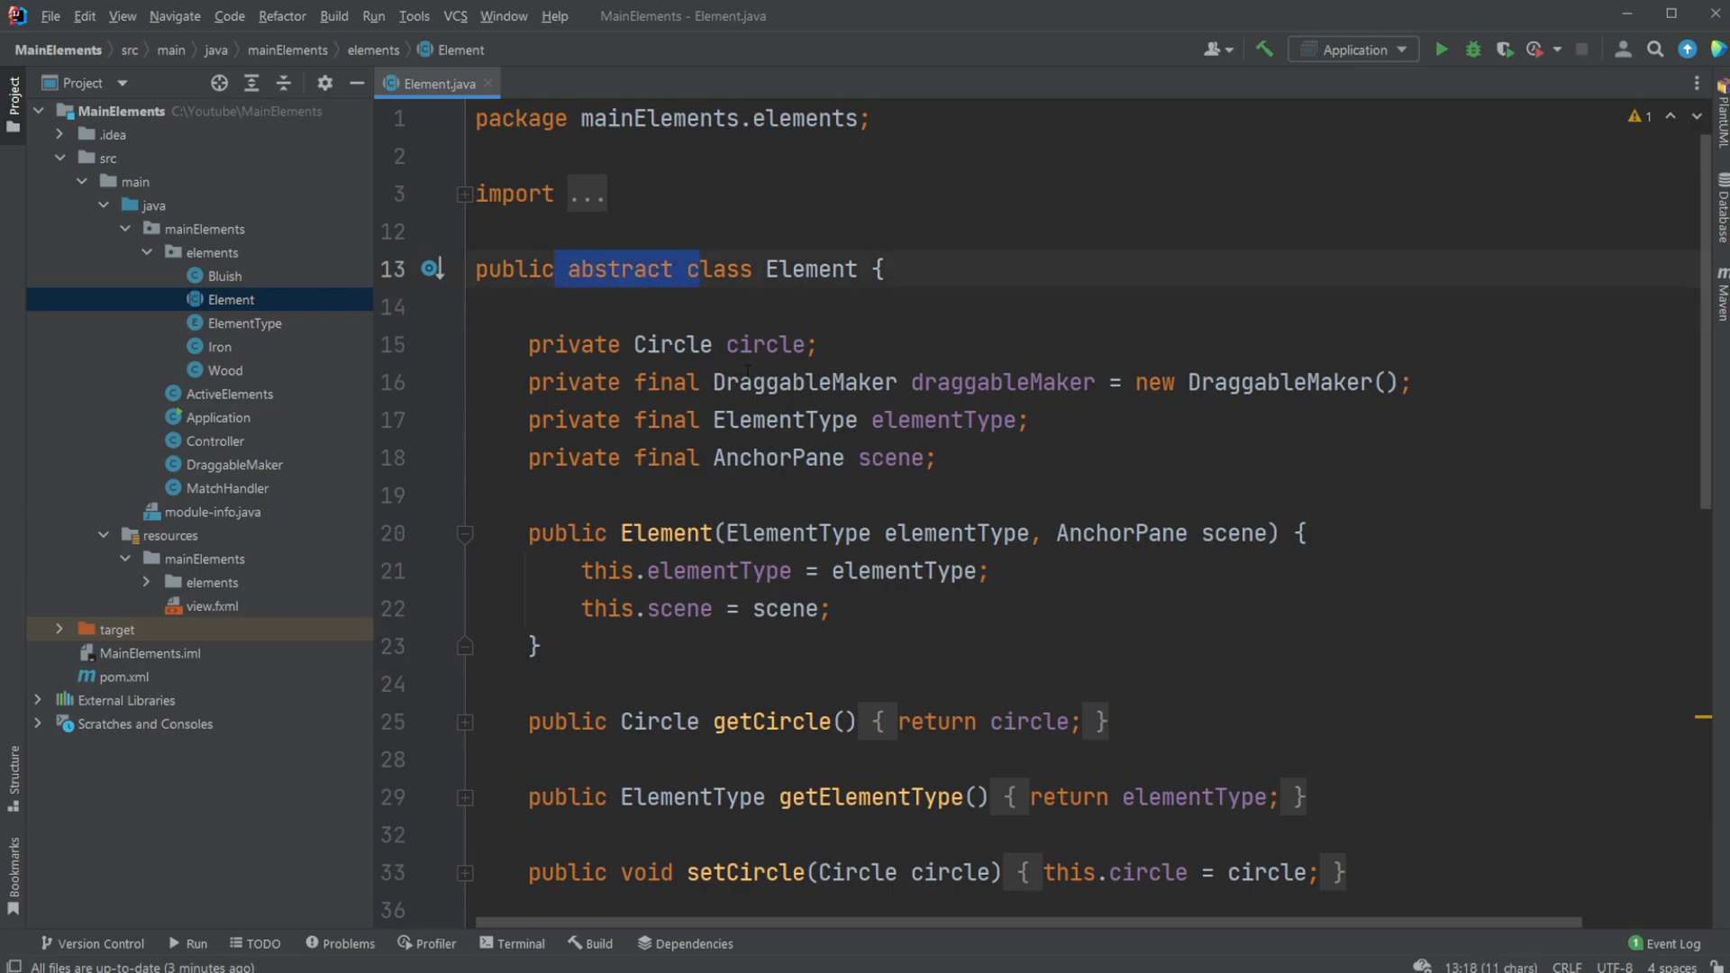
{"action": "mouse_move", "coordinate": [910, 500]}
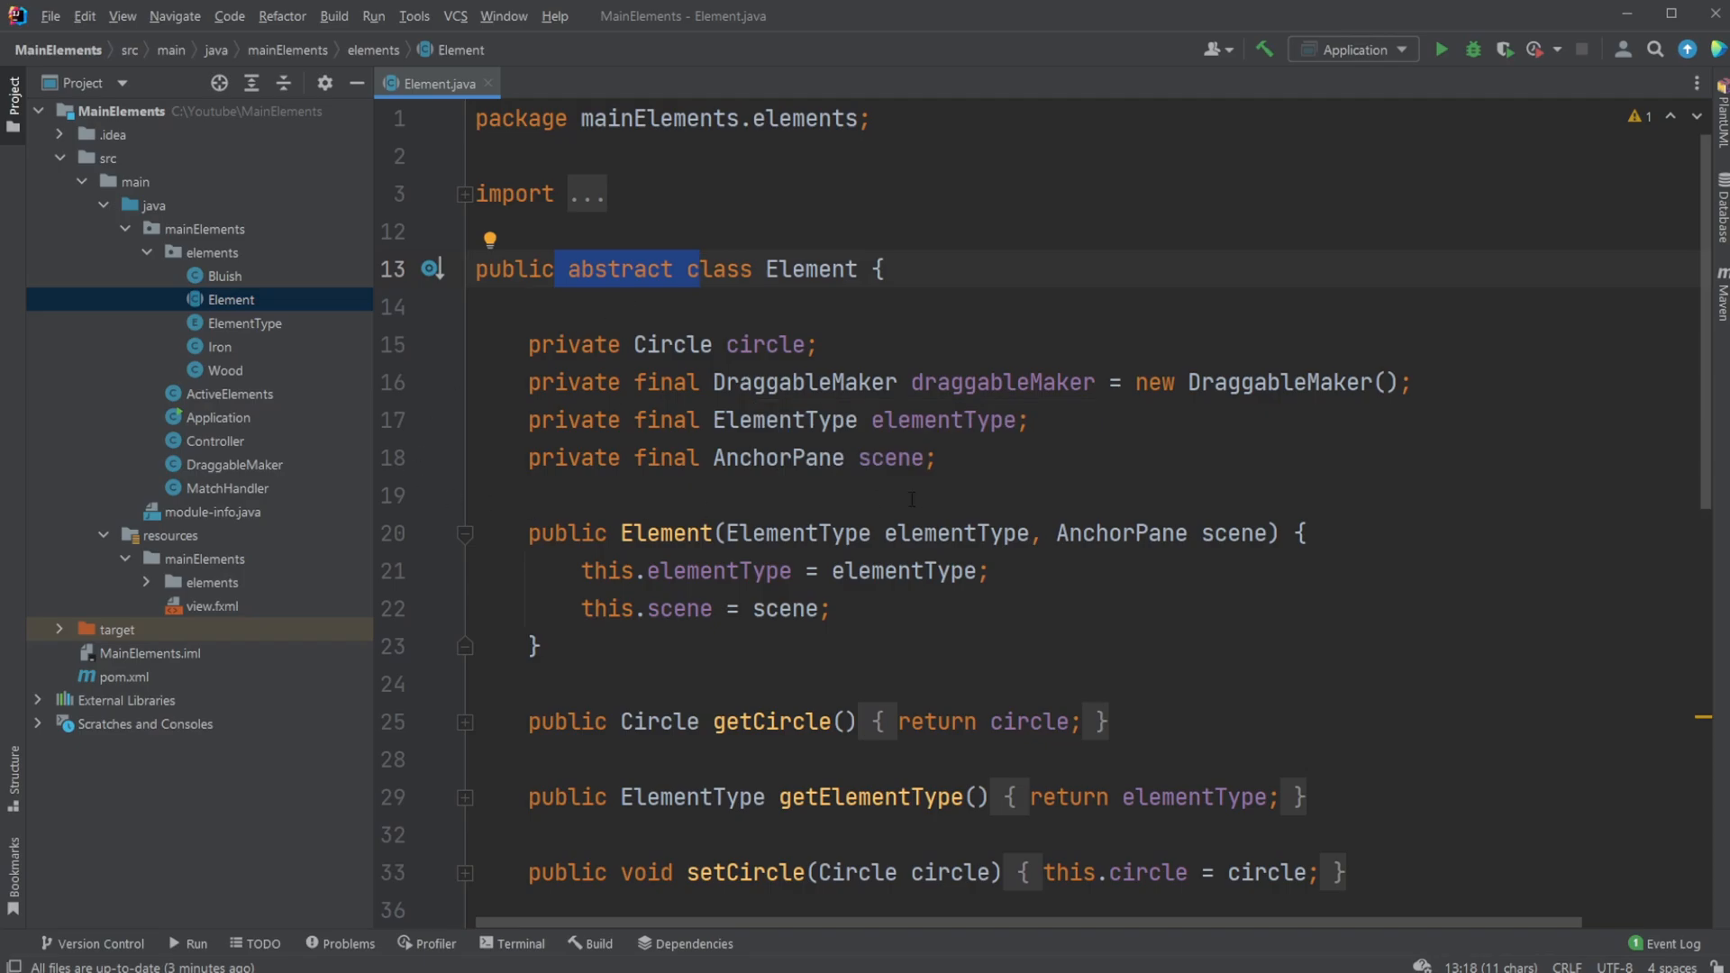
{"action": "scroll", "scroll_direction": "down", "scroll_amount": 3}
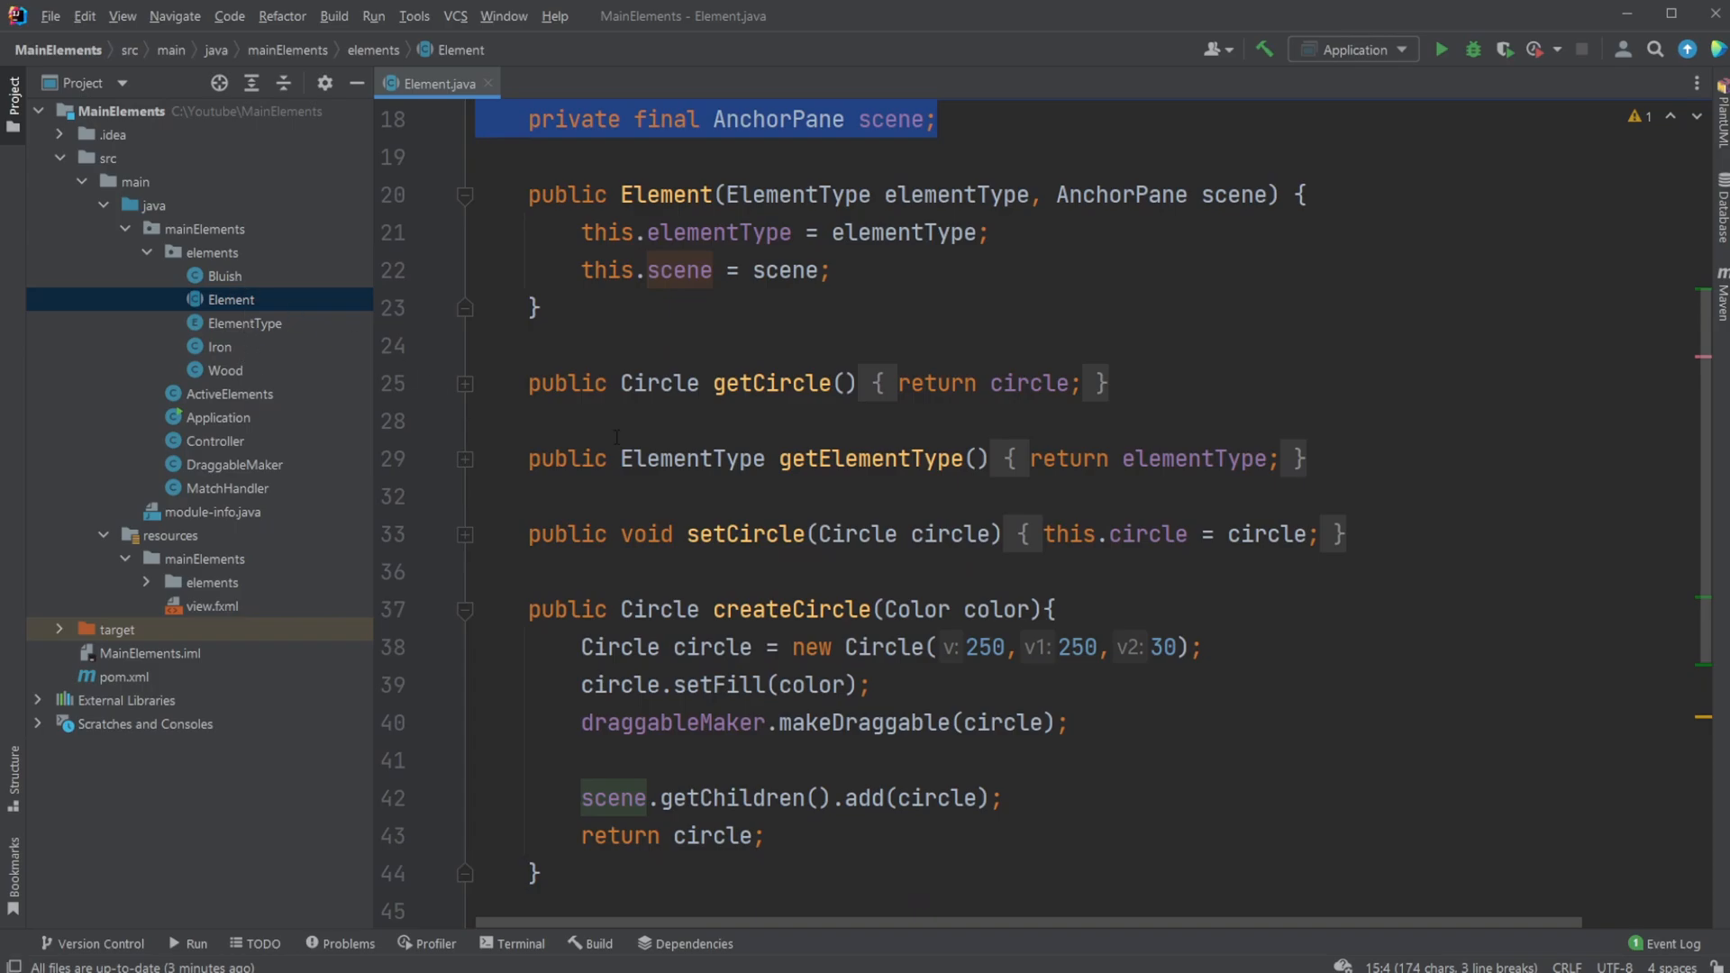
{"action": "left_click", "coordinate": [225, 370]}
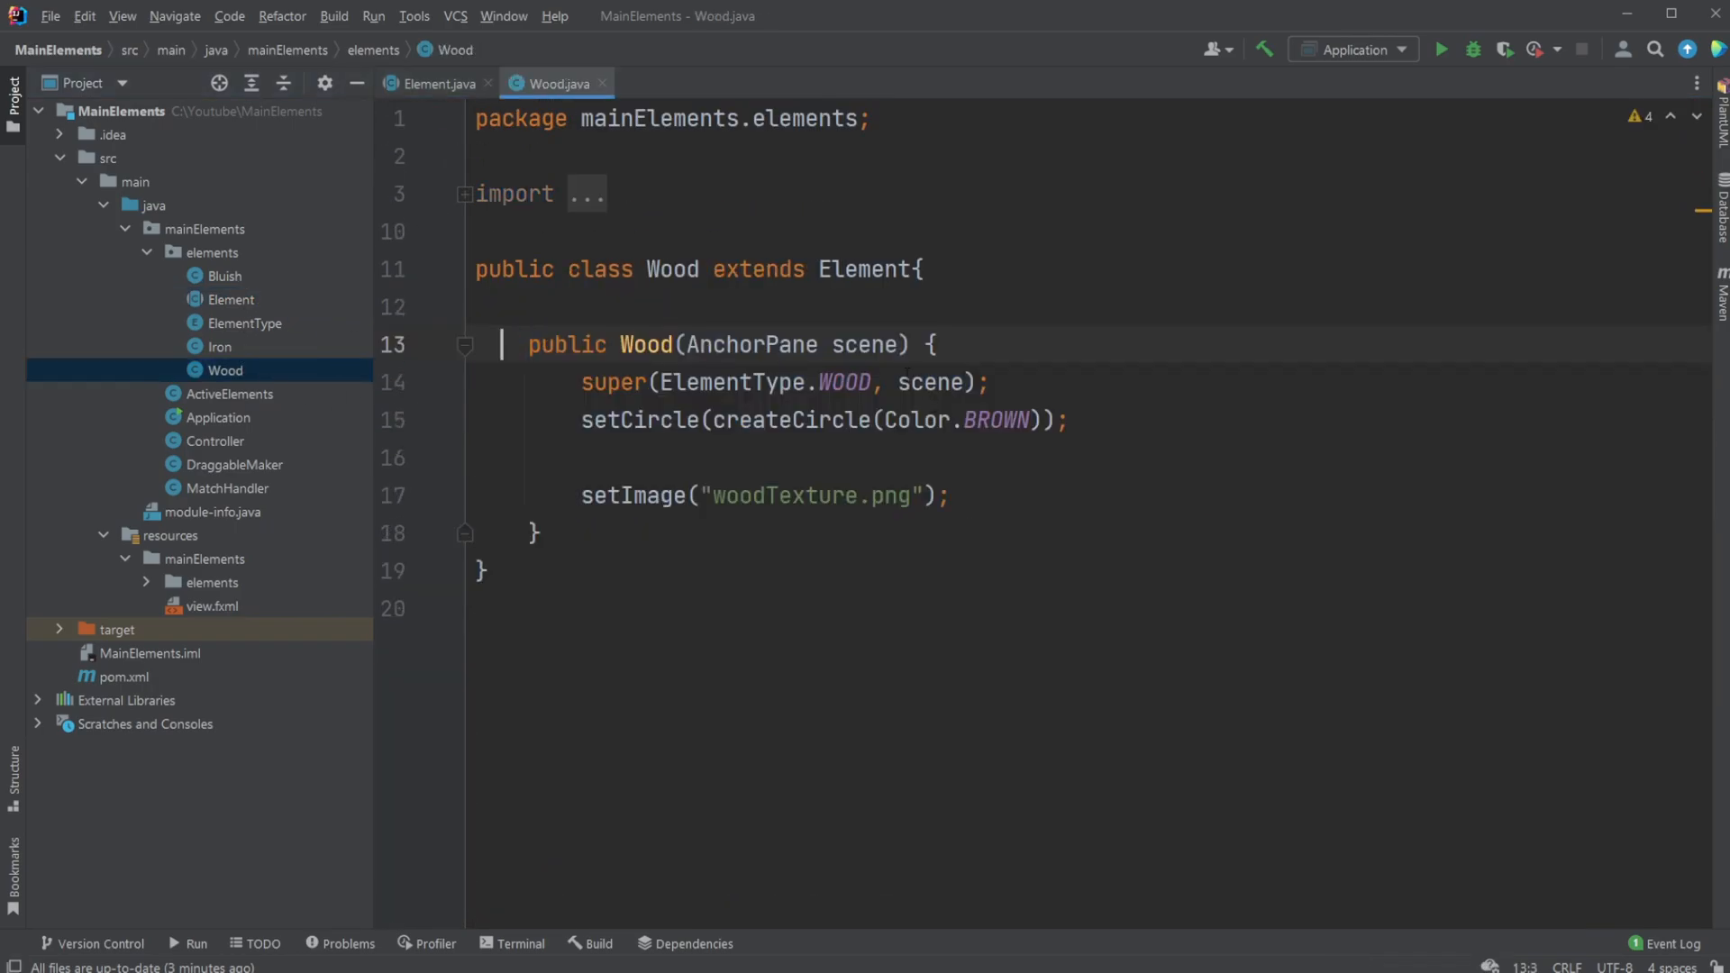
Highlight Wood extending Element and its super call with ElementType.WOOD, then open MatchHandler
{"action": "left_click", "coordinate": [766, 269]}
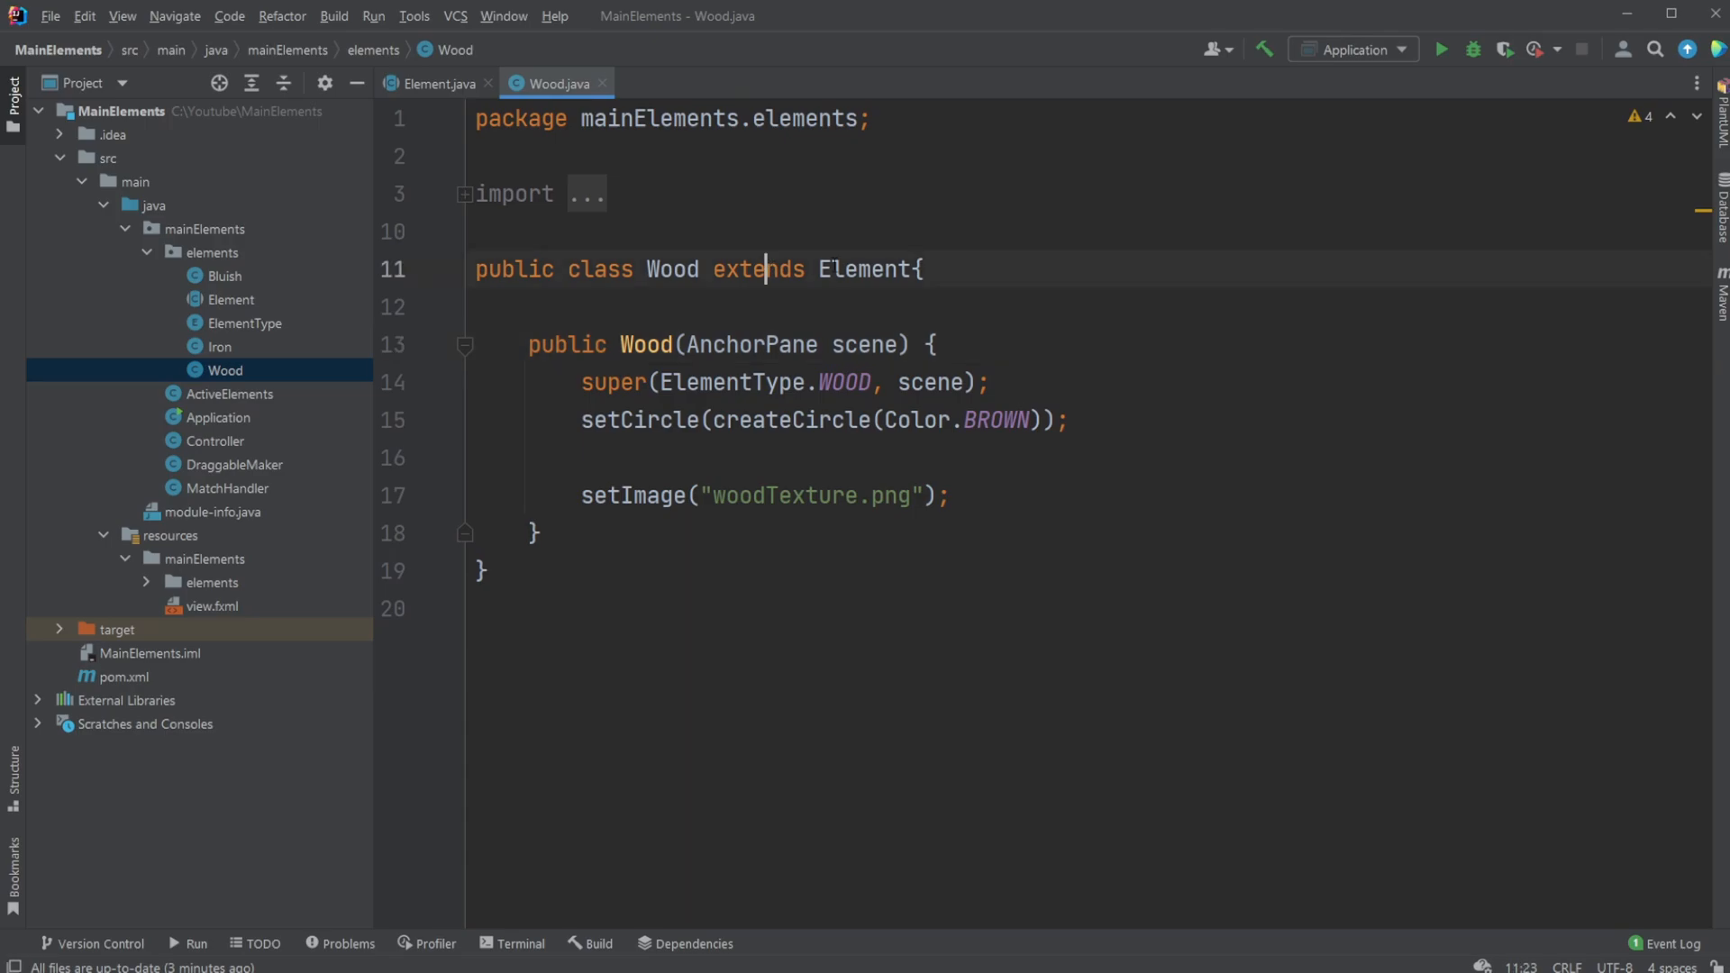
{"action": "left_click", "coordinate": [583, 382]}
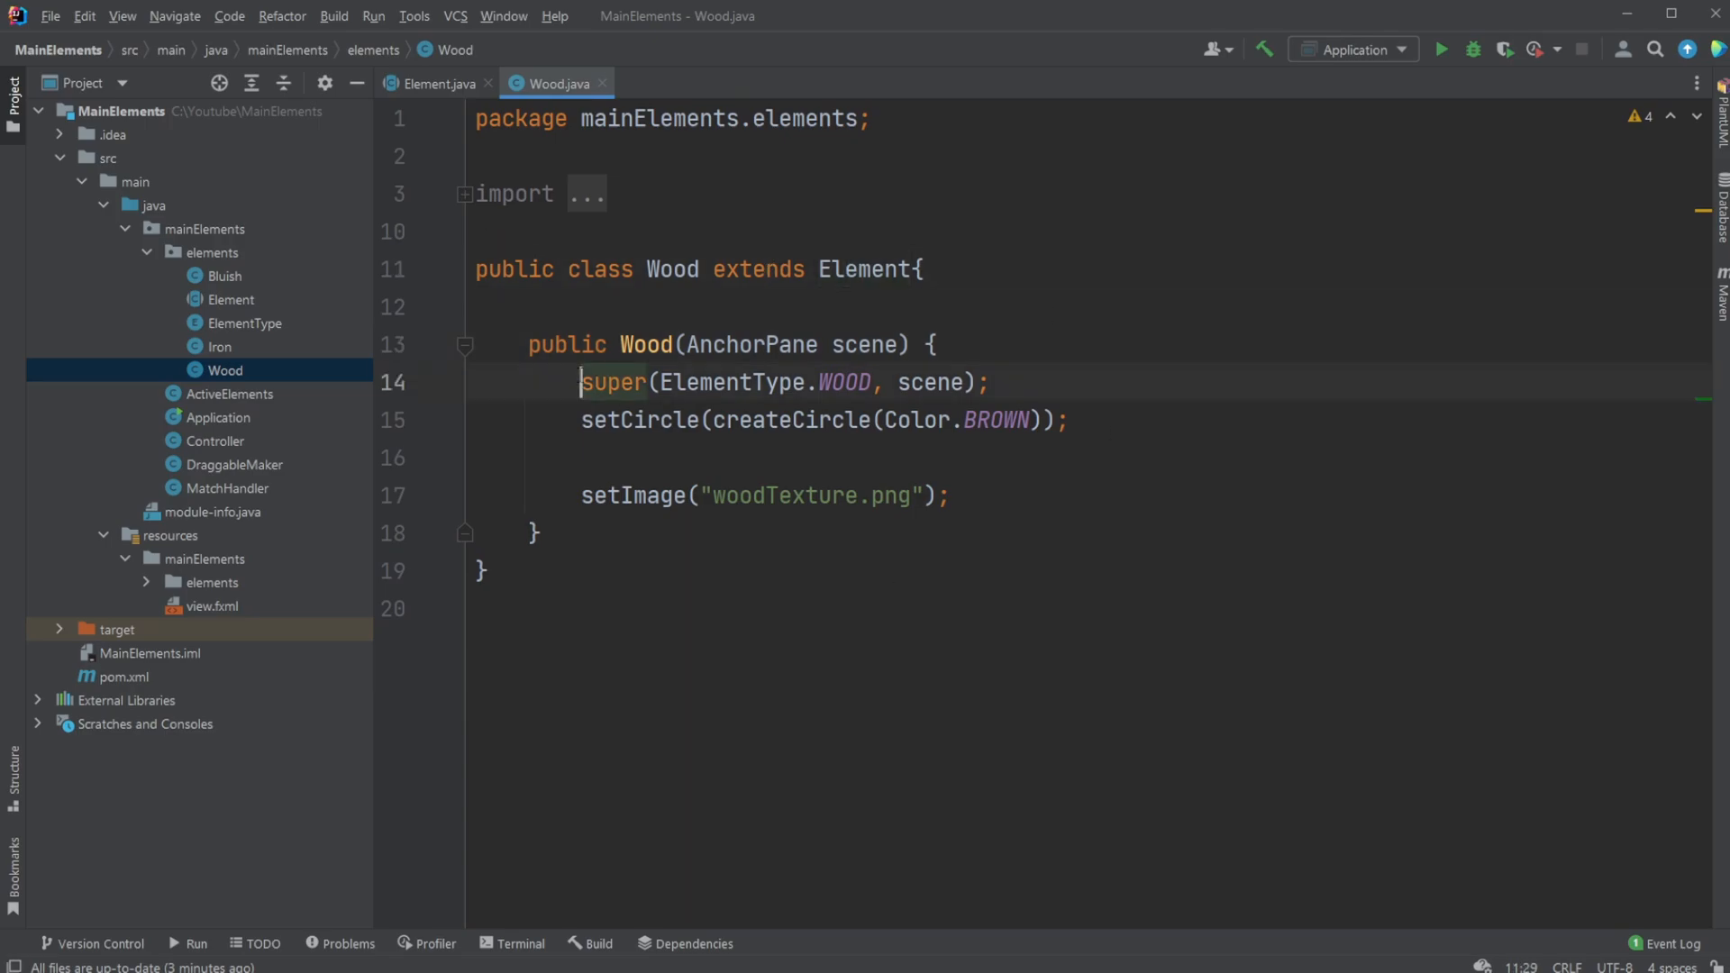
{"action": "double_click", "coordinate": [613, 383]}
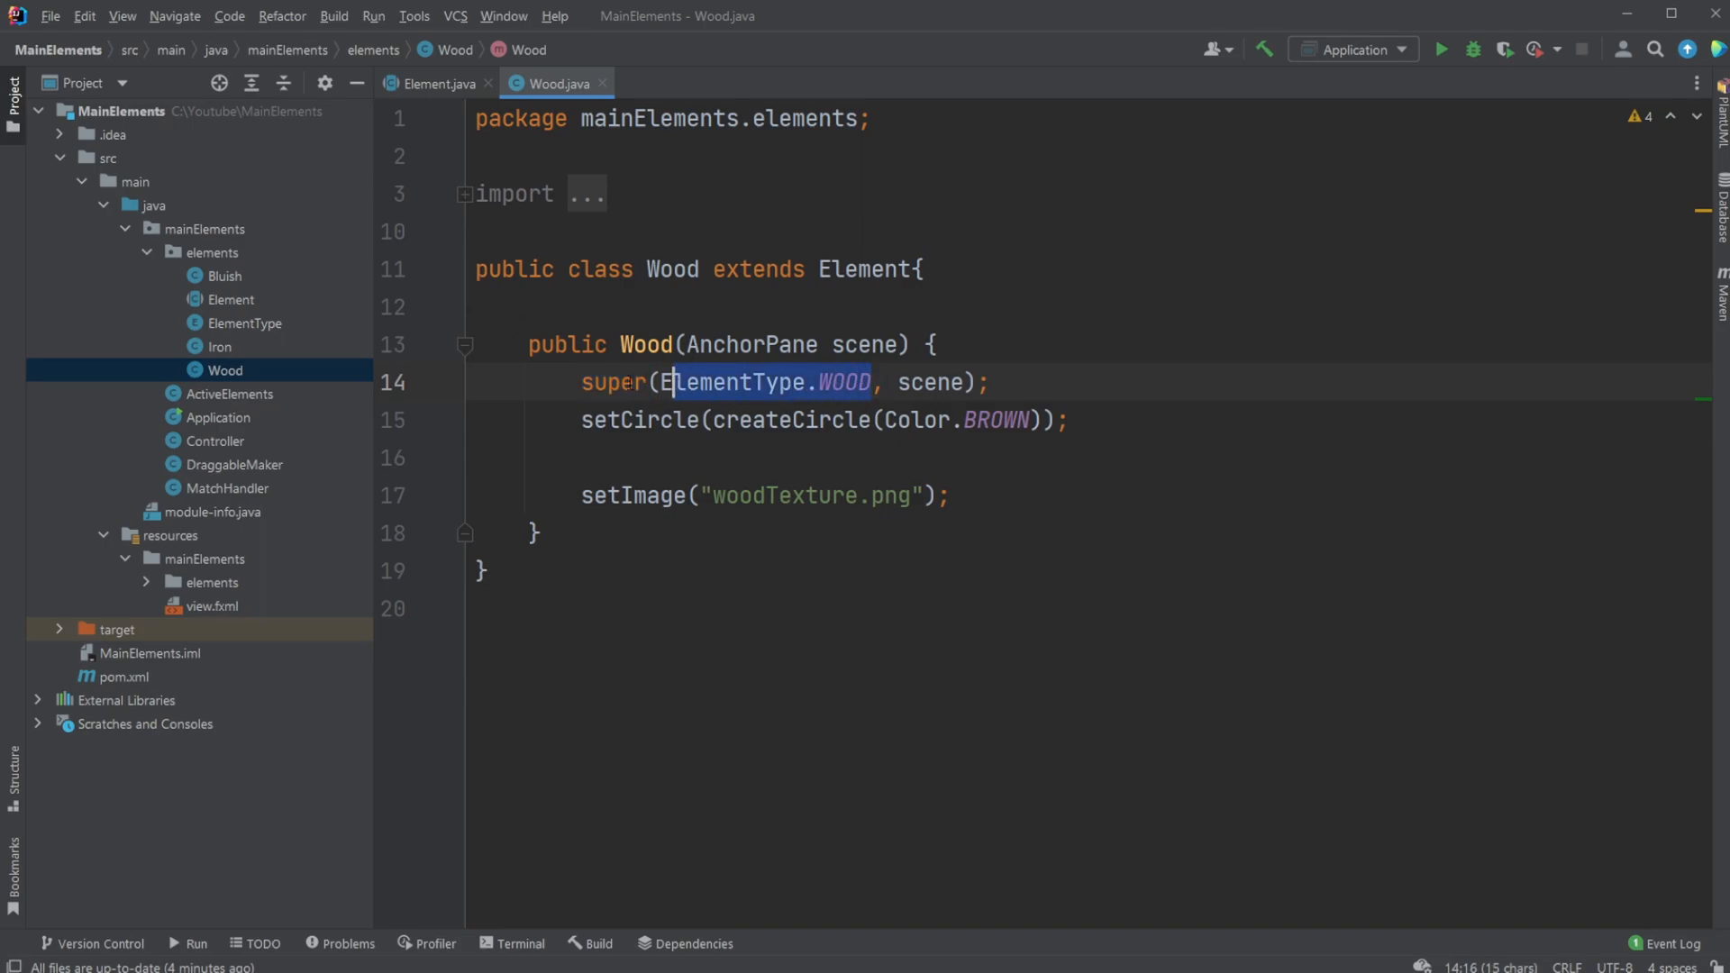
{"action": "left_click", "coordinate": [437, 83]}
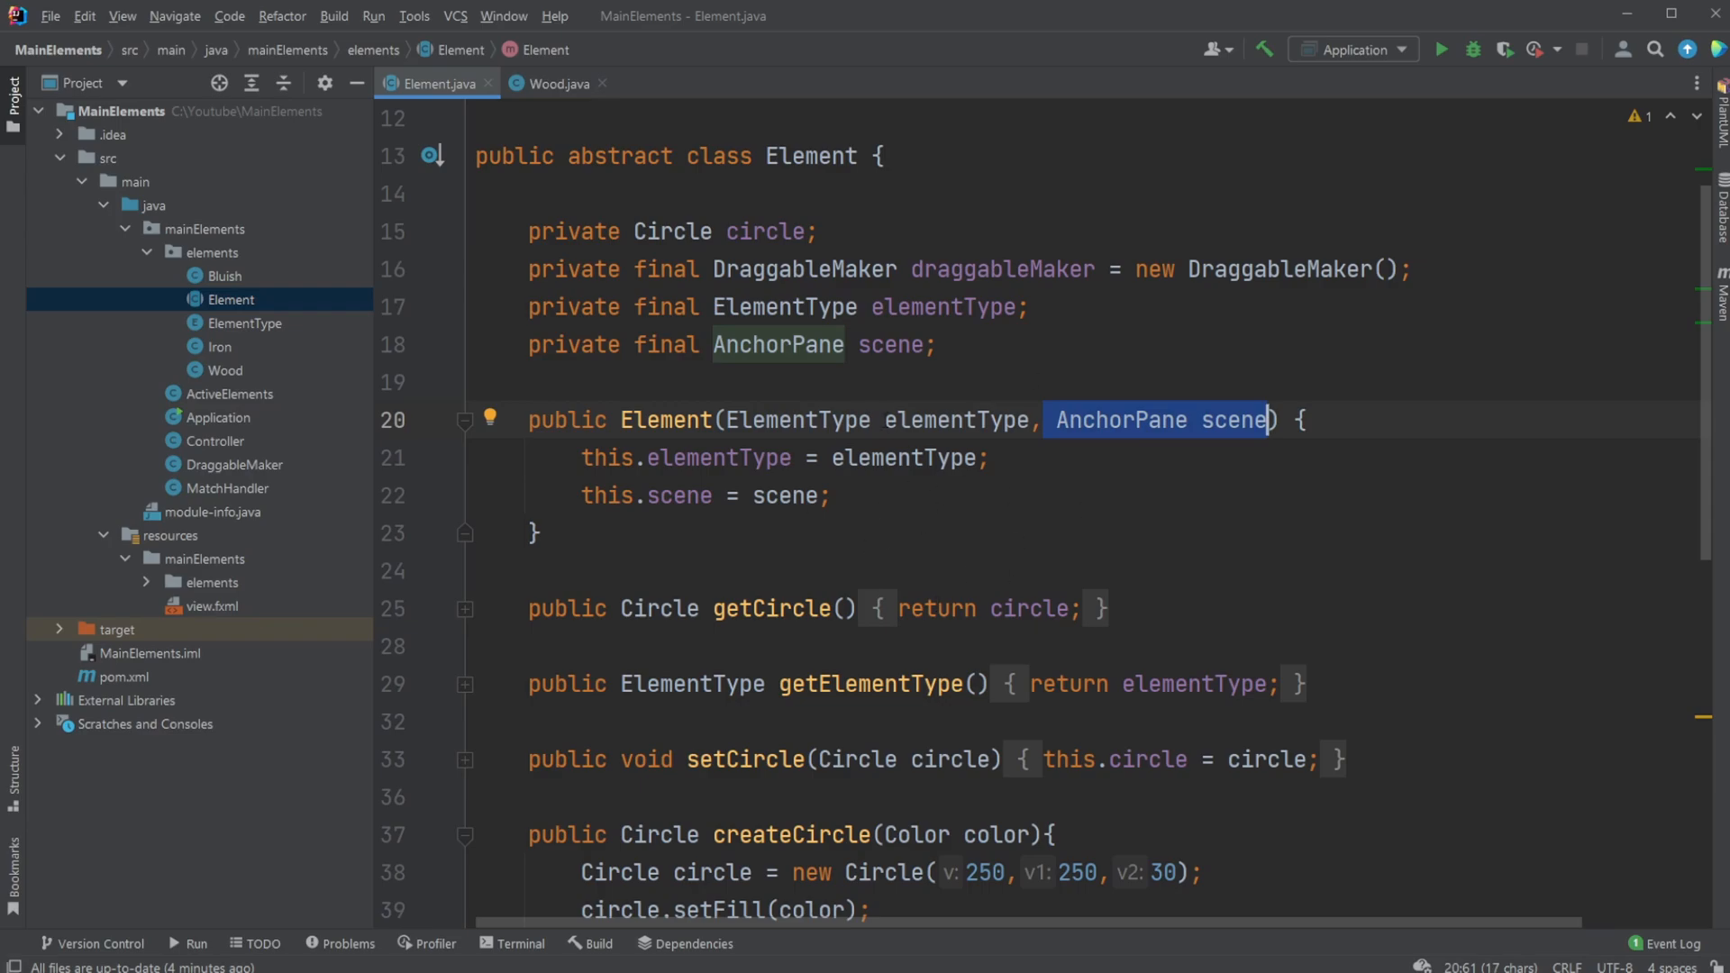
{"action": "mouse_move", "coordinate": [295, 364]}
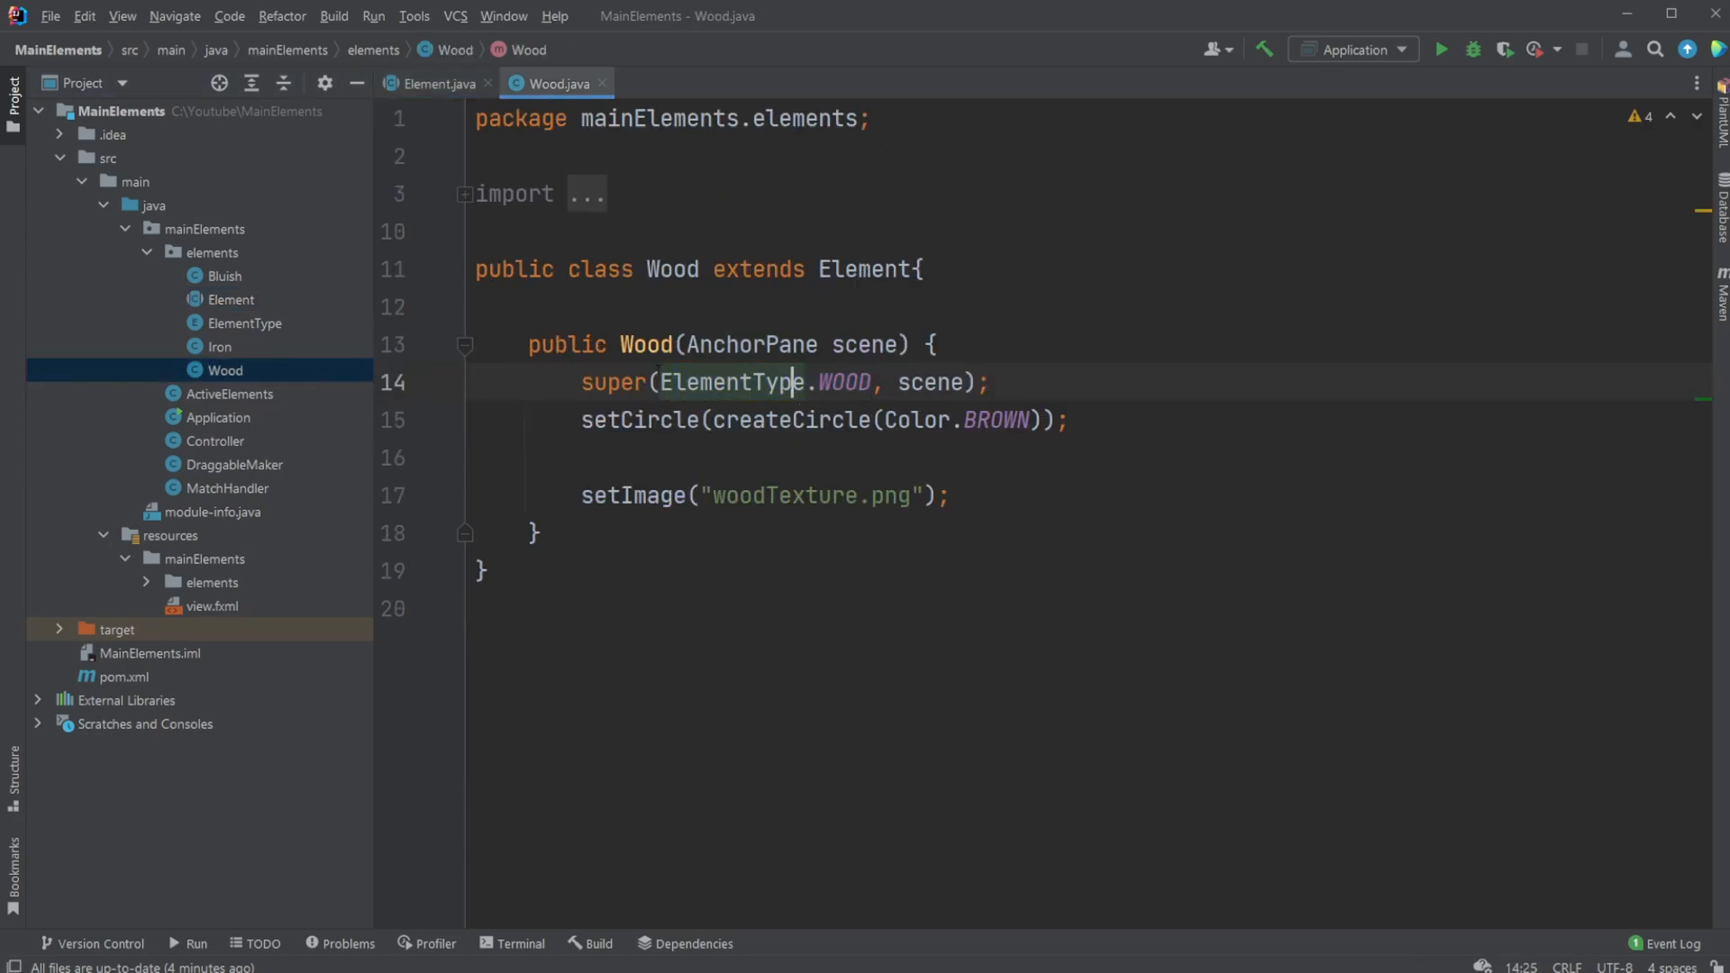
{"action": "double_click", "coordinate": [844, 382]}
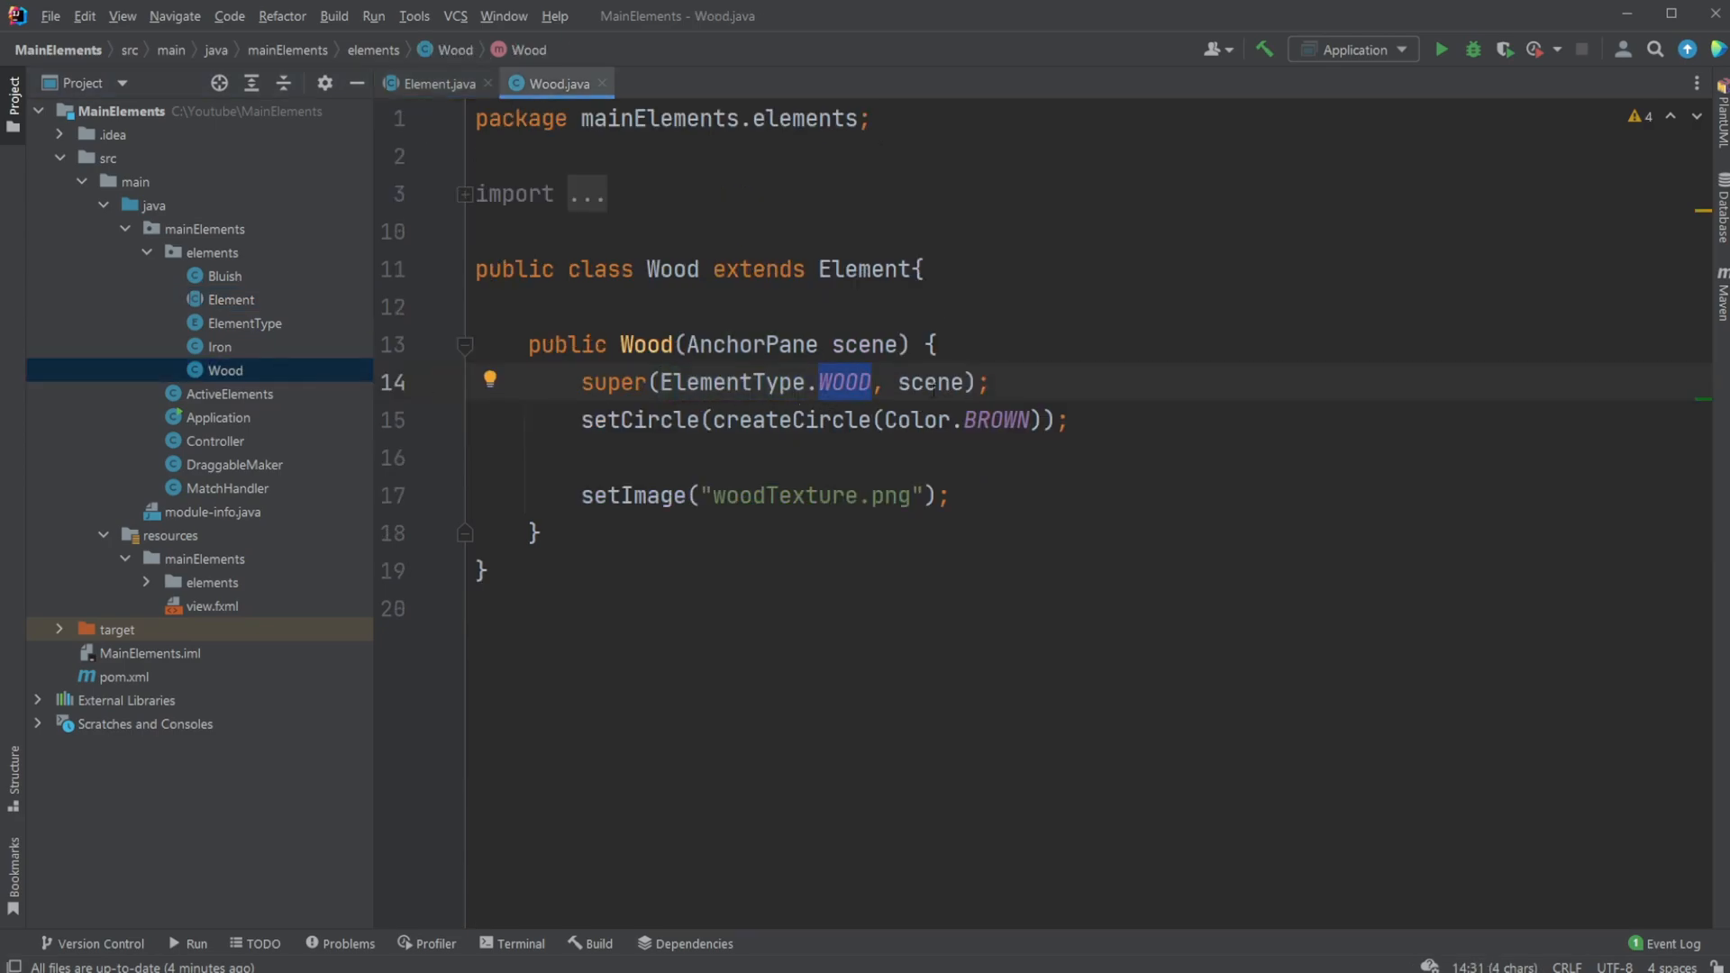
{"action": "double_click", "coordinate": [927, 382]}
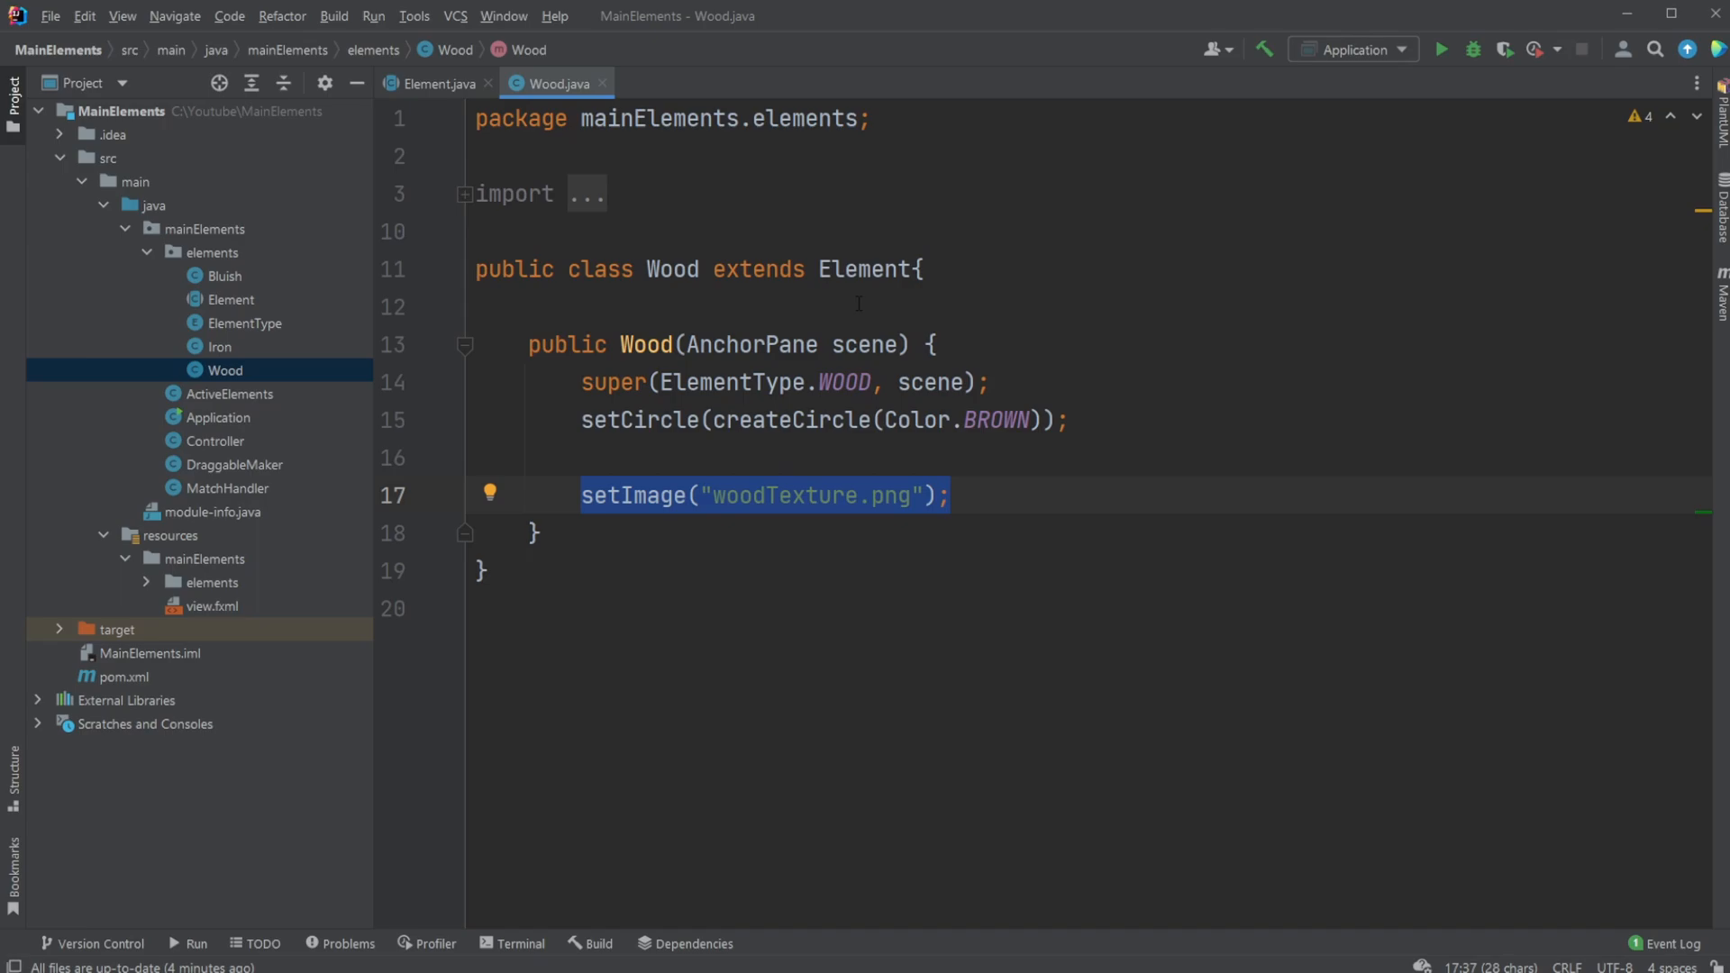
{"action": "left_click", "coordinate": [220, 346]}
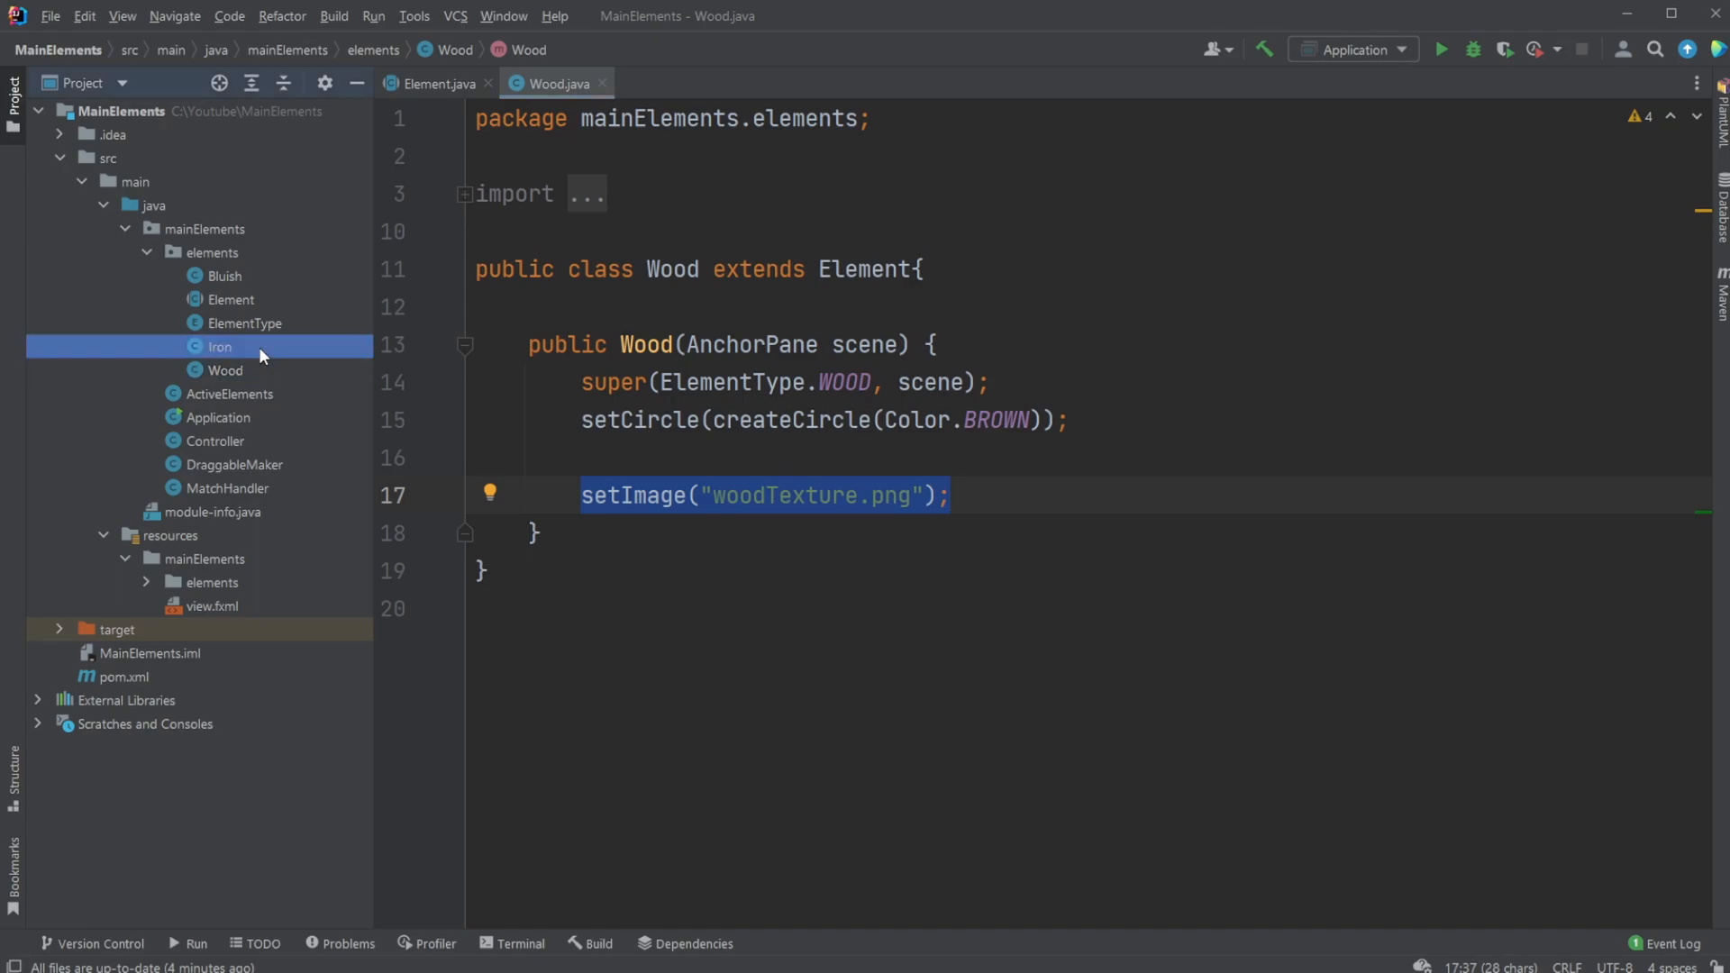
{"action": "double_click", "coordinate": [218, 346]}
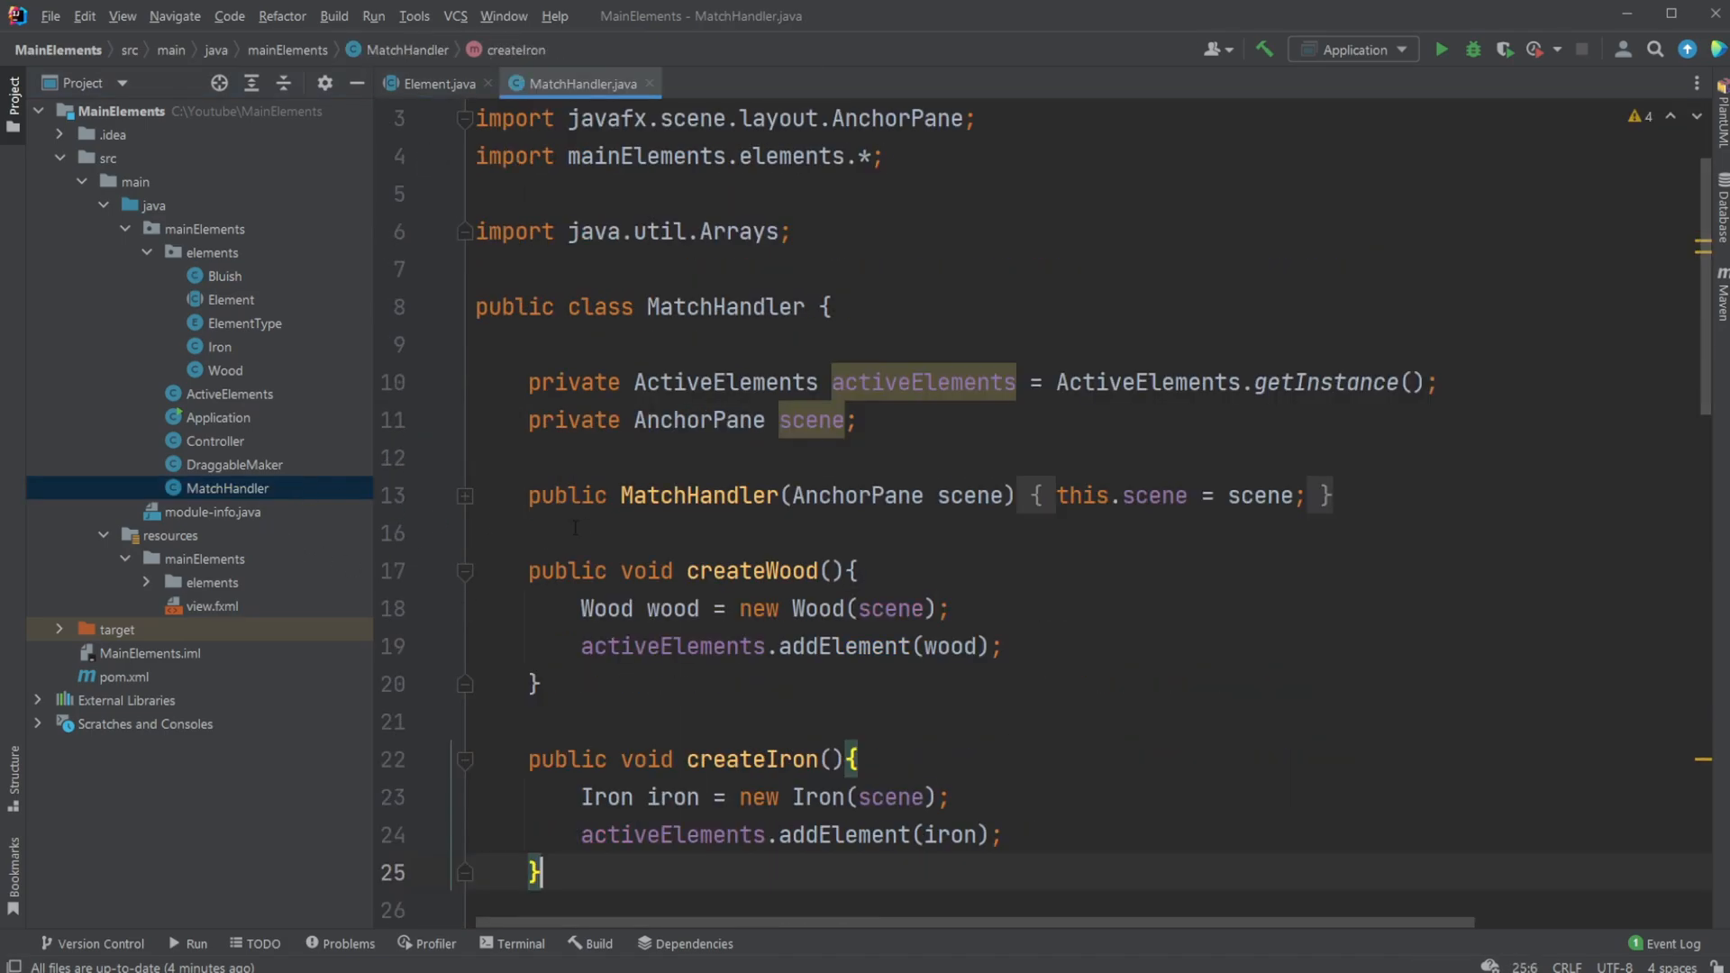
Scroll through MatchHandler's createWood and createIron methods, then open ActiveElements
{"action": "scroll", "scroll_direction": "down", "scroll_amount": 3}
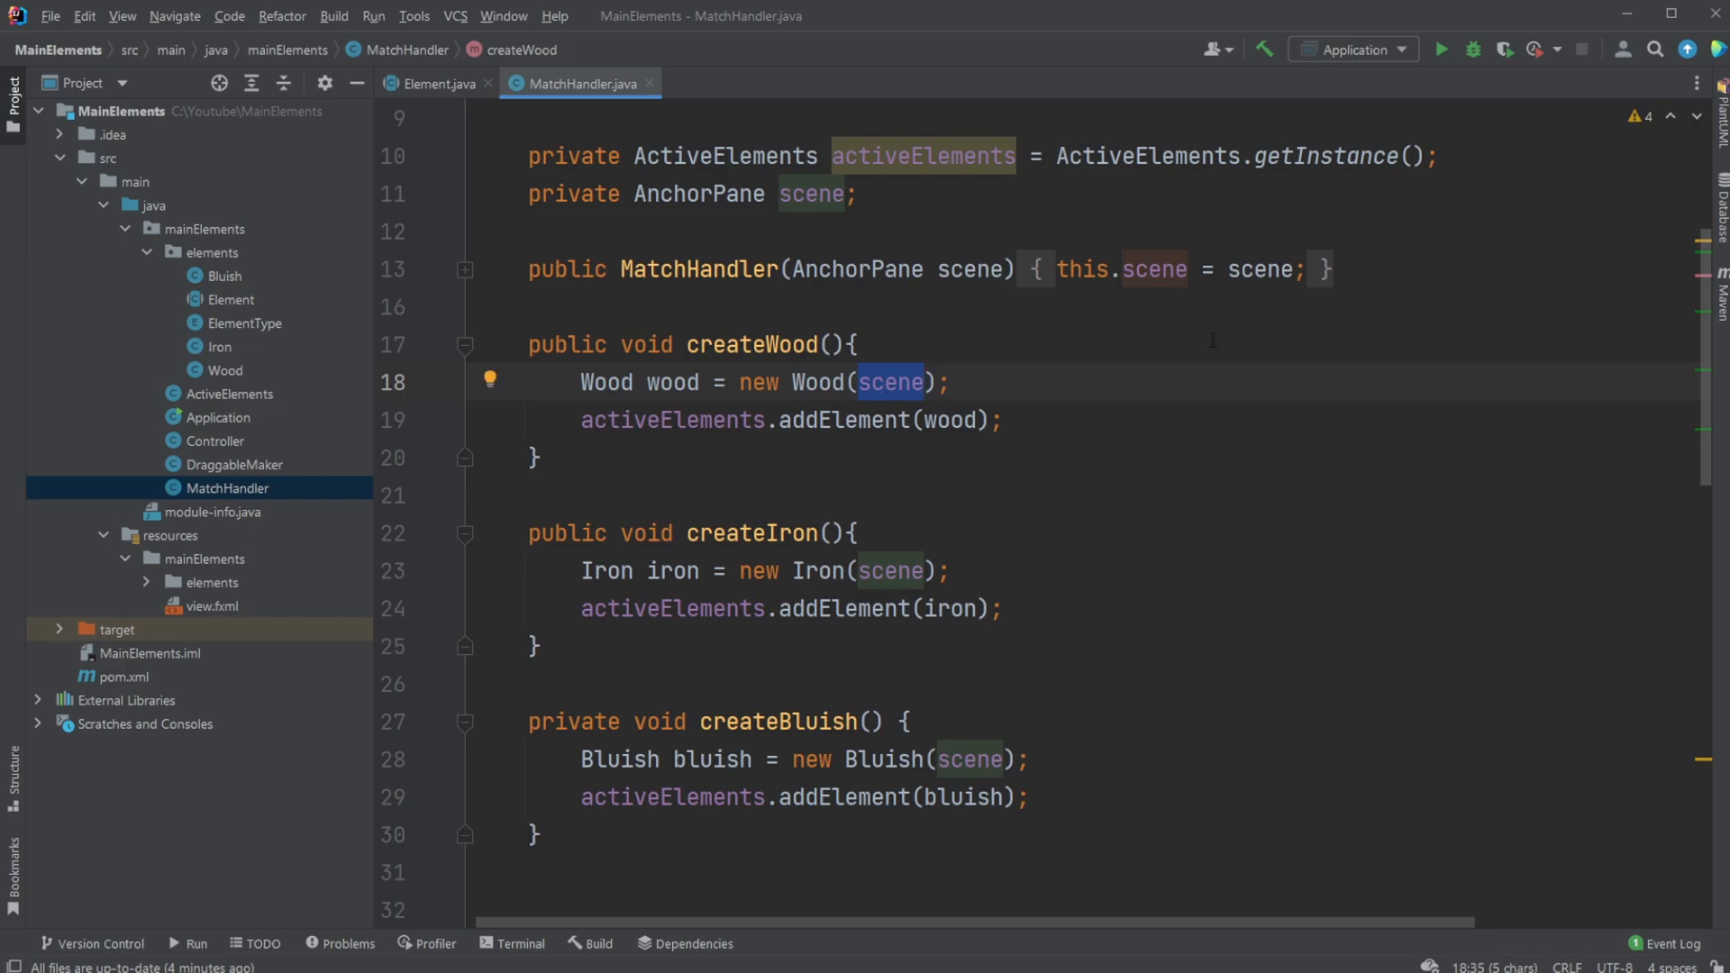
{"action": "scroll", "scroll_direction": "up", "scroll_amount": 3}
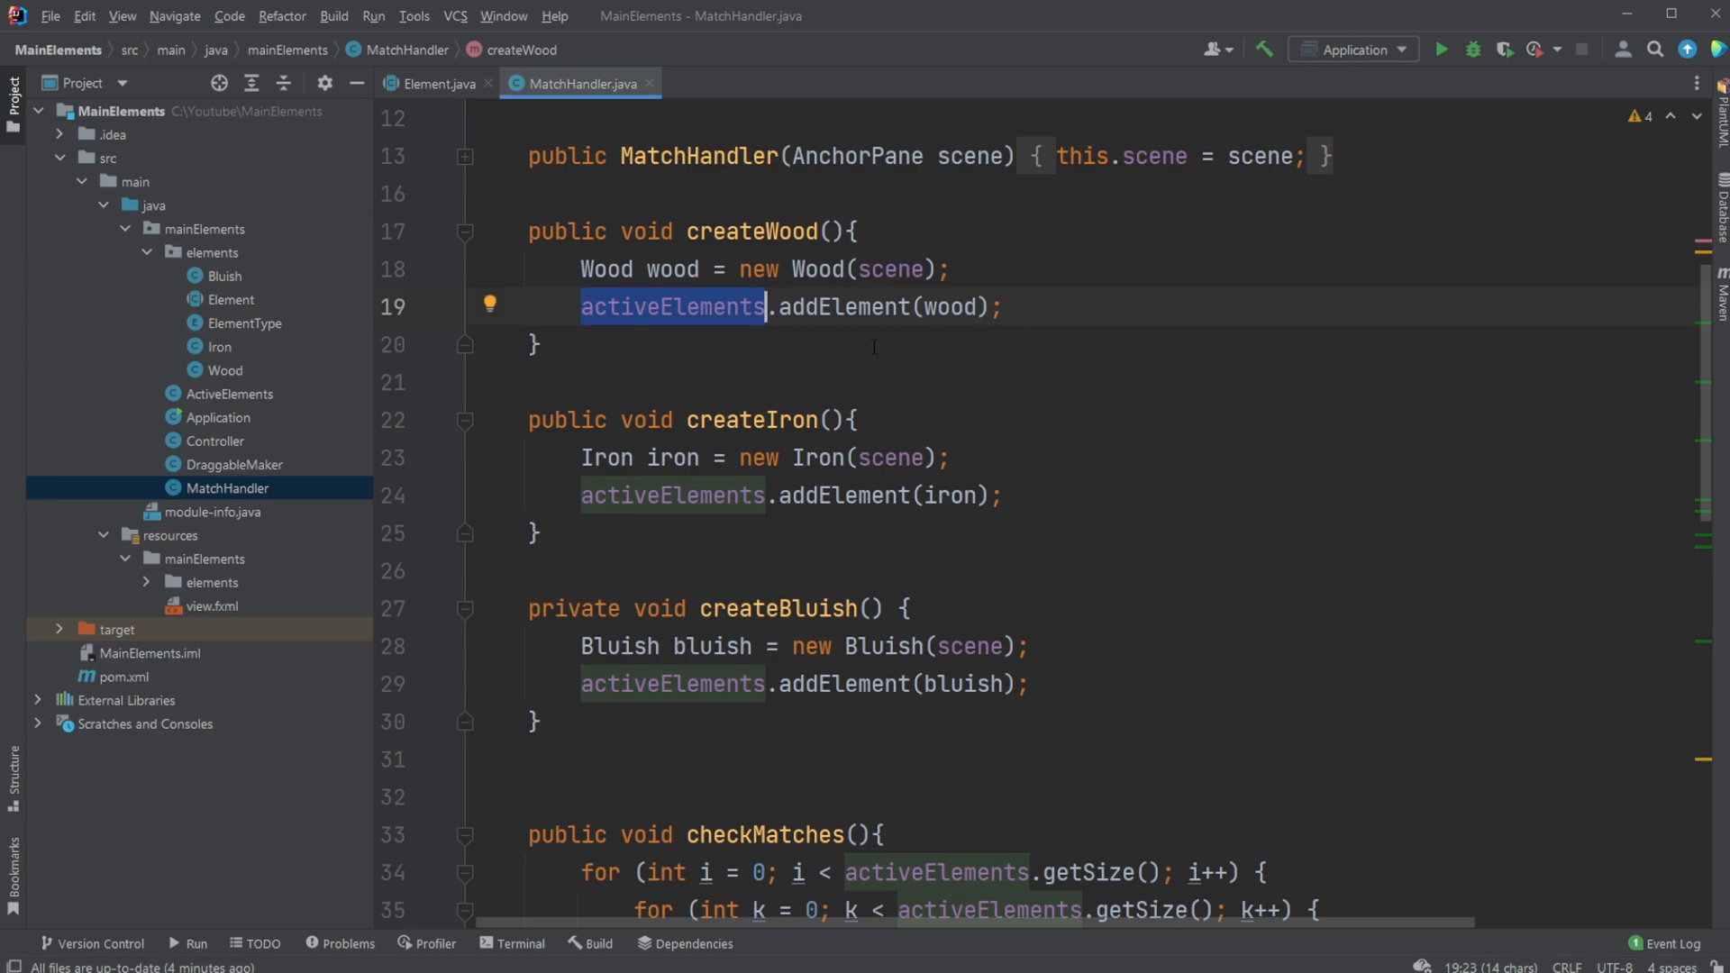
{"action": "mouse_move", "coordinate": [245, 413]}
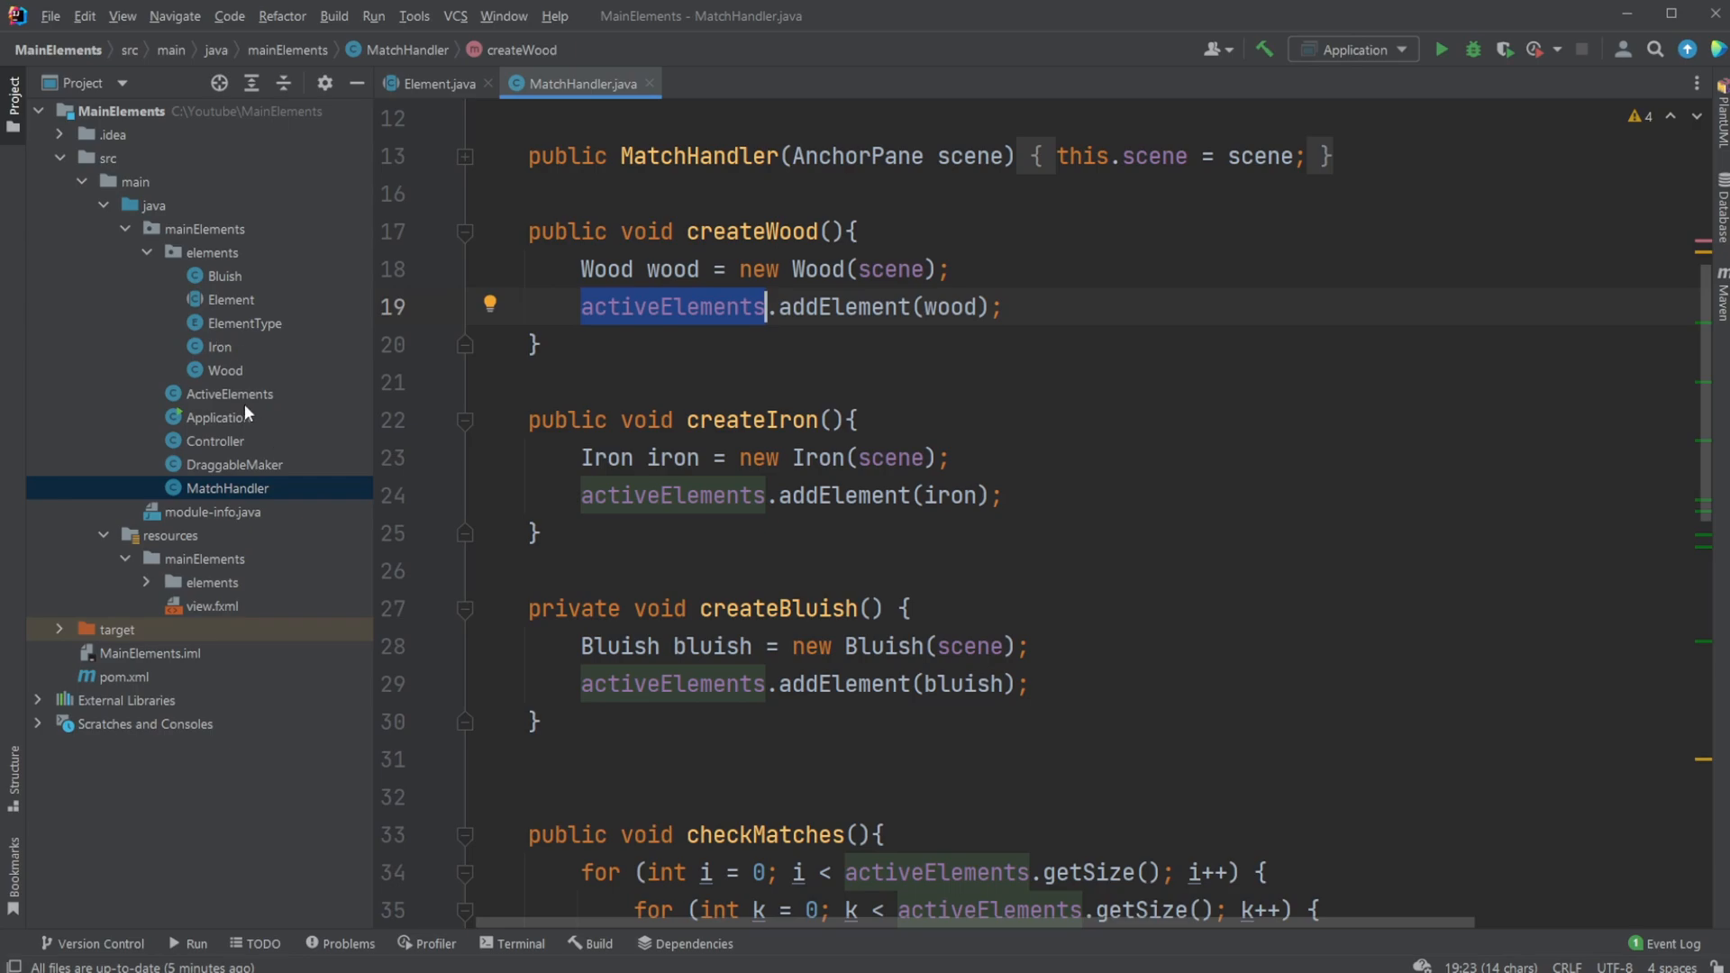
{"action": "double_click", "coordinate": [230, 394]}
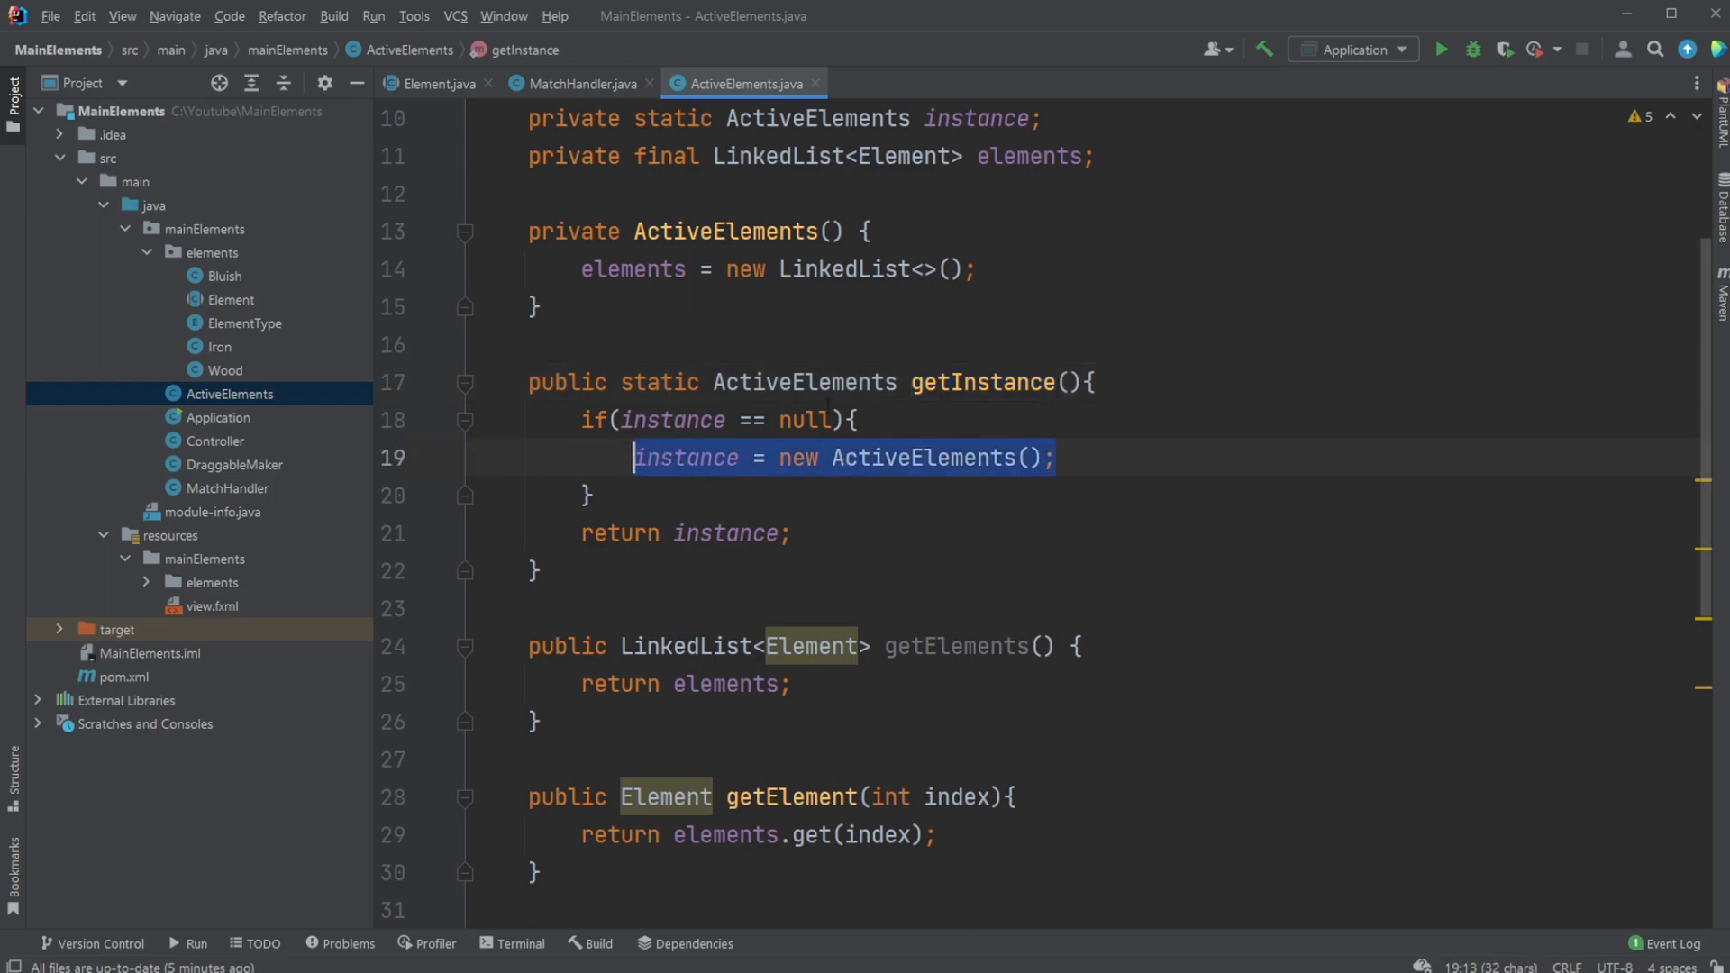
{"action": "left_click", "coordinate": [792, 532]}
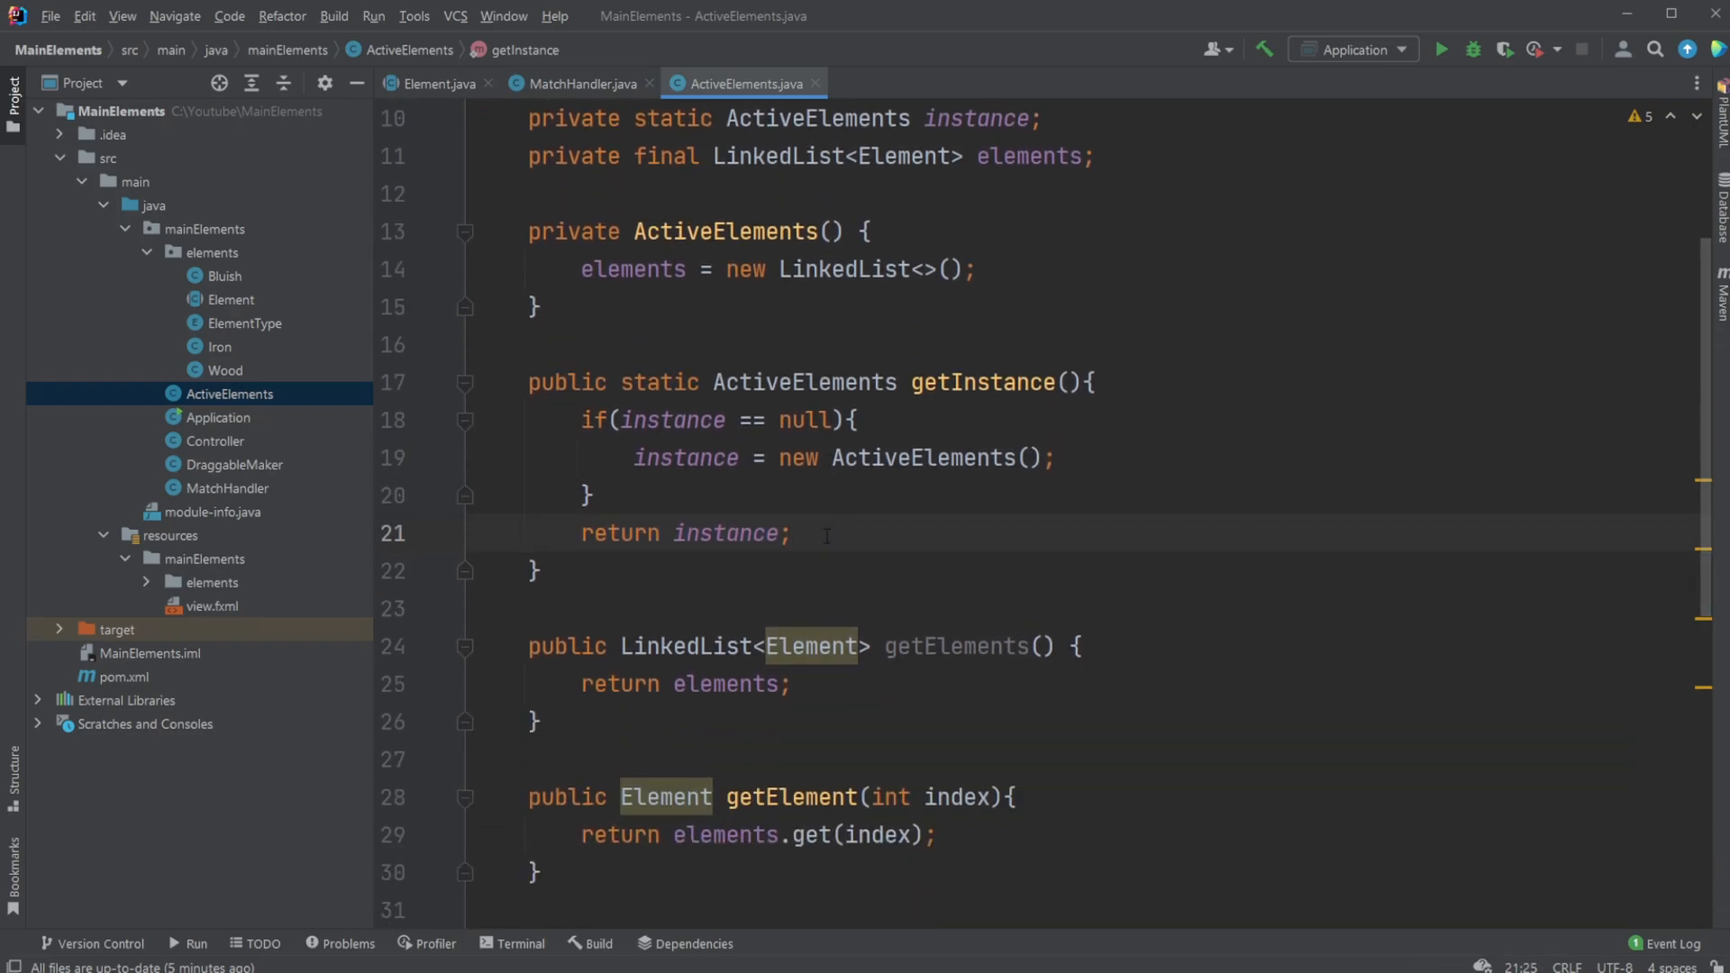
{"action": "scroll", "scroll_direction": "up", "scroll_amount": 3}
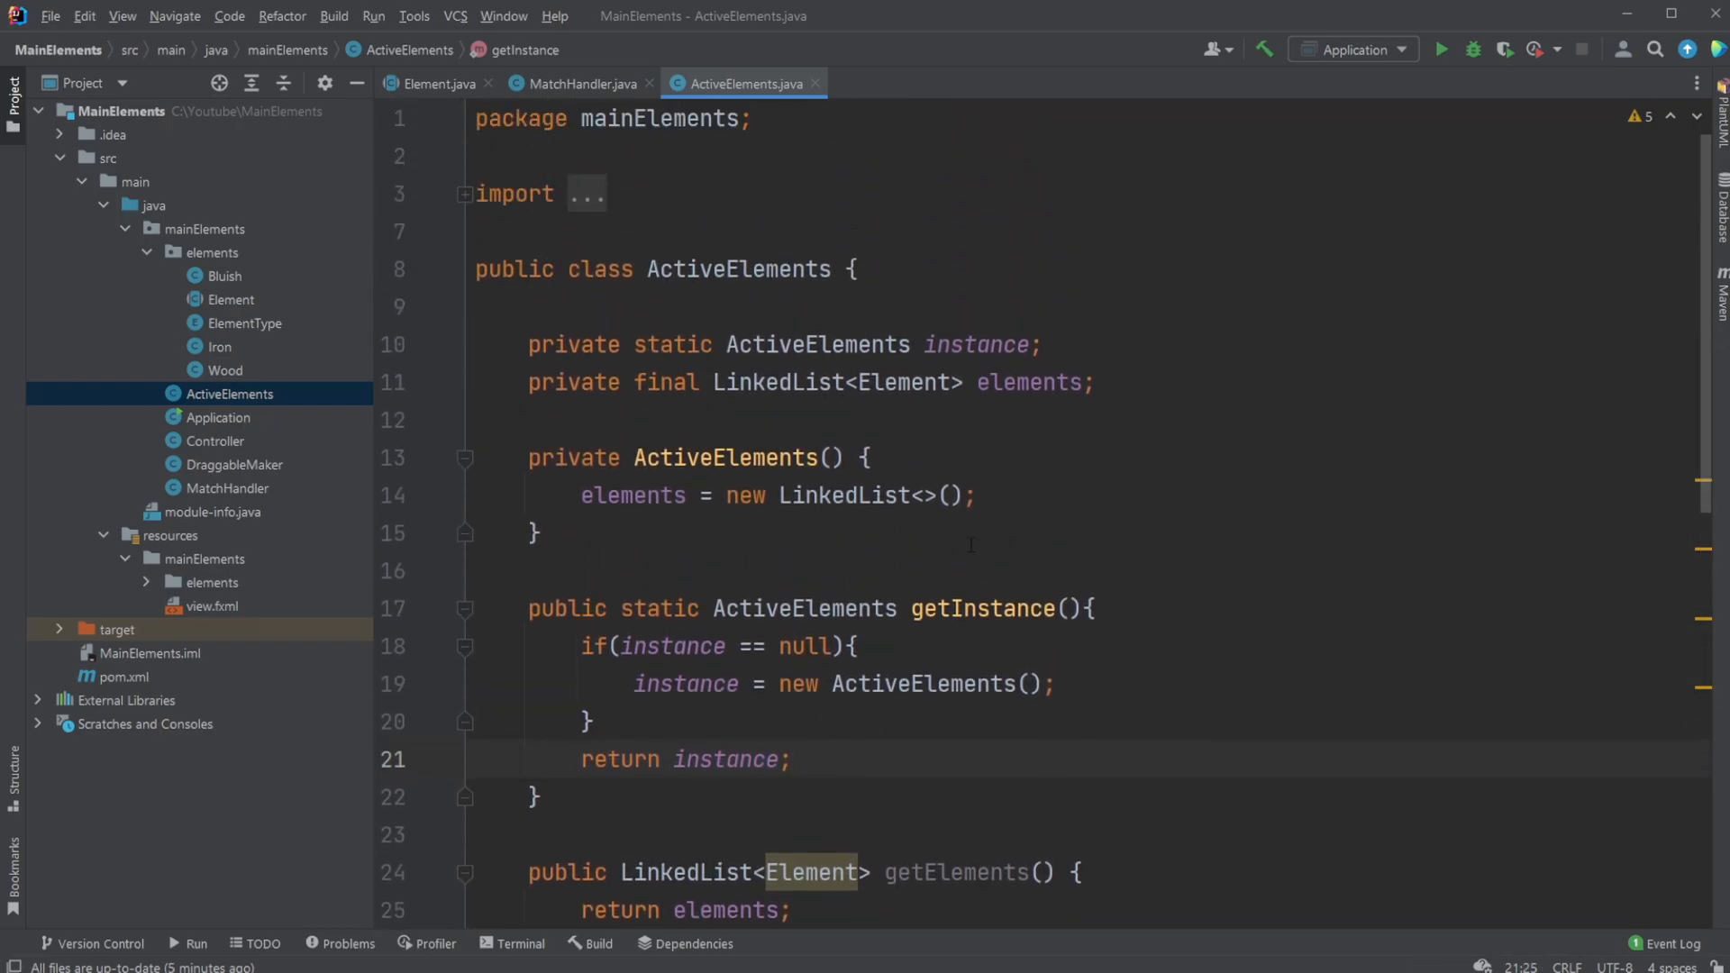
{"action": "scroll", "scroll_direction": "down", "scroll_amount": 3}
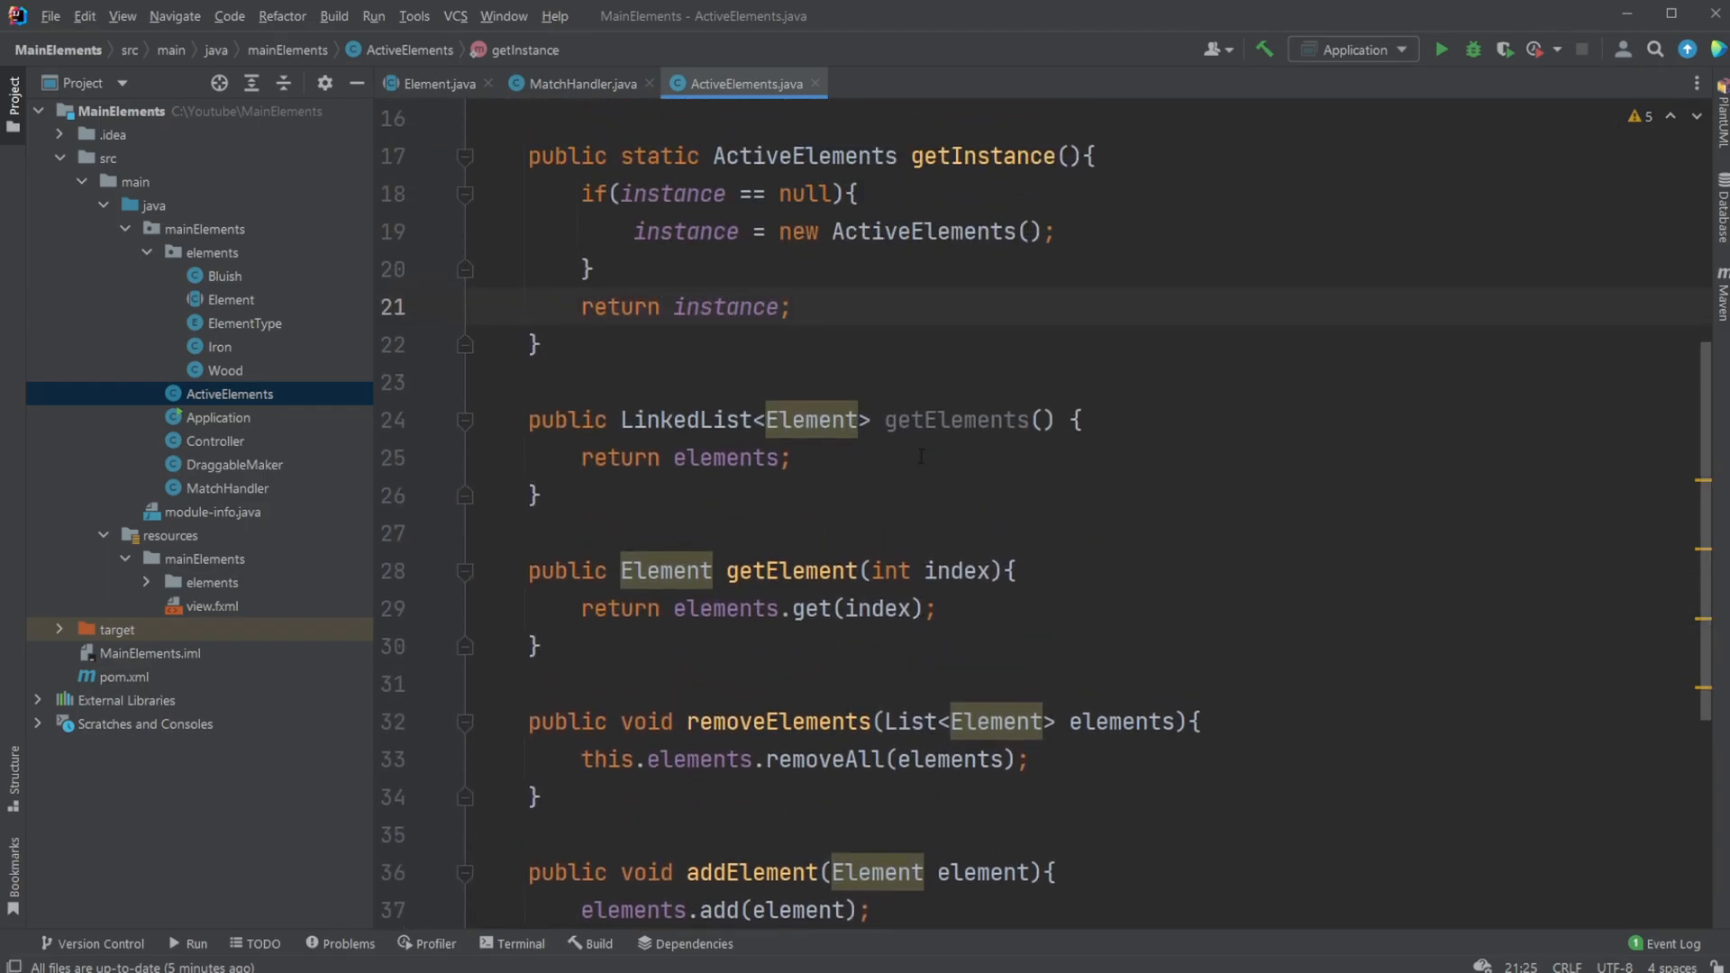
{"action": "scroll", "scroll_direction": "up", "scroll_amount": 3}
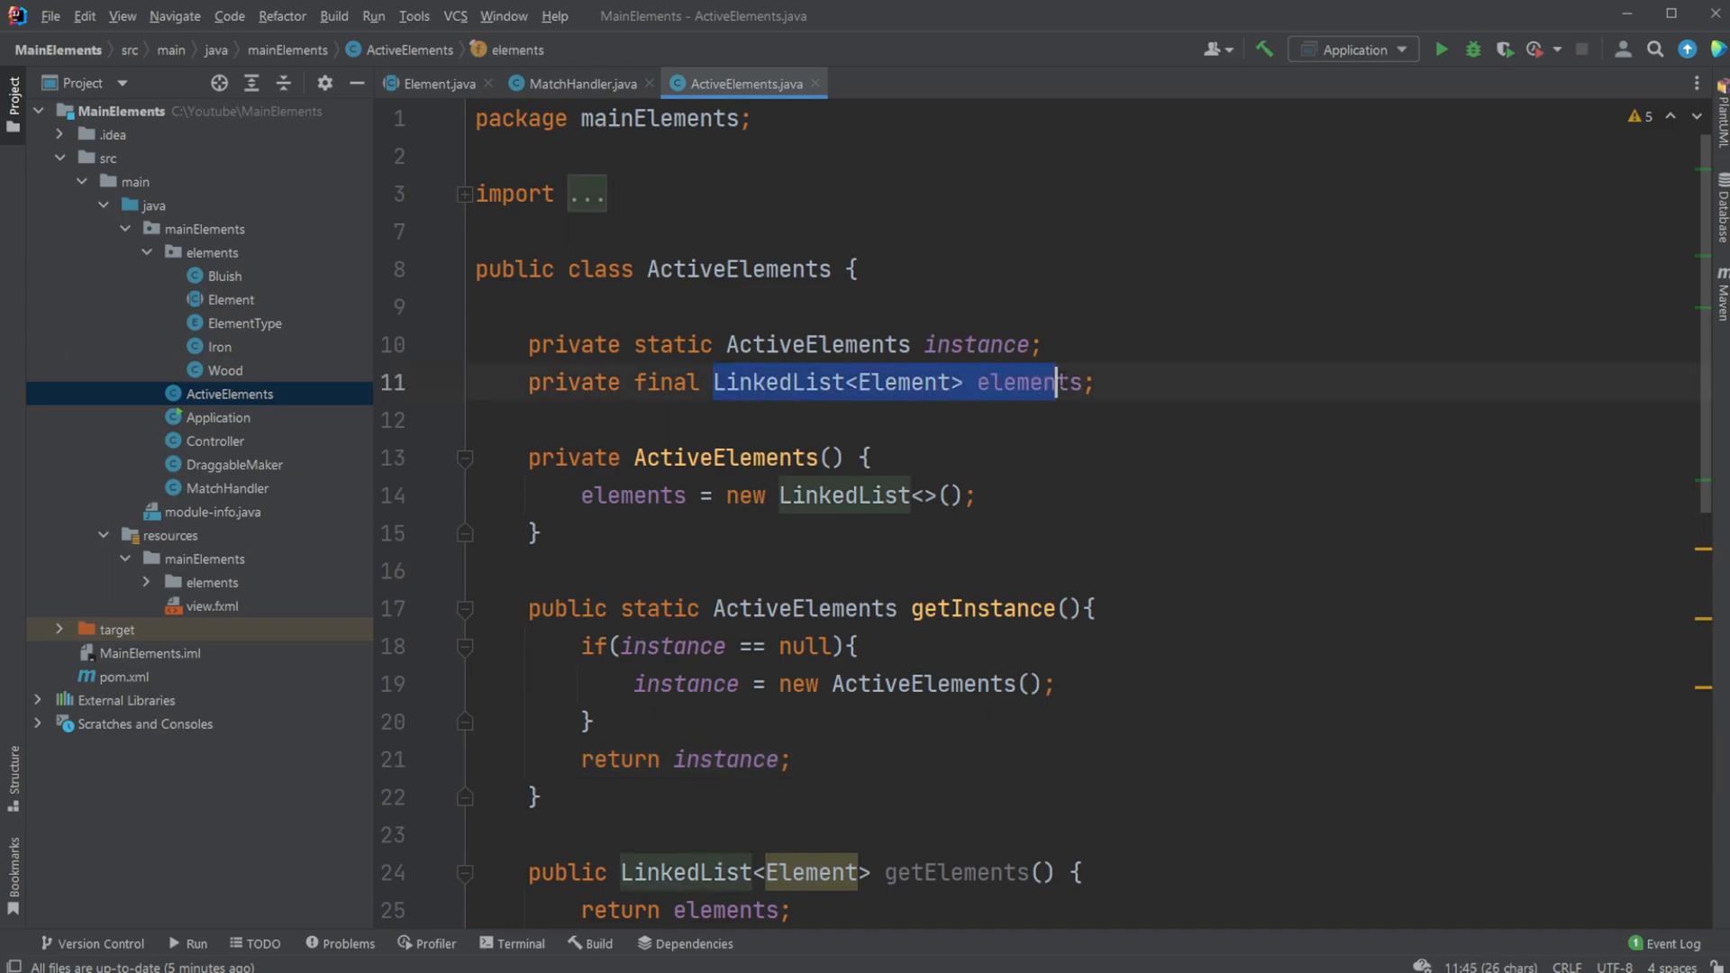
{"action": "double_click", "coordinate": [903, 382]}
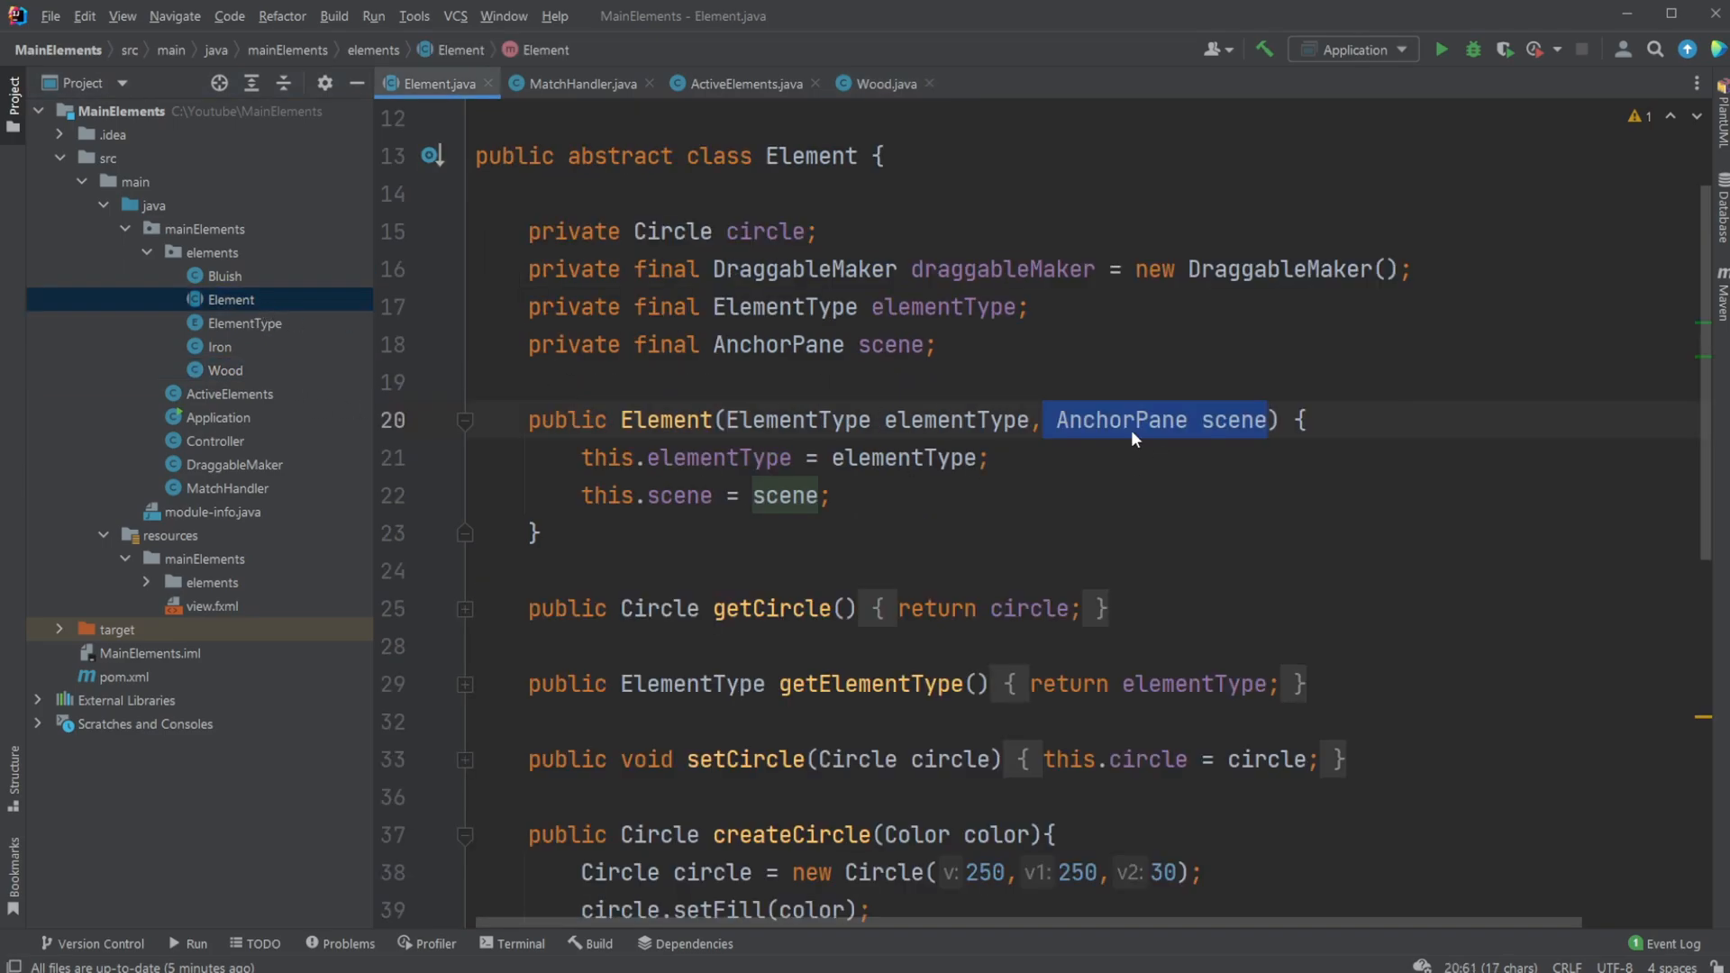
Switch from Element.java back to the ActiveElements.java tab
{"action": "scroll", "scroll_direction": "up", "scroll_amount": 3}
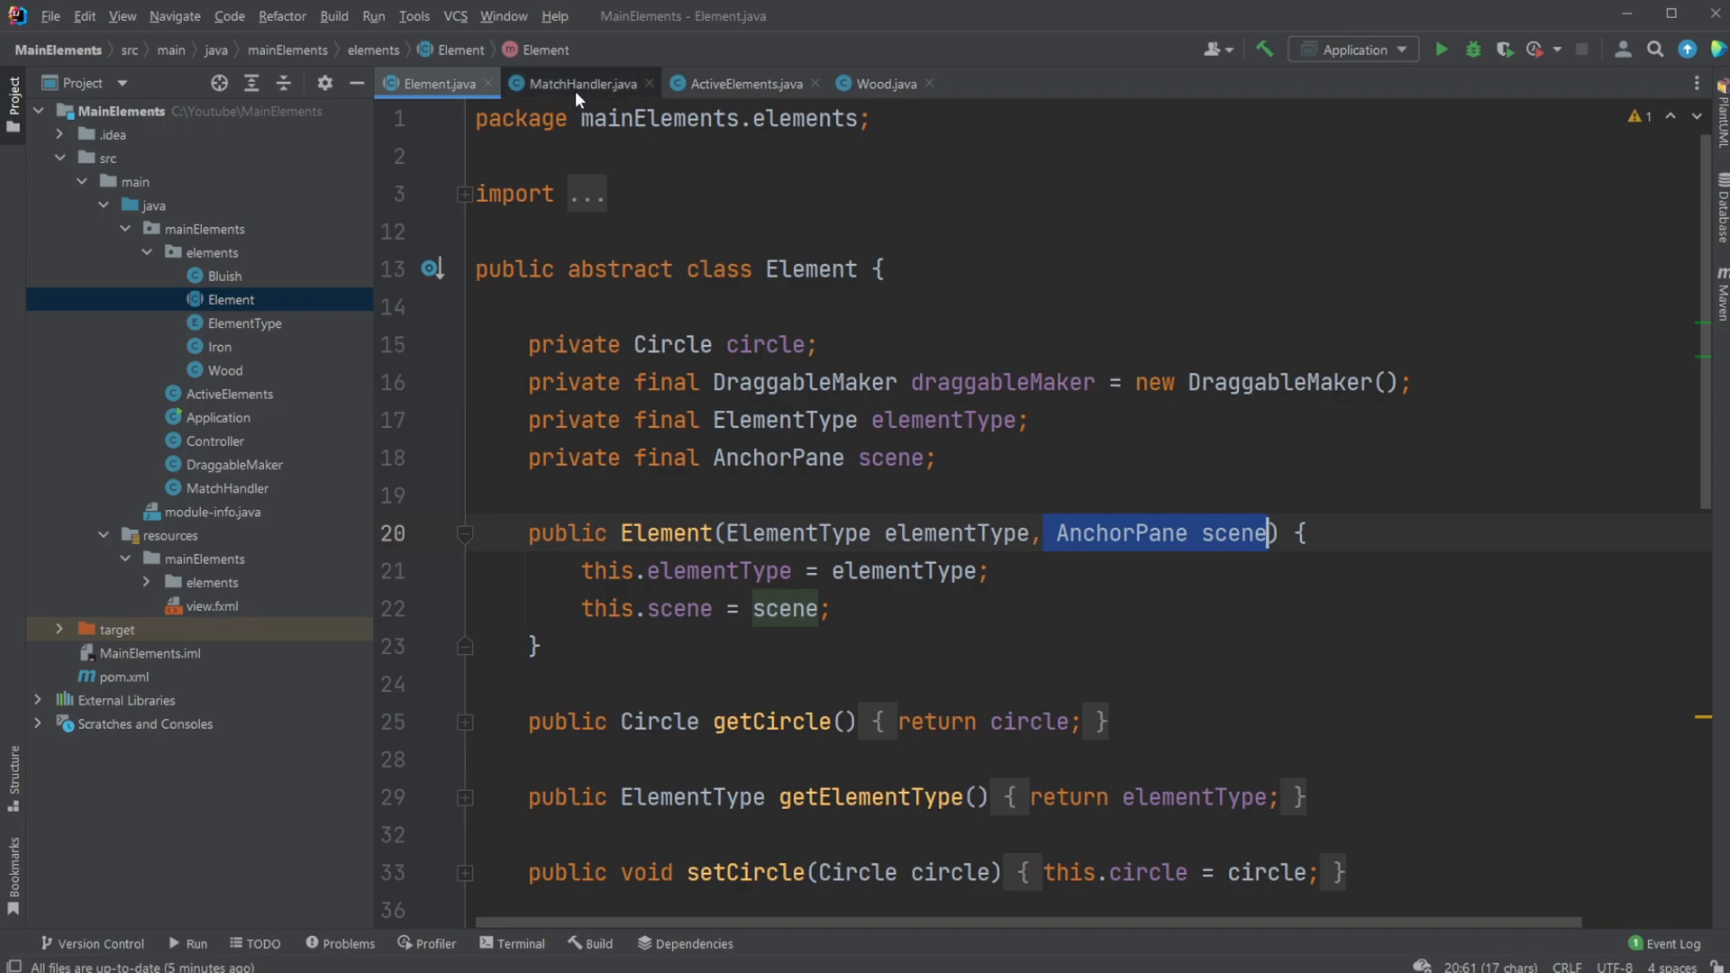
{"action": "left_click", "coordinate": [739, 84]}
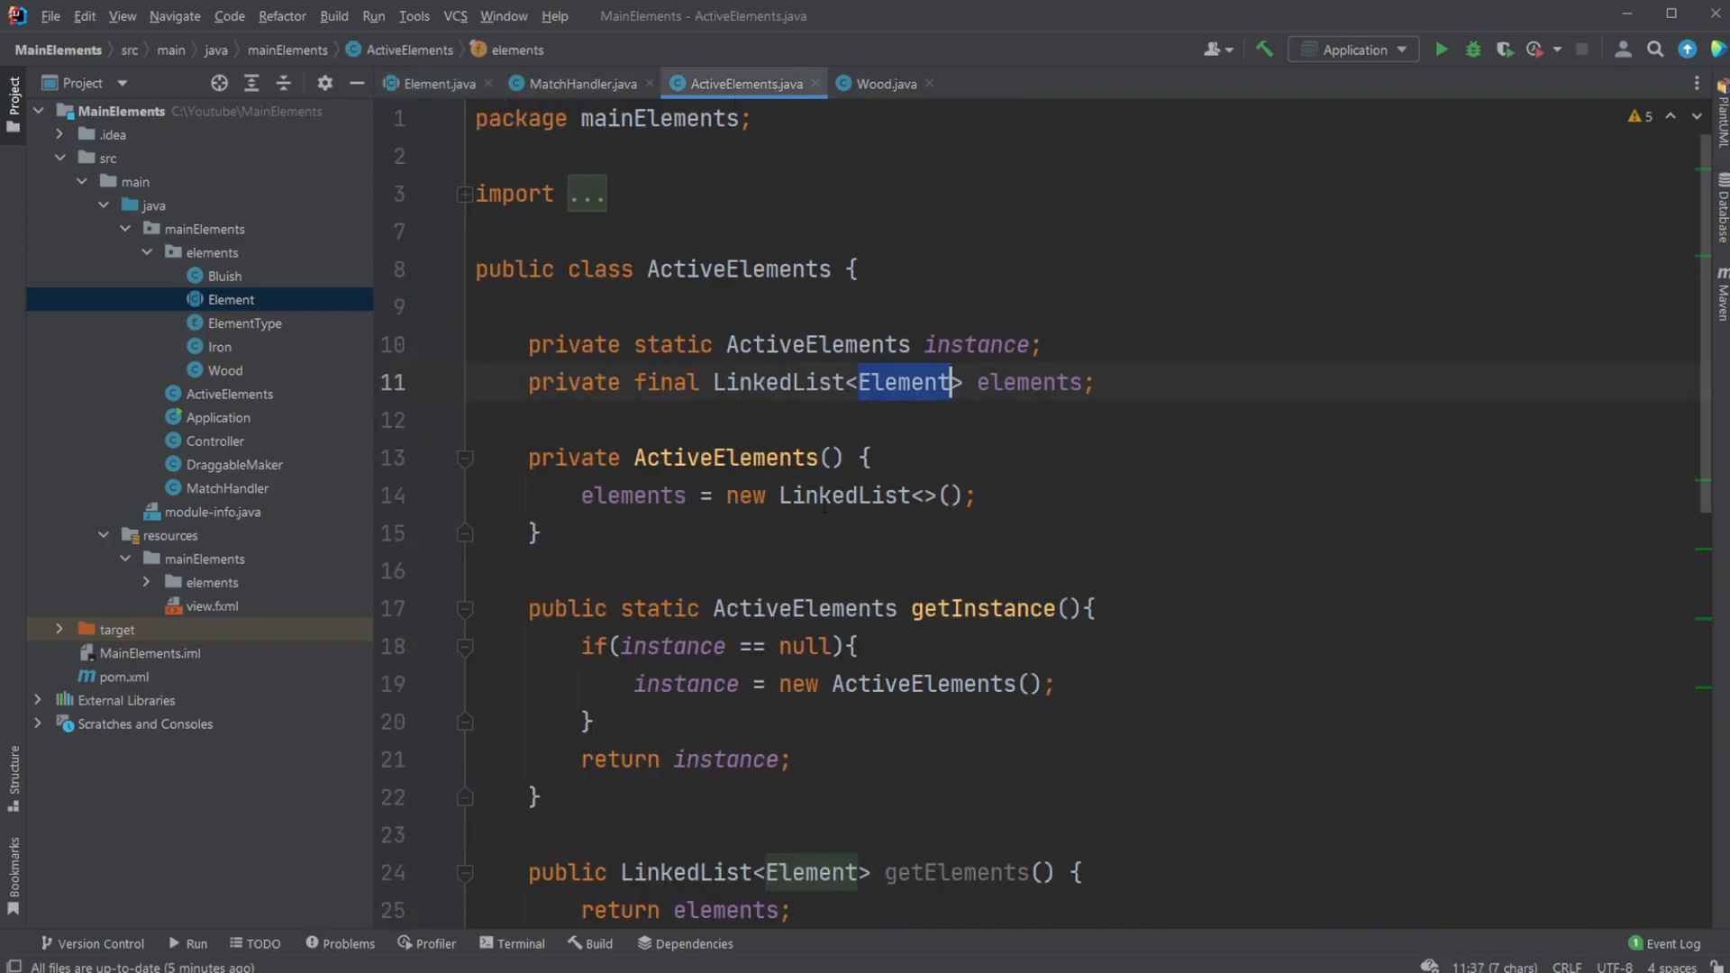
{"action": "mouse_move", "coordinate": [899, 383]}
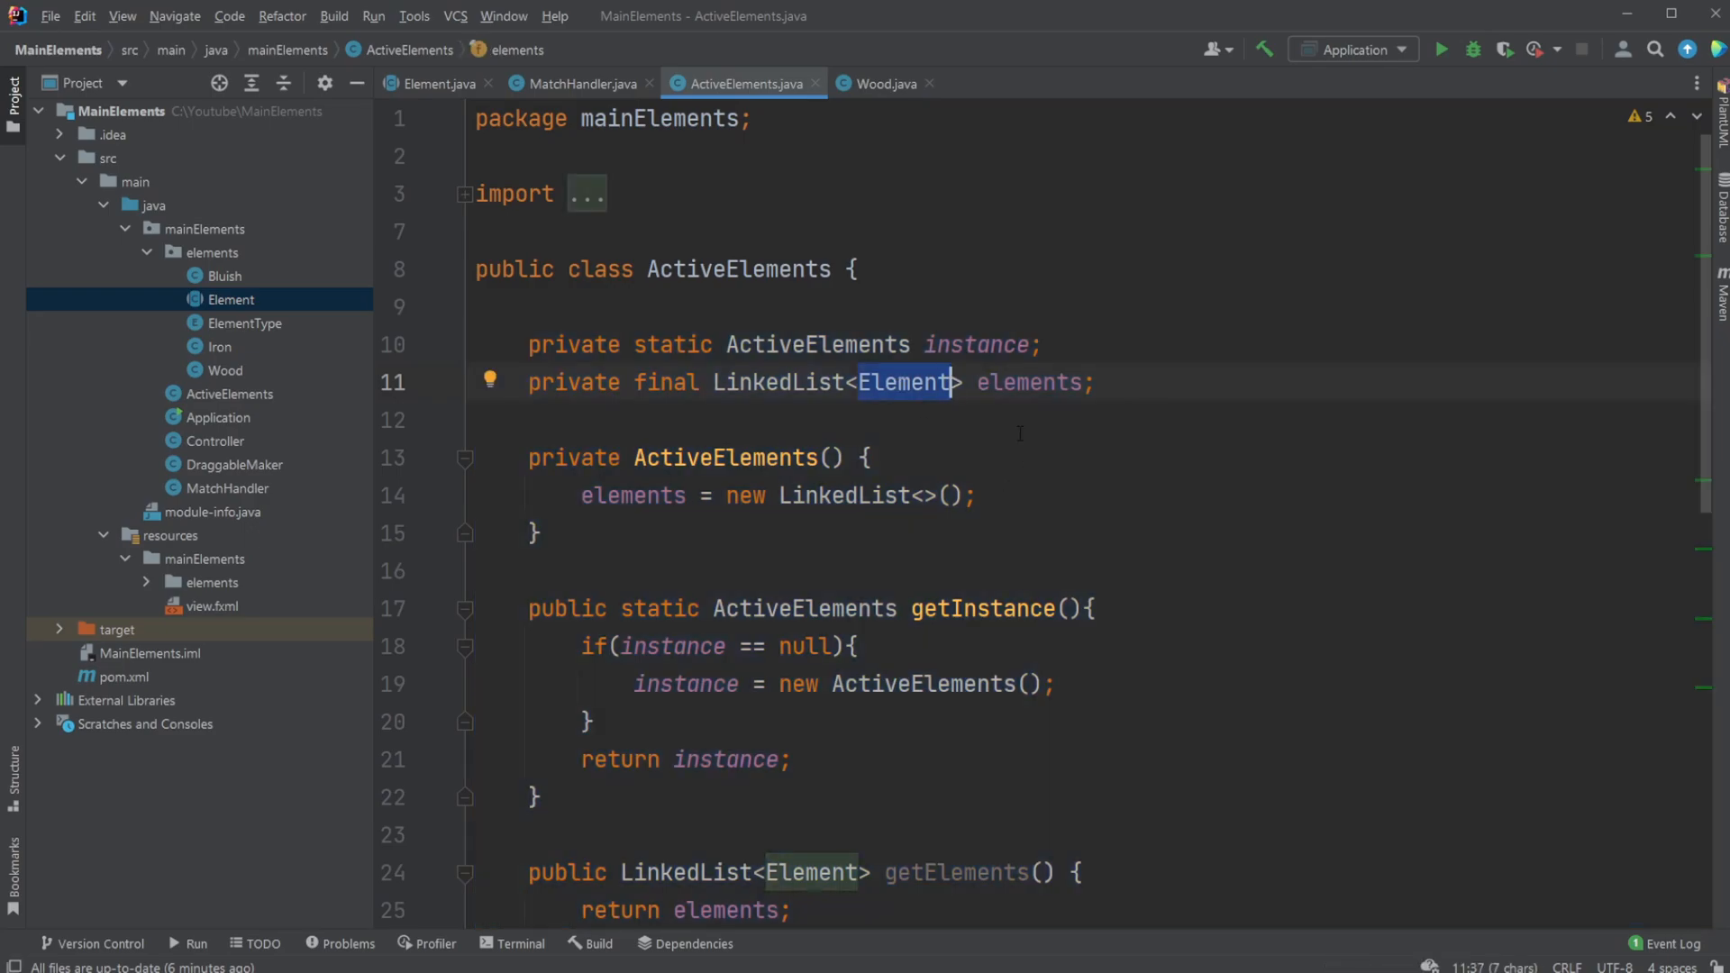
{"action": "mouse_move", "coordinate": [462, 417]}
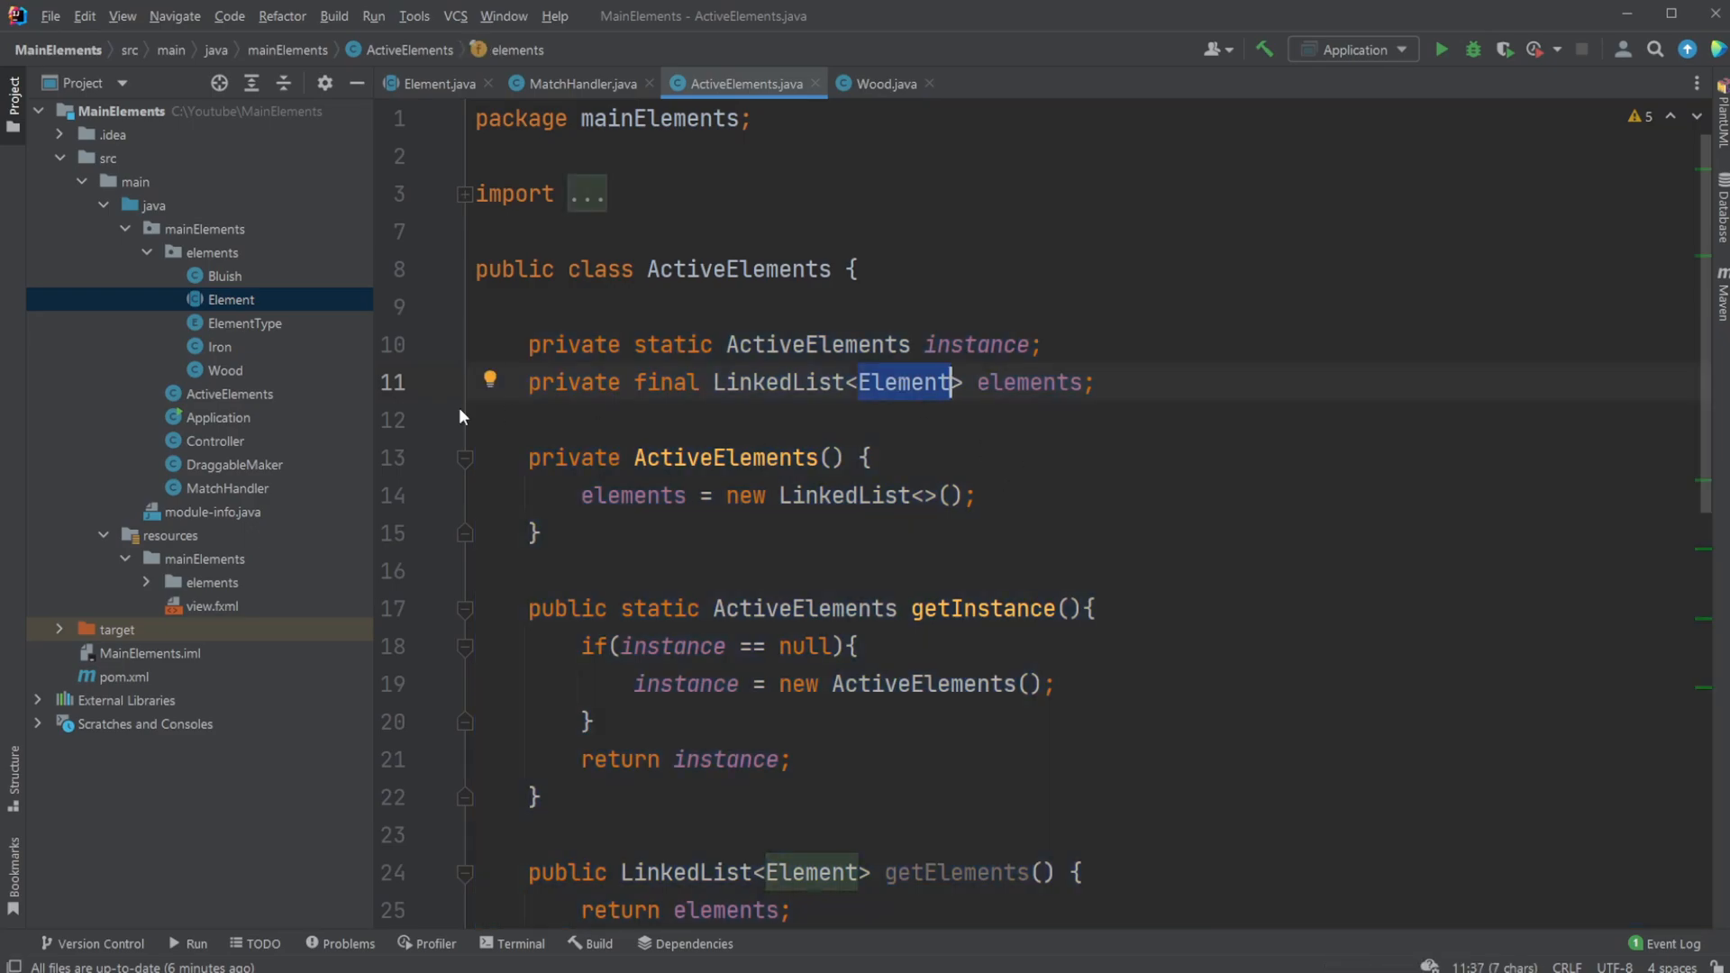
{"action": "mouse_move", "coordinate": [304, 388]}
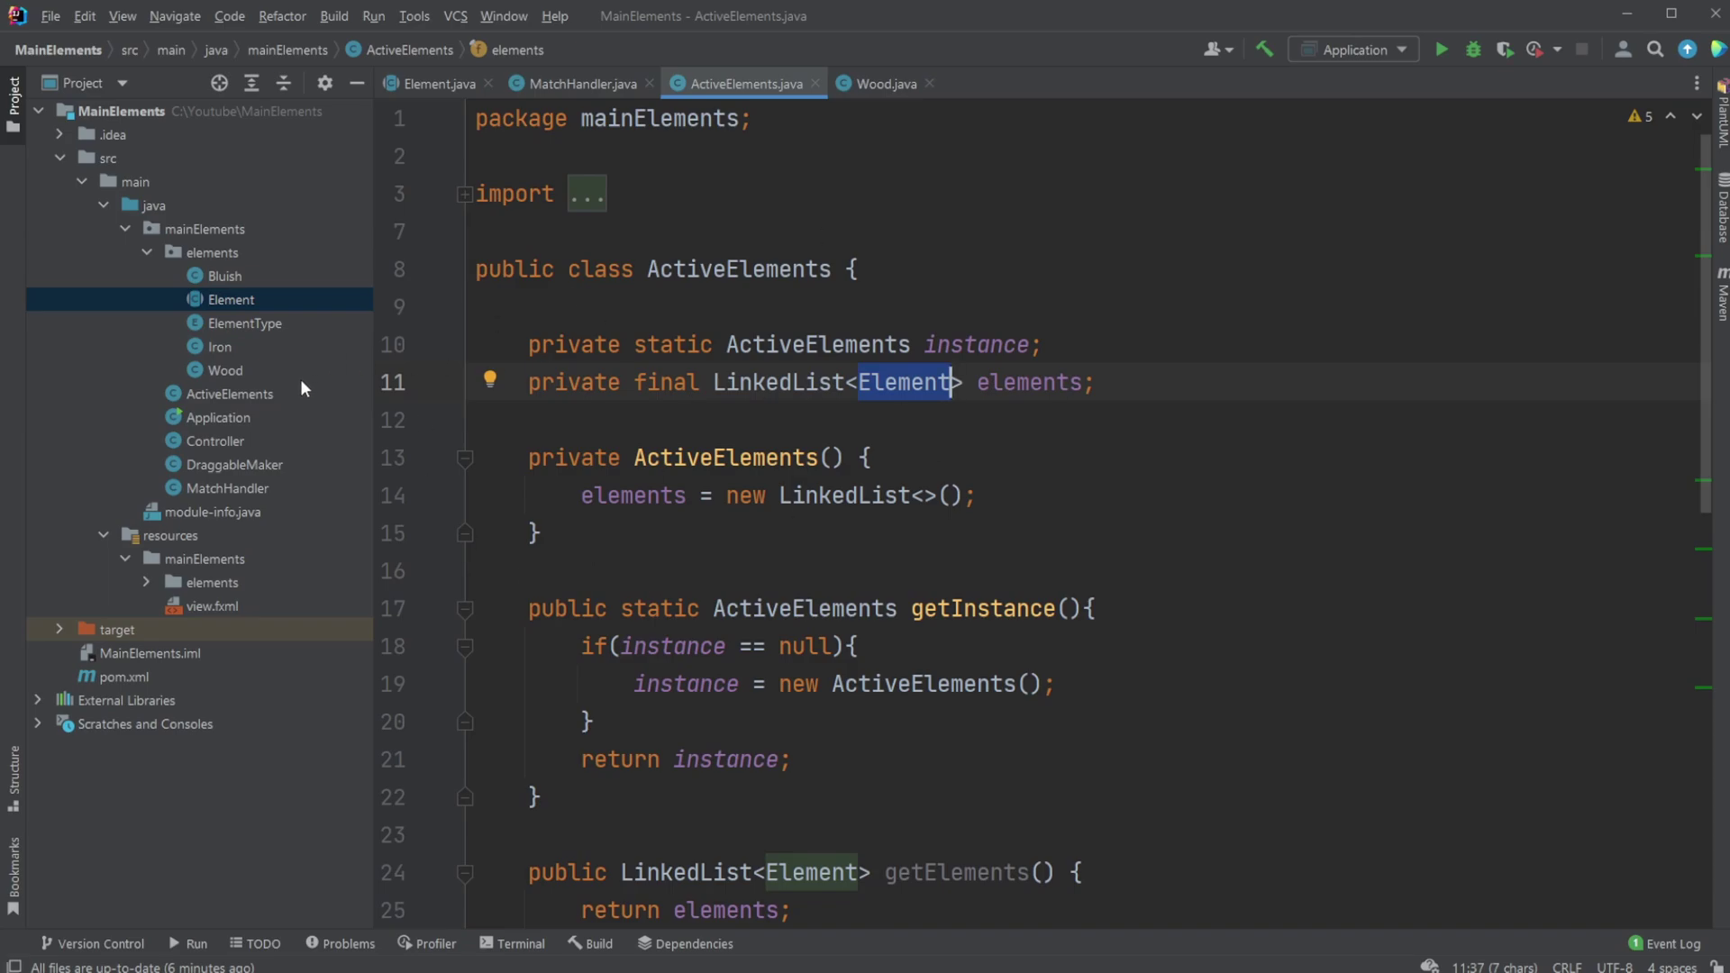
{"action": "mouse_move", "coordinate": [450, 383]}
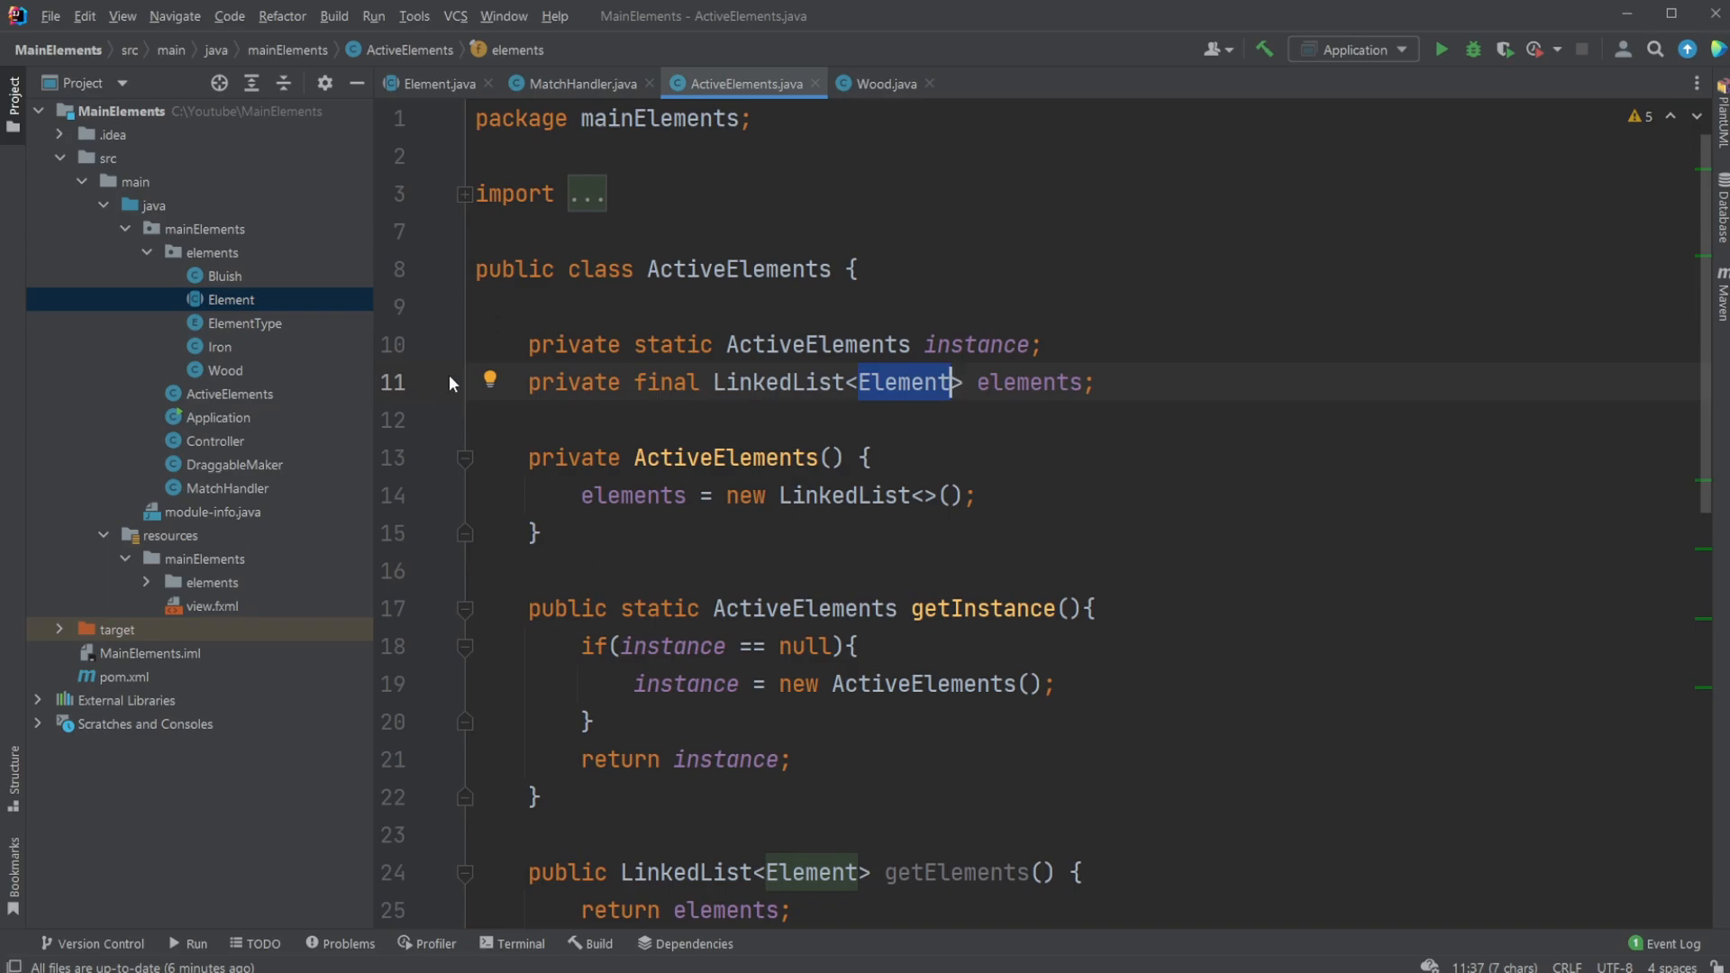
{"action": "mouse_move", "coordinate": [262, 299]}
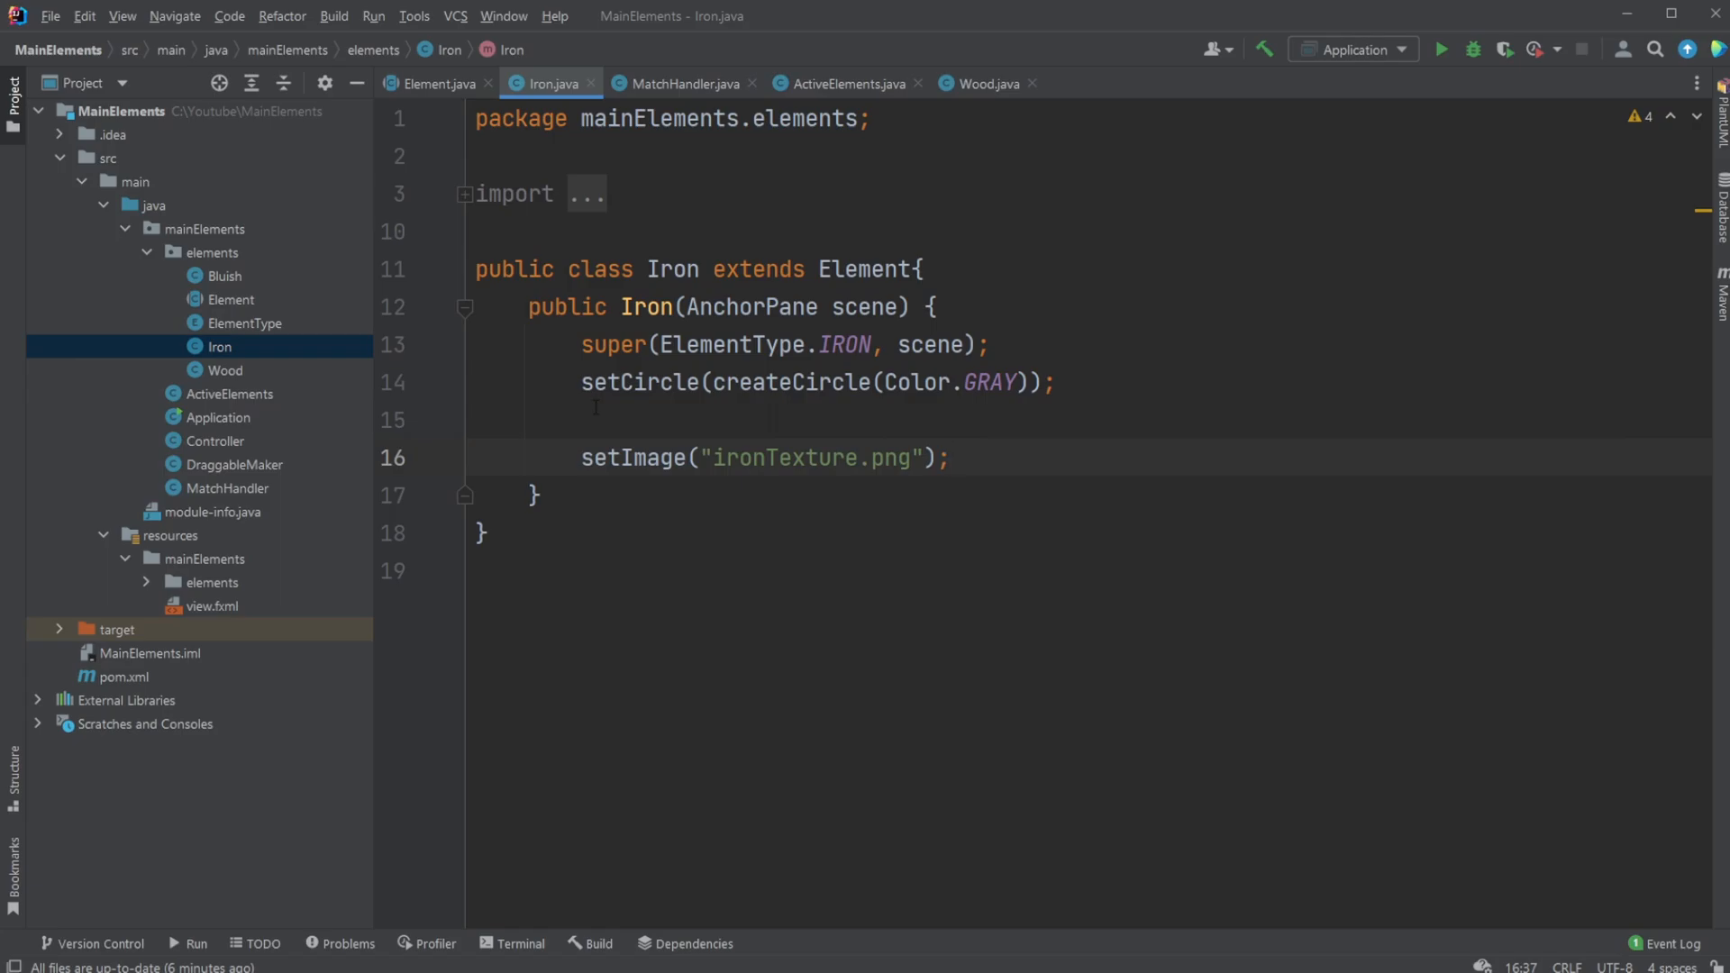
{"action": "mouse_move", "coordinate": [280, 305]}
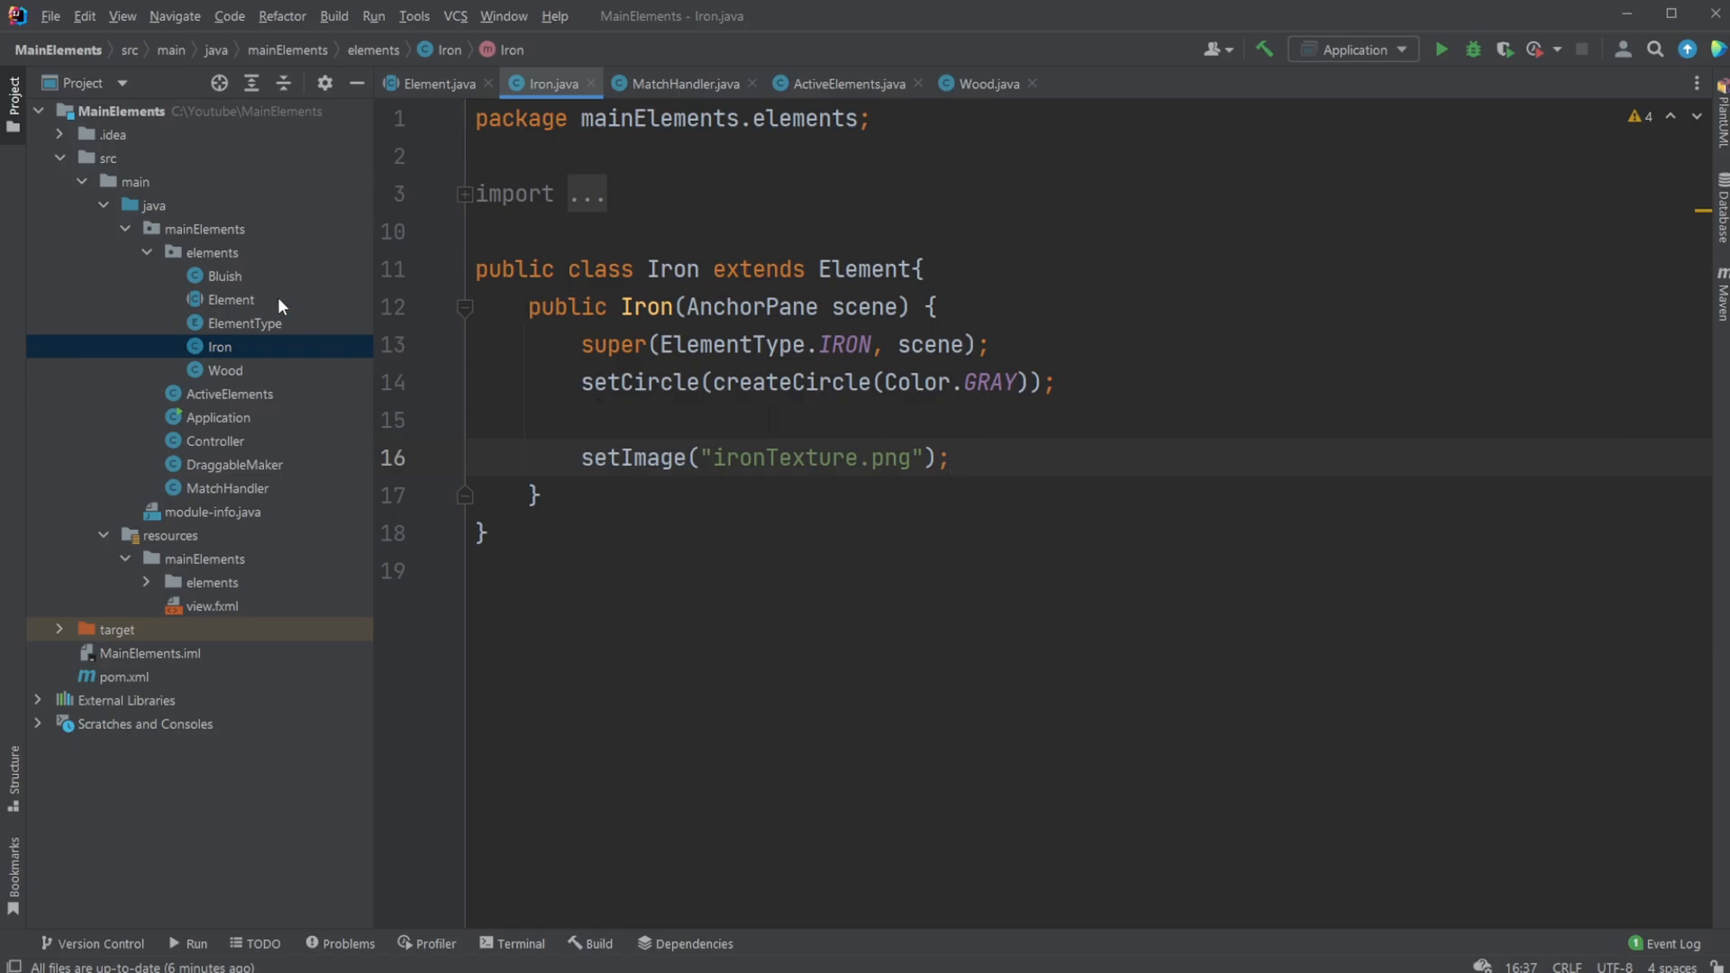
Open the Bluish subclass, then return to the ActiveElements class
{"action": "left_click", "coordinate": [230, 299]}
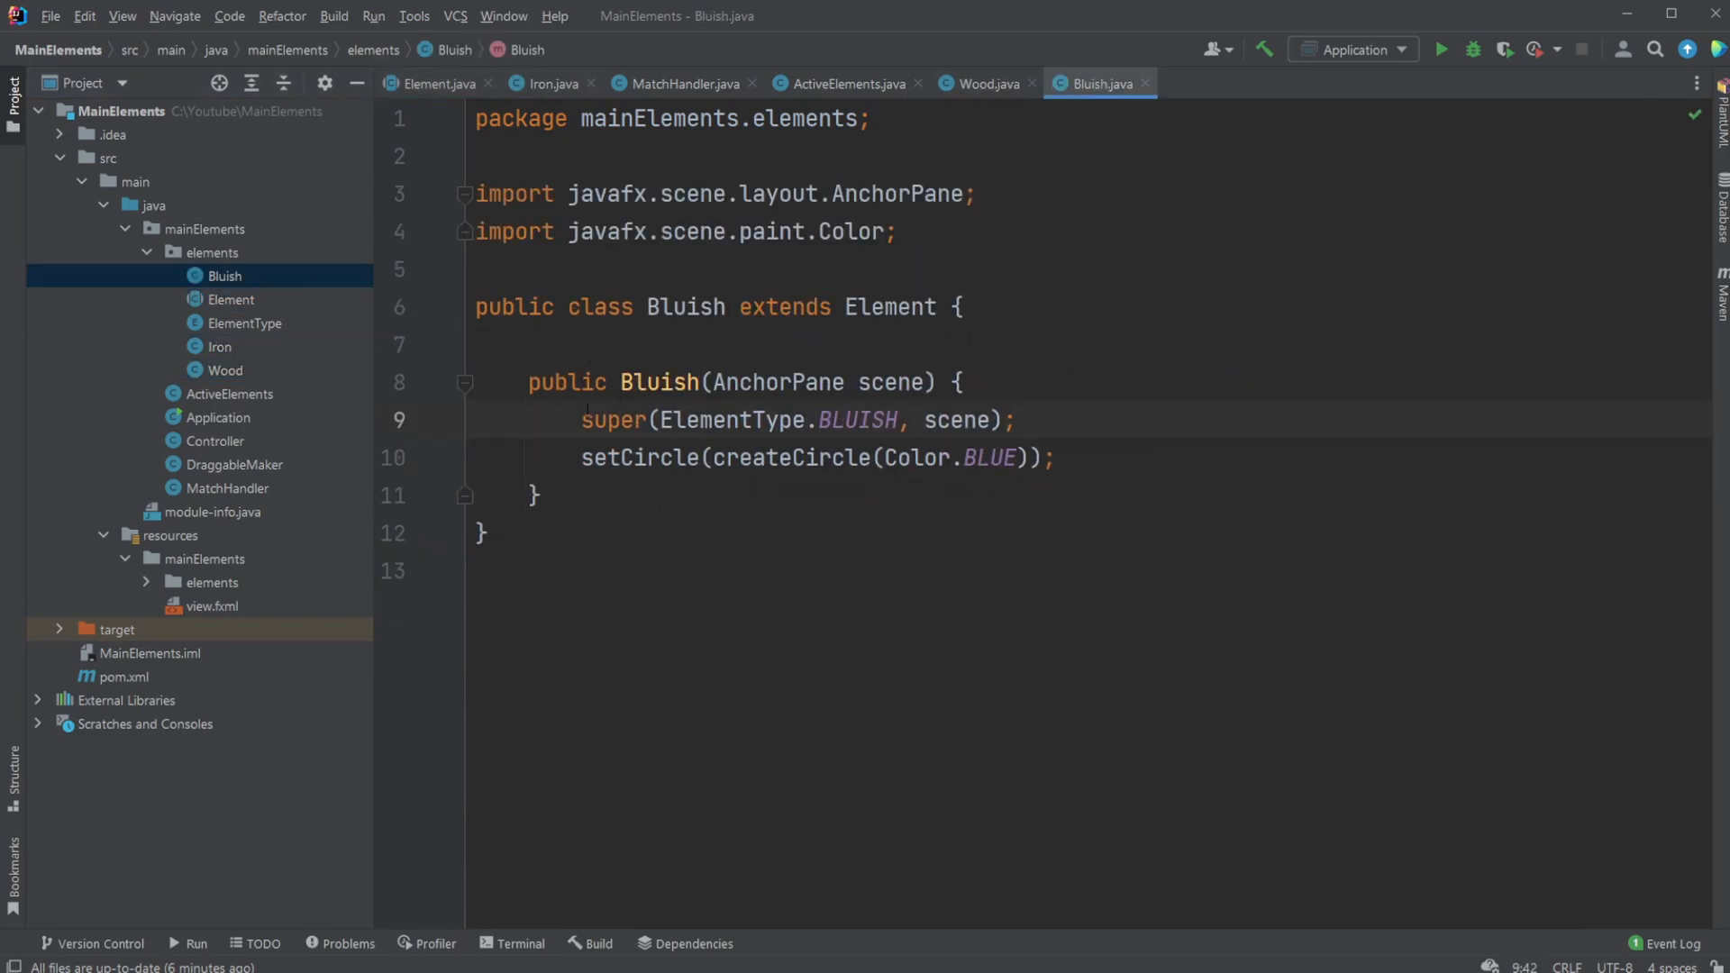
{"action": "mouse_move", "coordinate": [247, 426]}
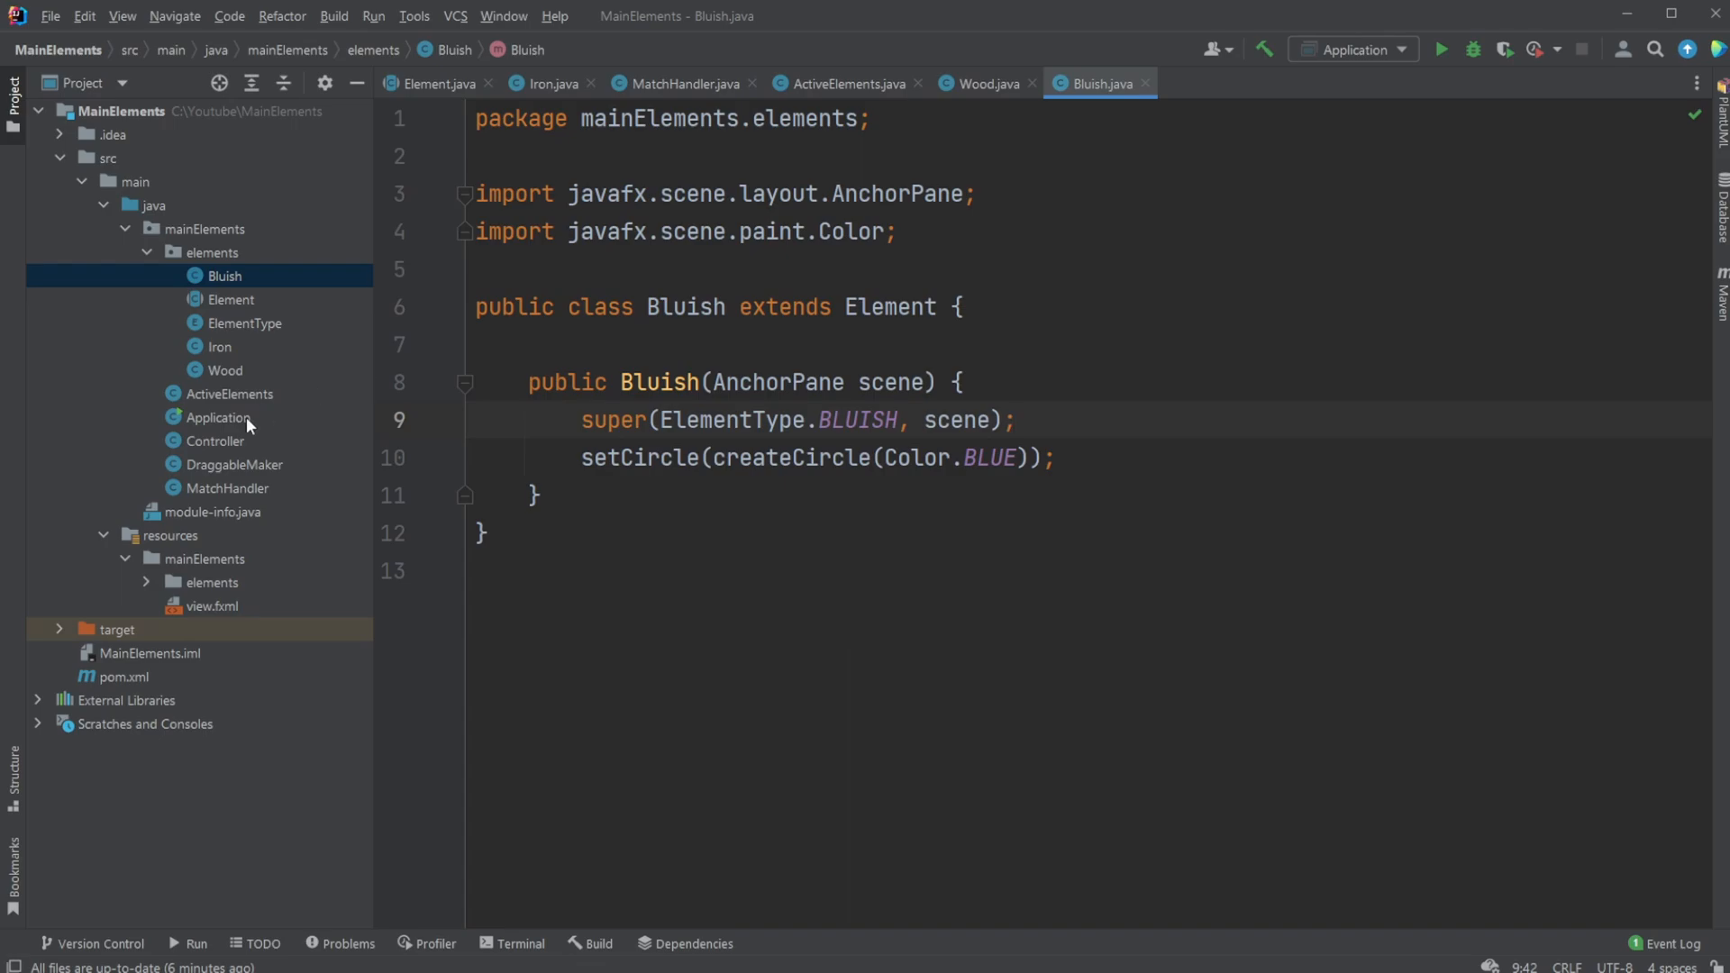
{"action": "mouse_move", "coordinate": [383, 530]}
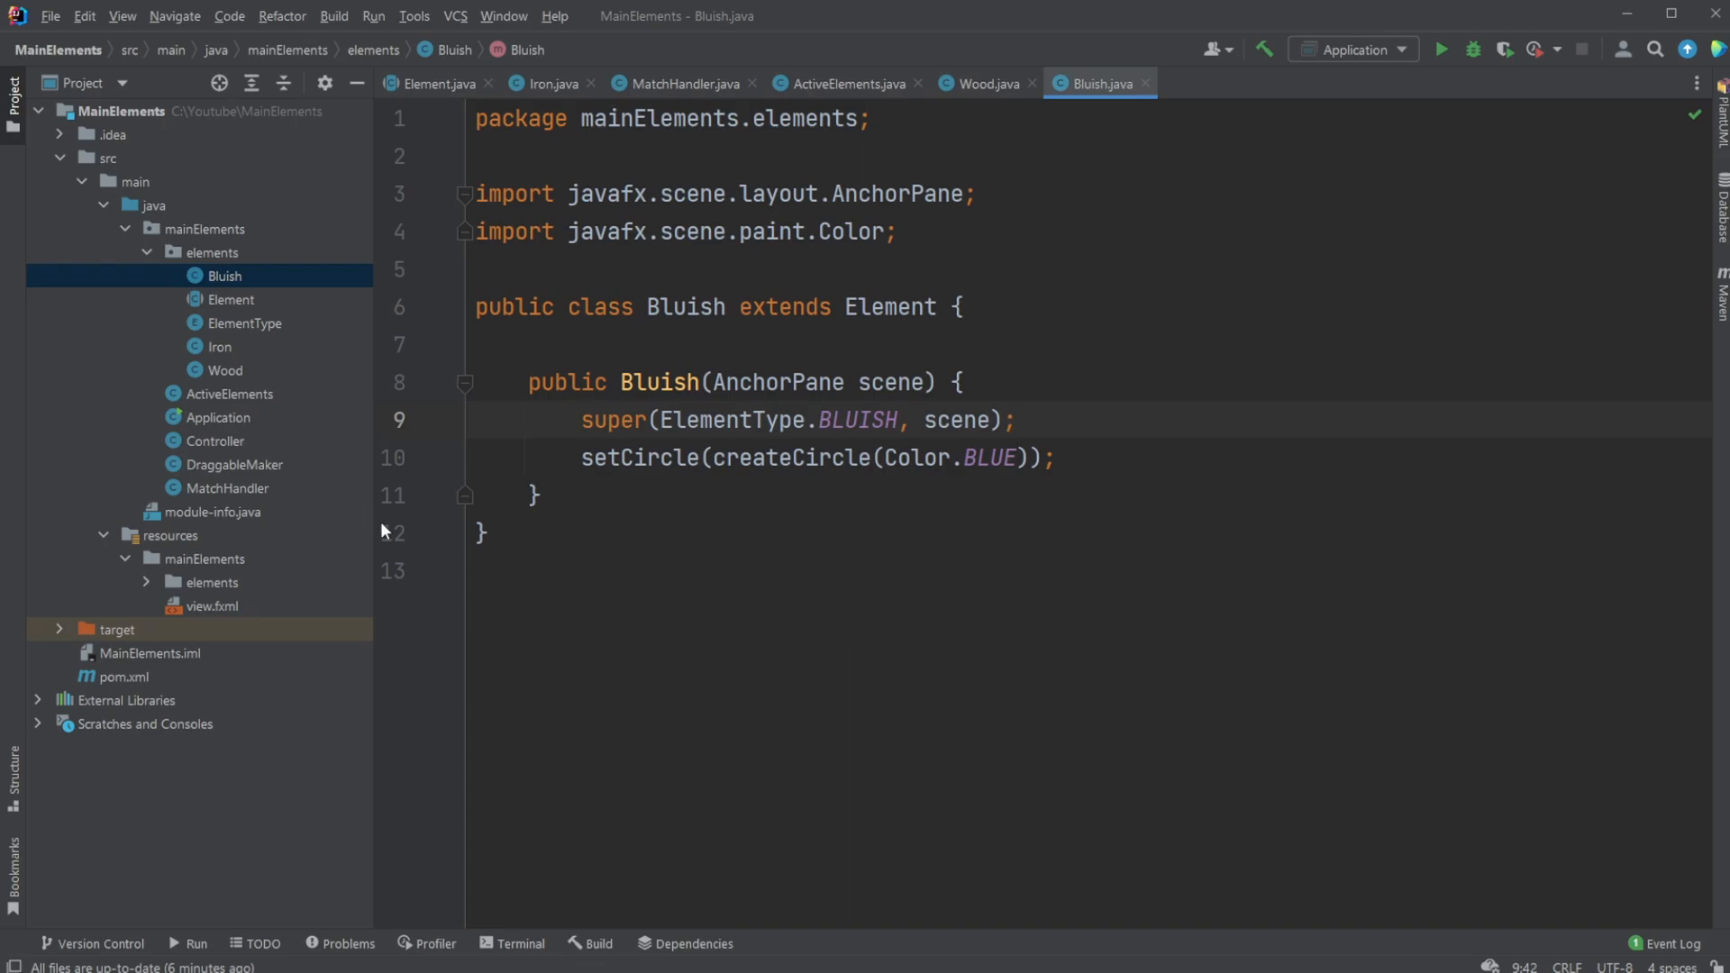
{"action": "left_click", "coordinate": [845, 83]}
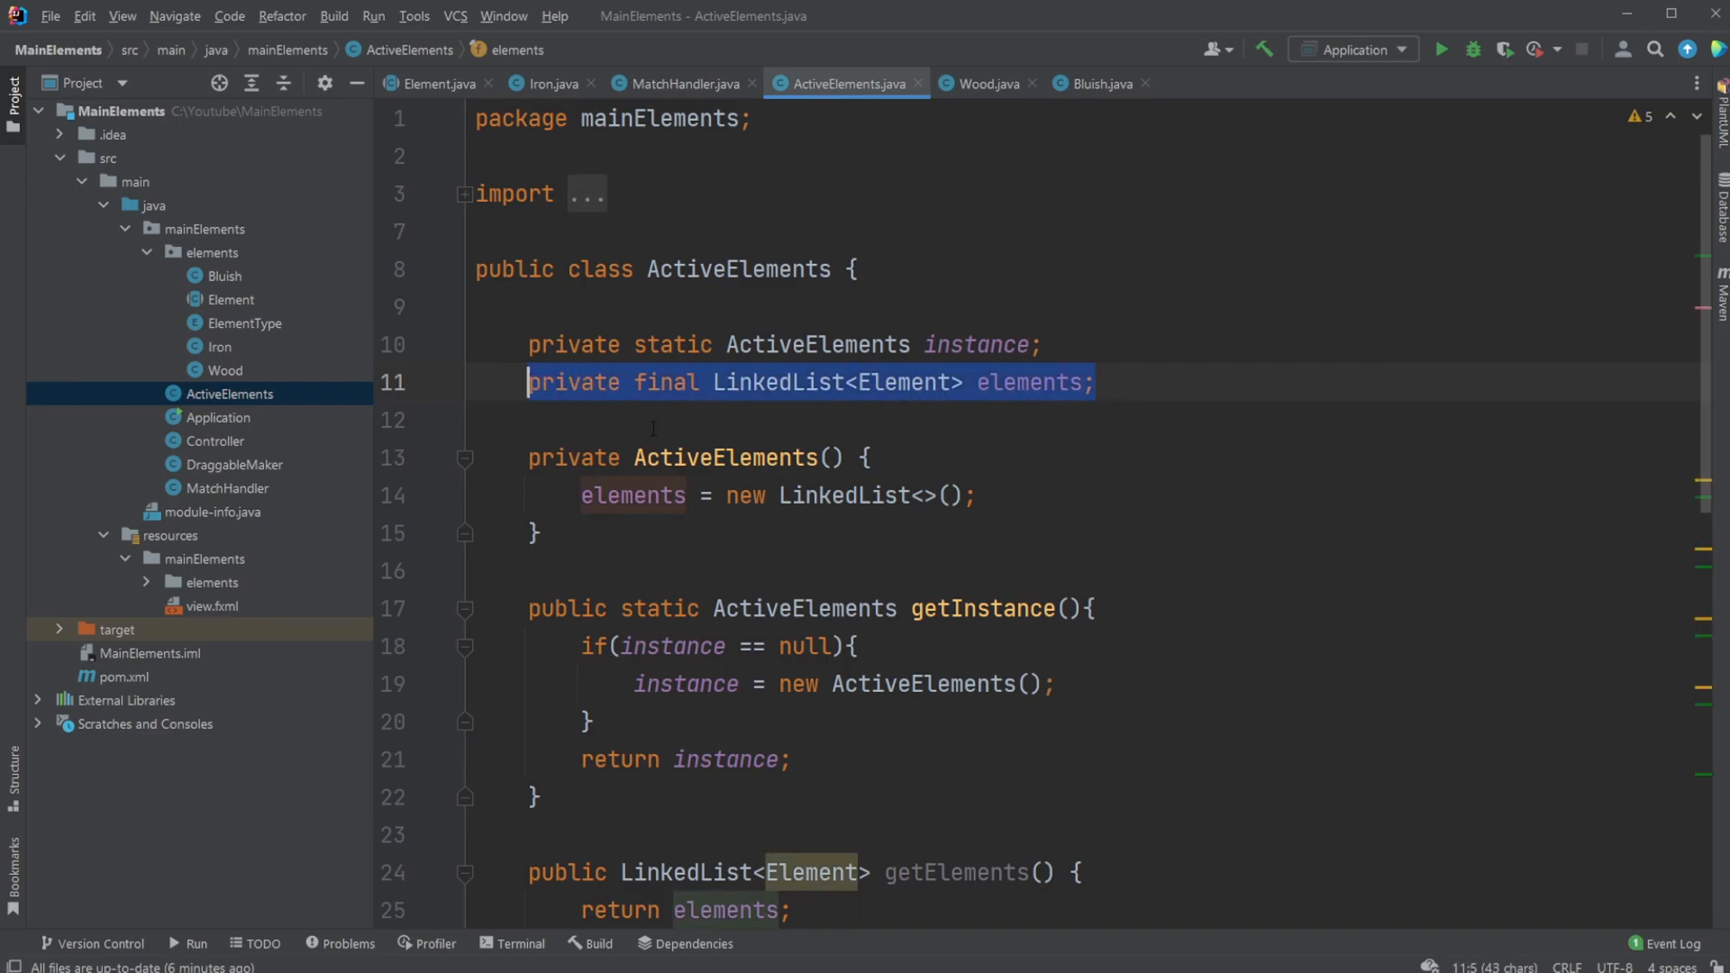
{"action": "mouse_move", "coordinate": [438, 392]}
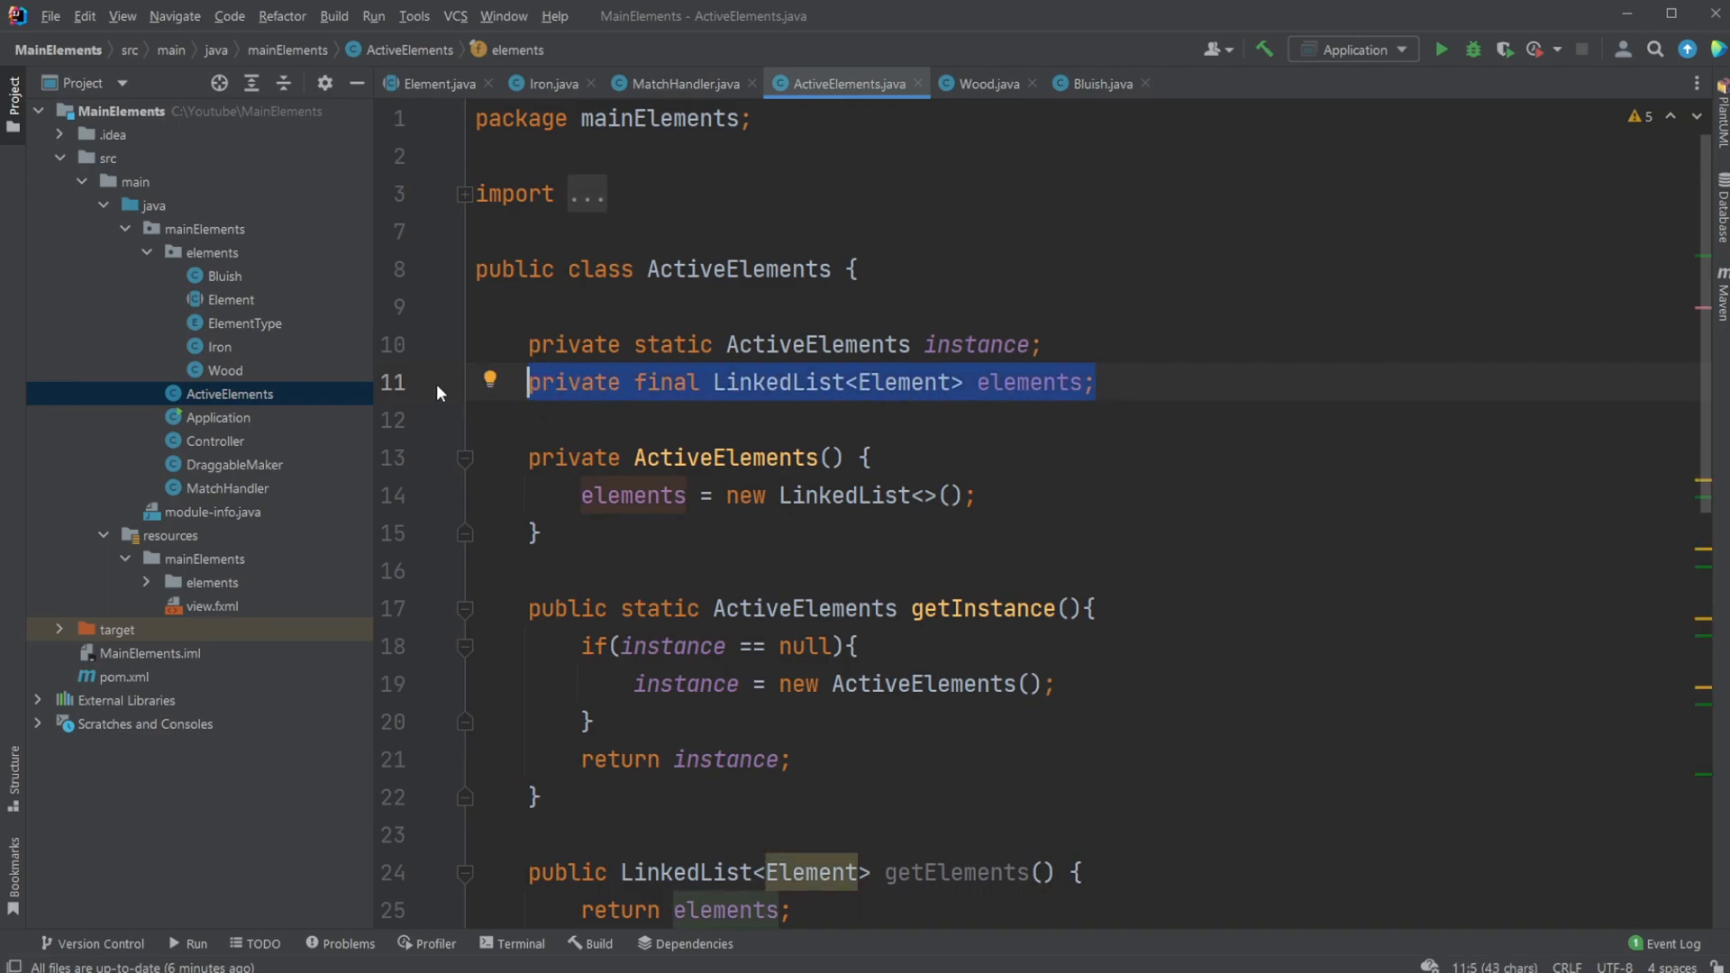
{"action": "mouse_move", "coordinate": [249, 305]}
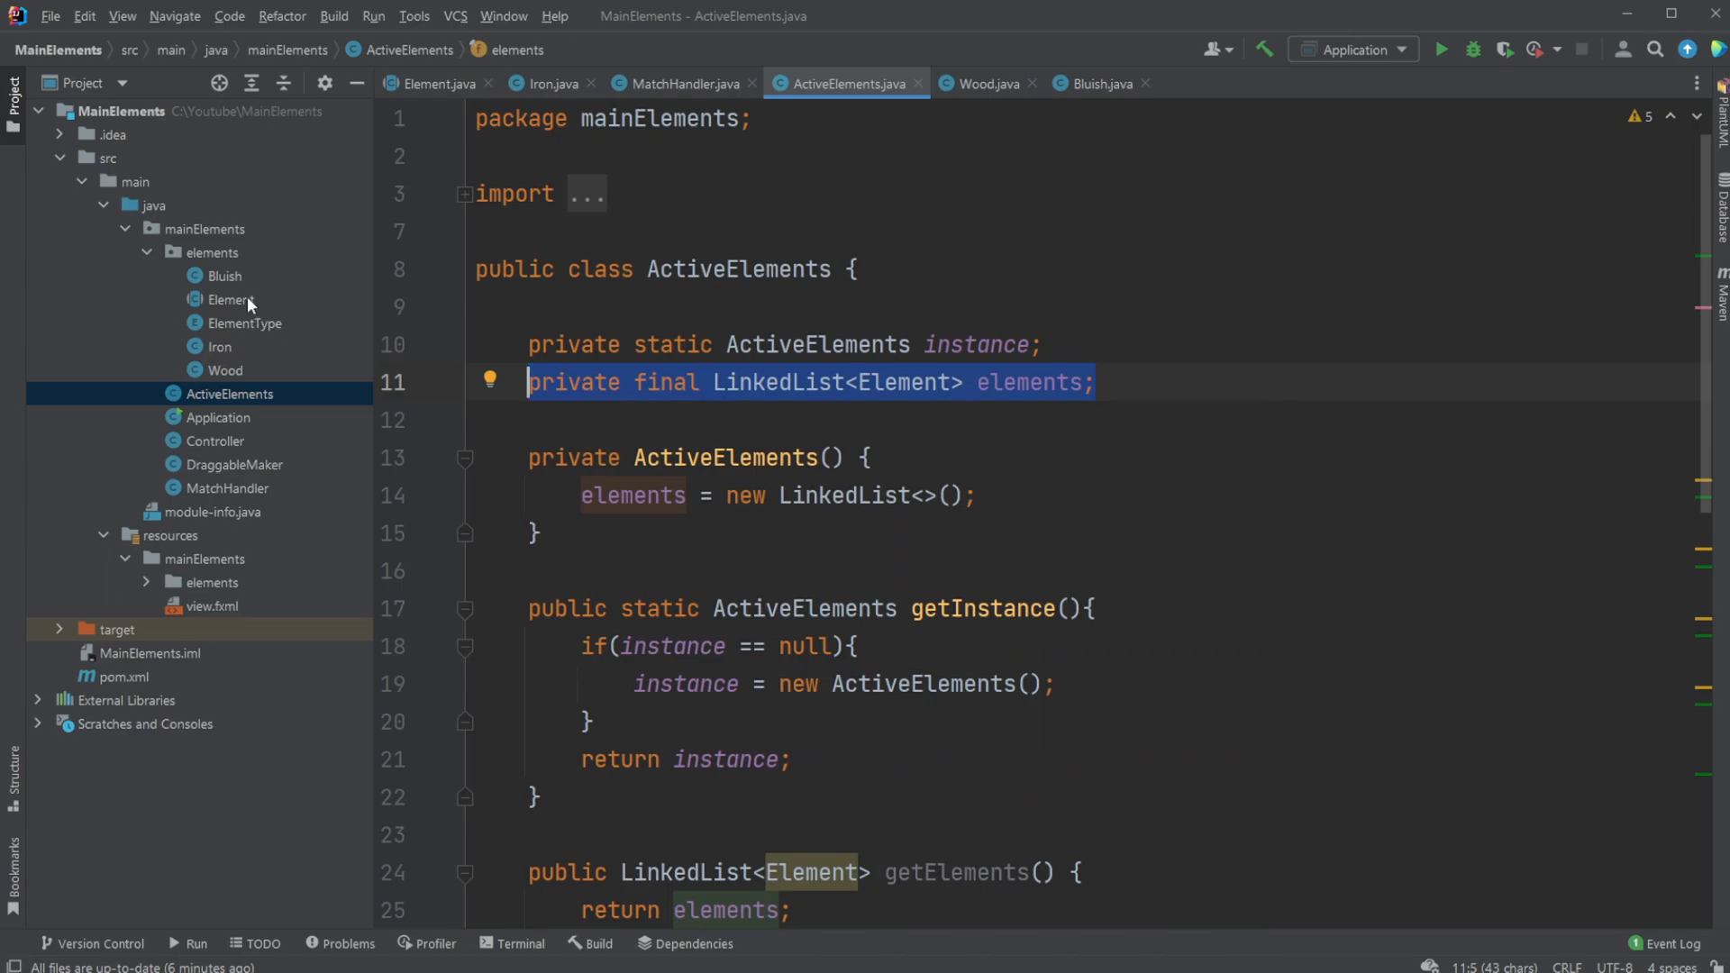